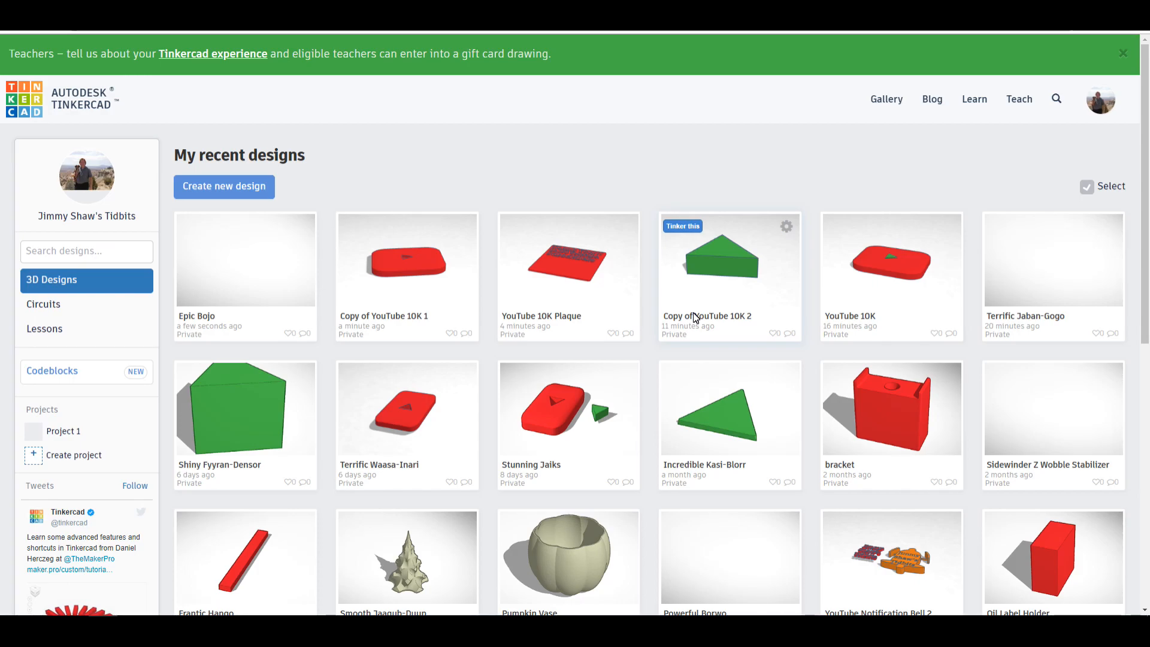
mouse_move(413, 244)
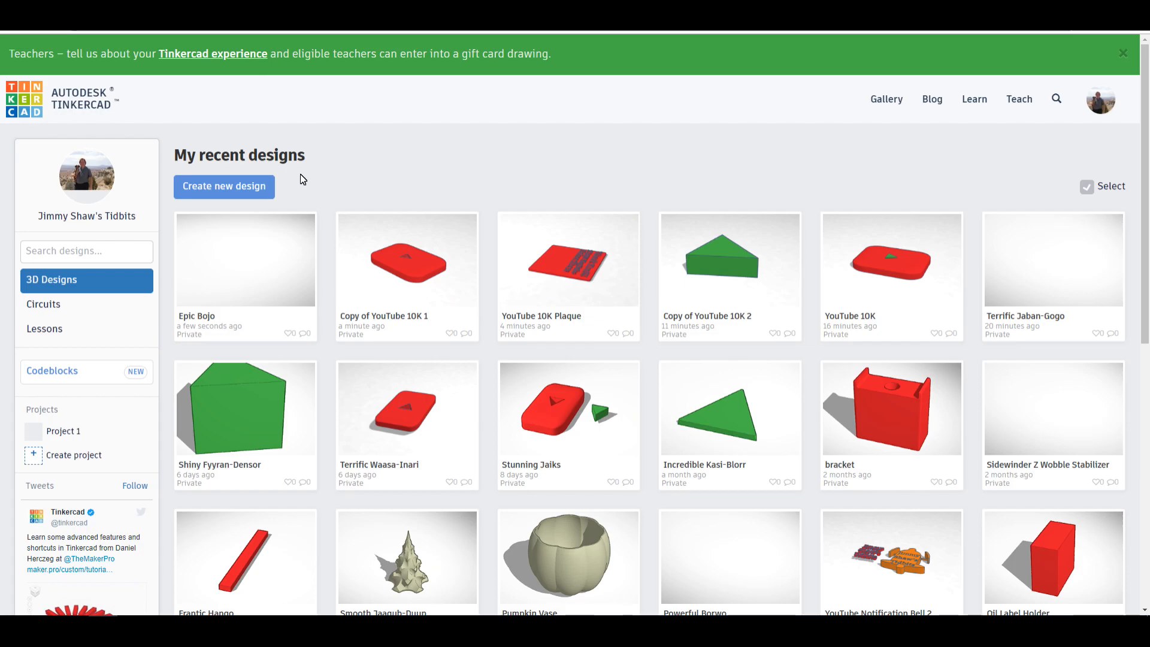
mouse_move(312, 190)
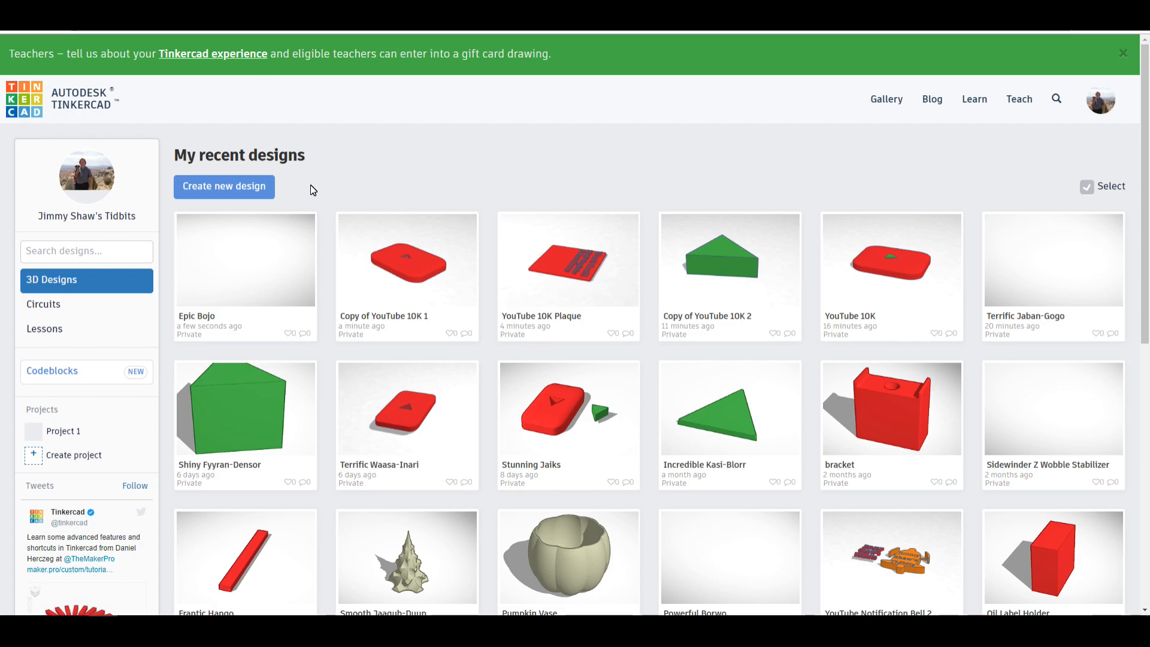
mouse_move(371, 201)
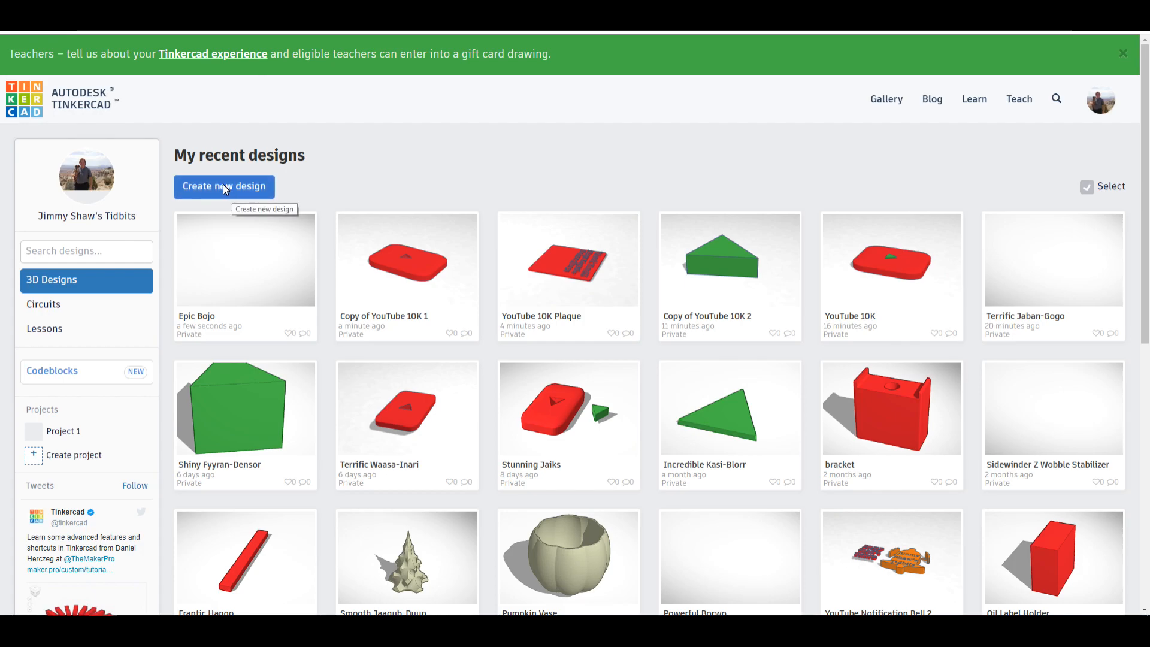
- Create a new blank design and rename it '10K YouTube Button'
click(224, 187)
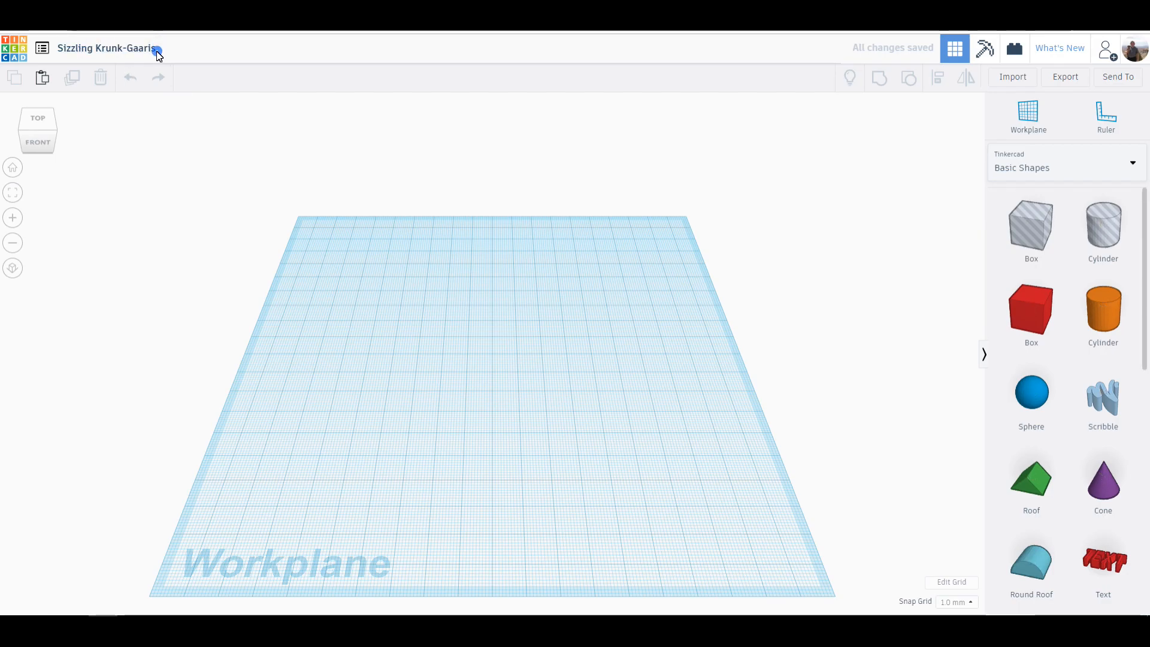
click(107, 48)
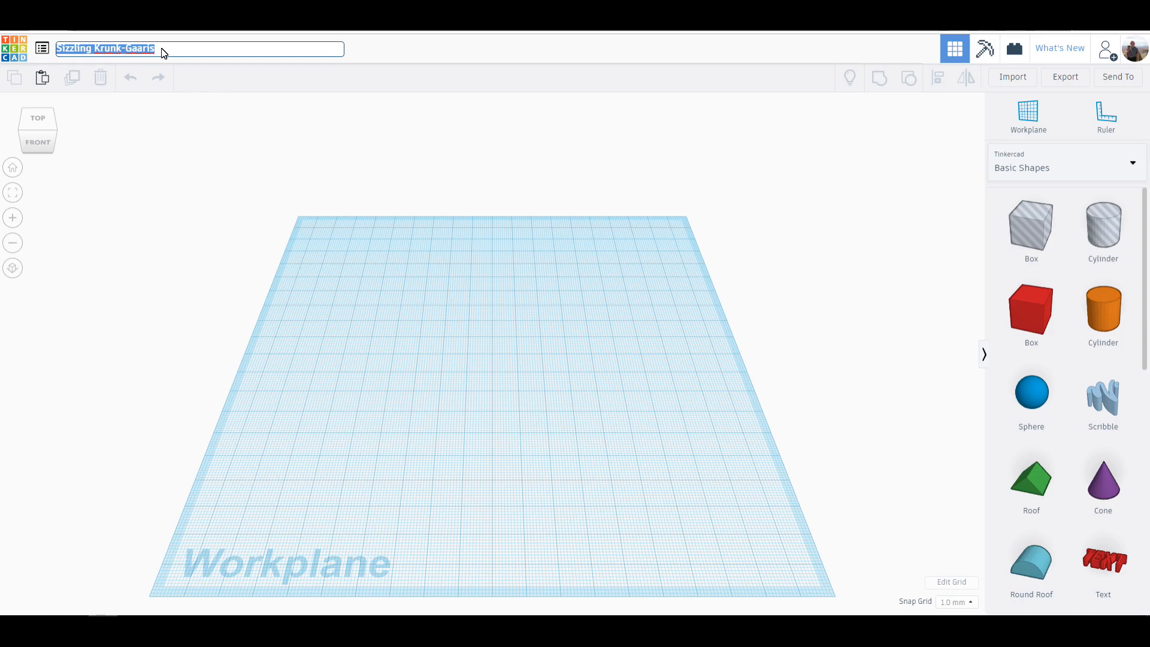
text(10)
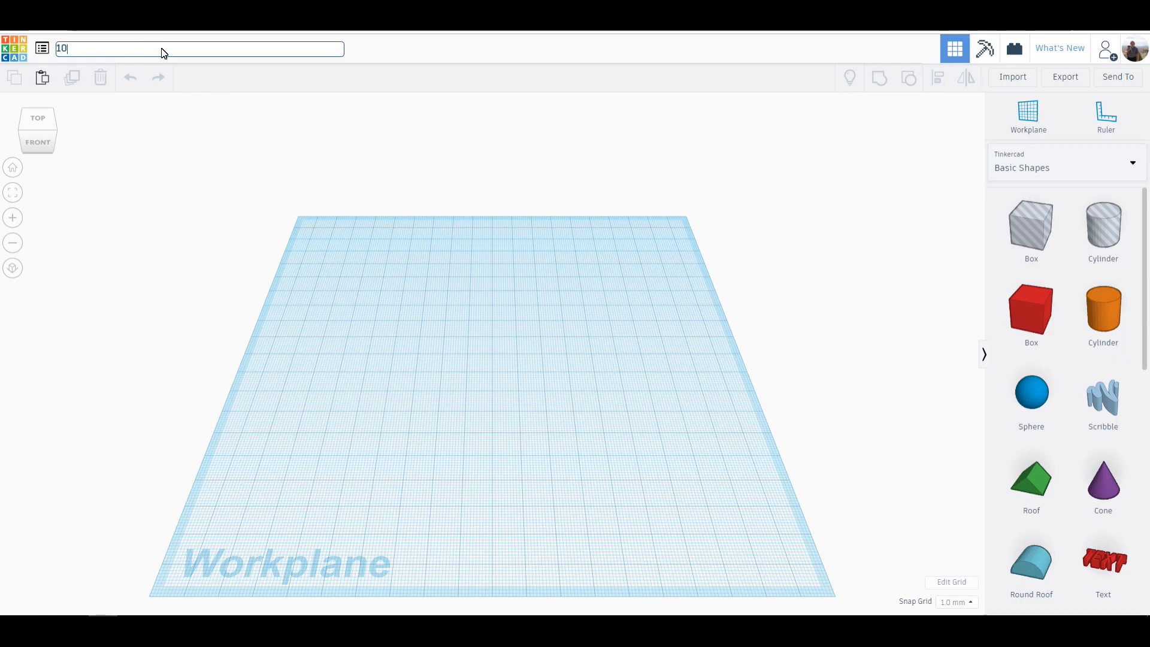
text(K)
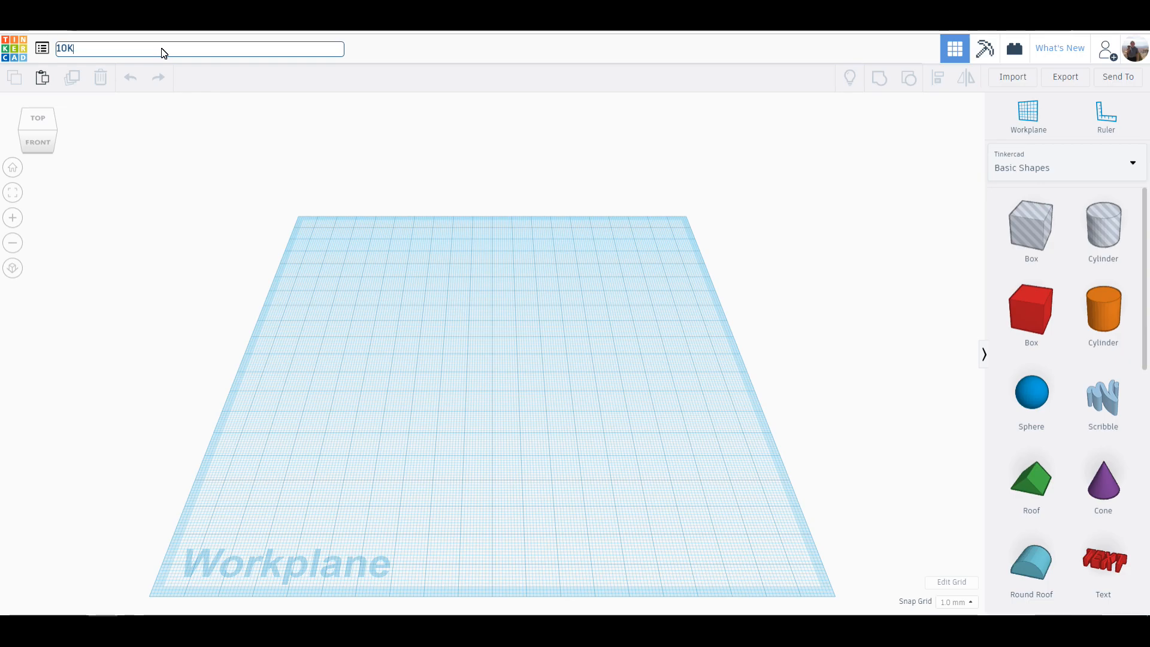
text(YouTube Button)
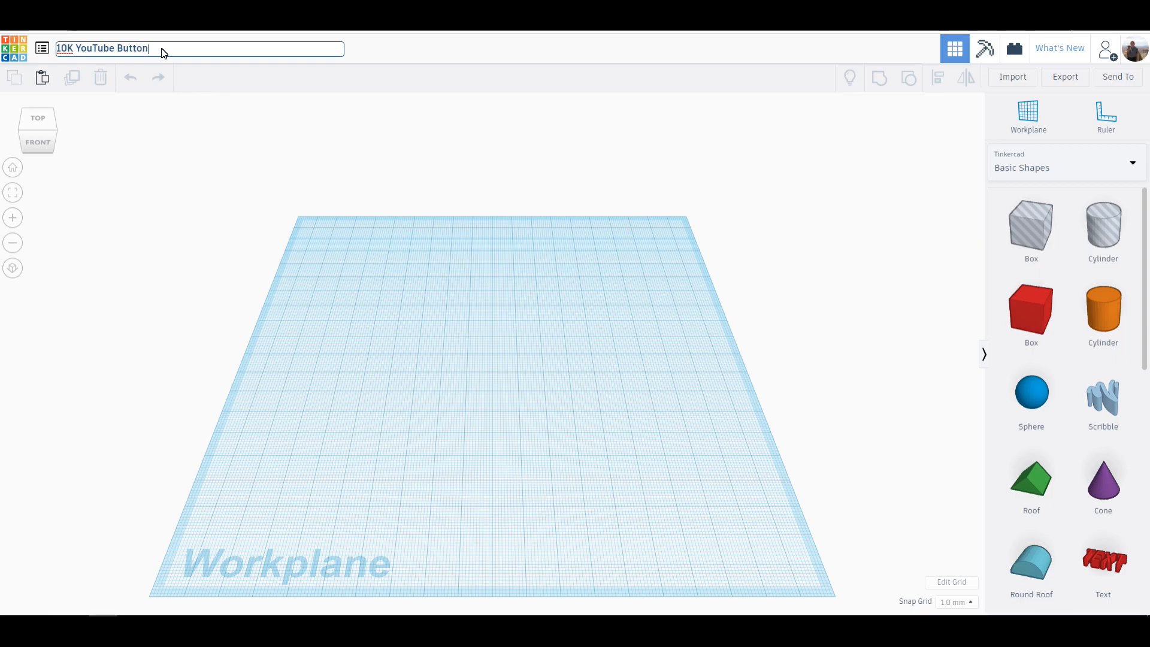
mouse_move(937, 348)
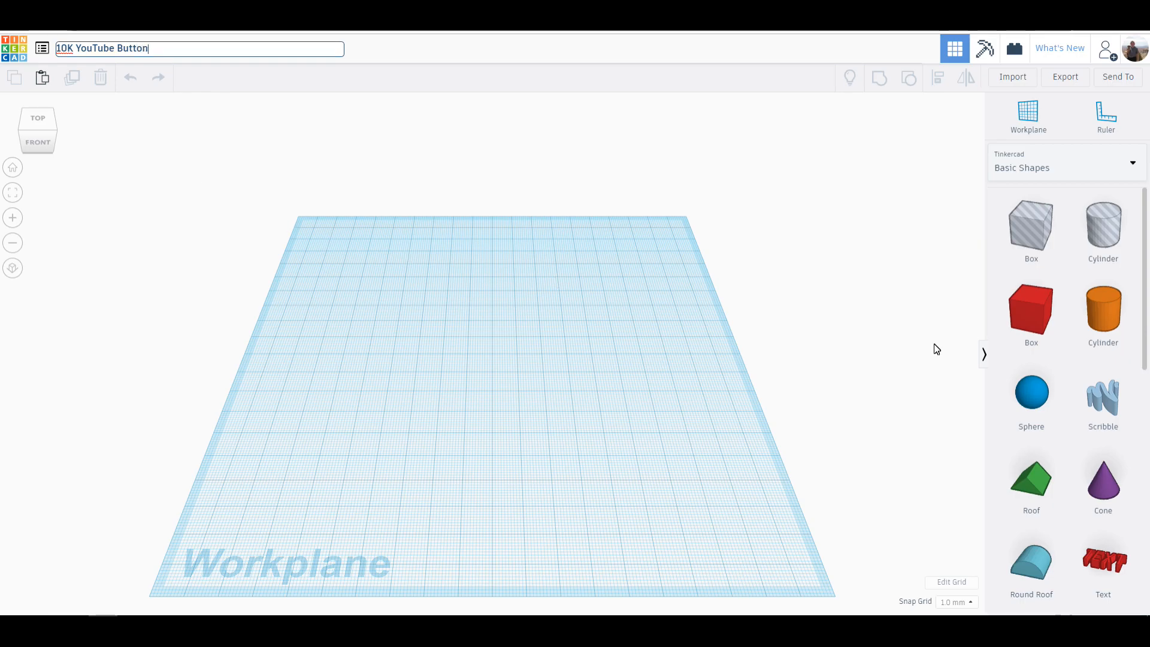
- Place a red box and set one dimension to 15 to flatten it into a plate
click(1030, 312)
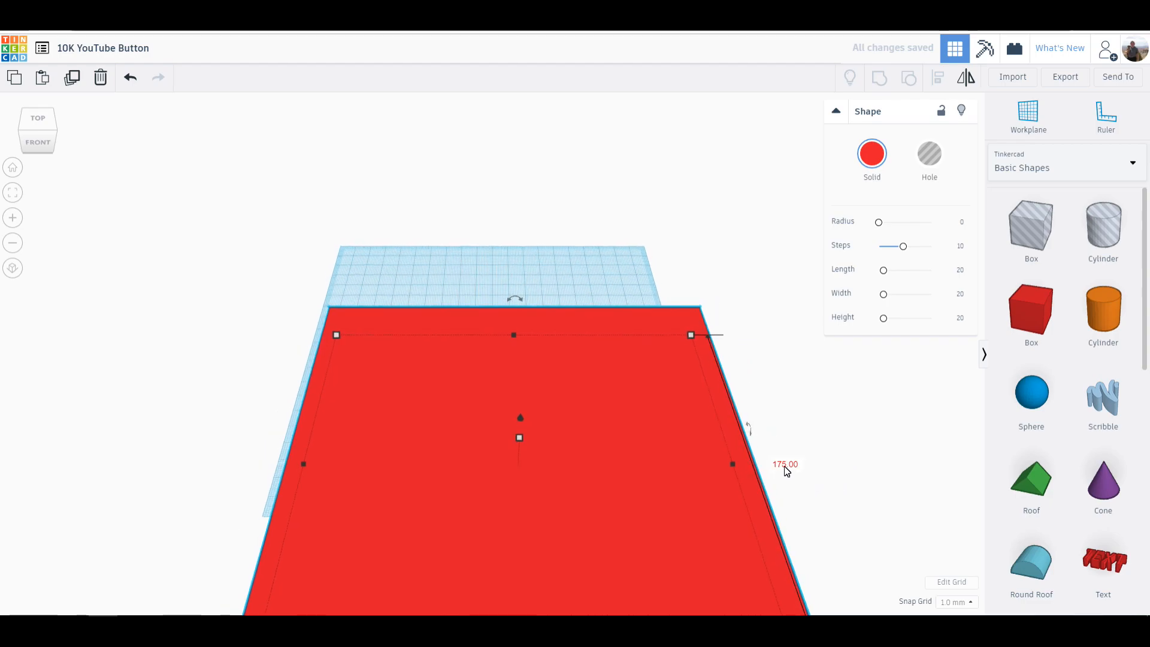
click(784, 462)
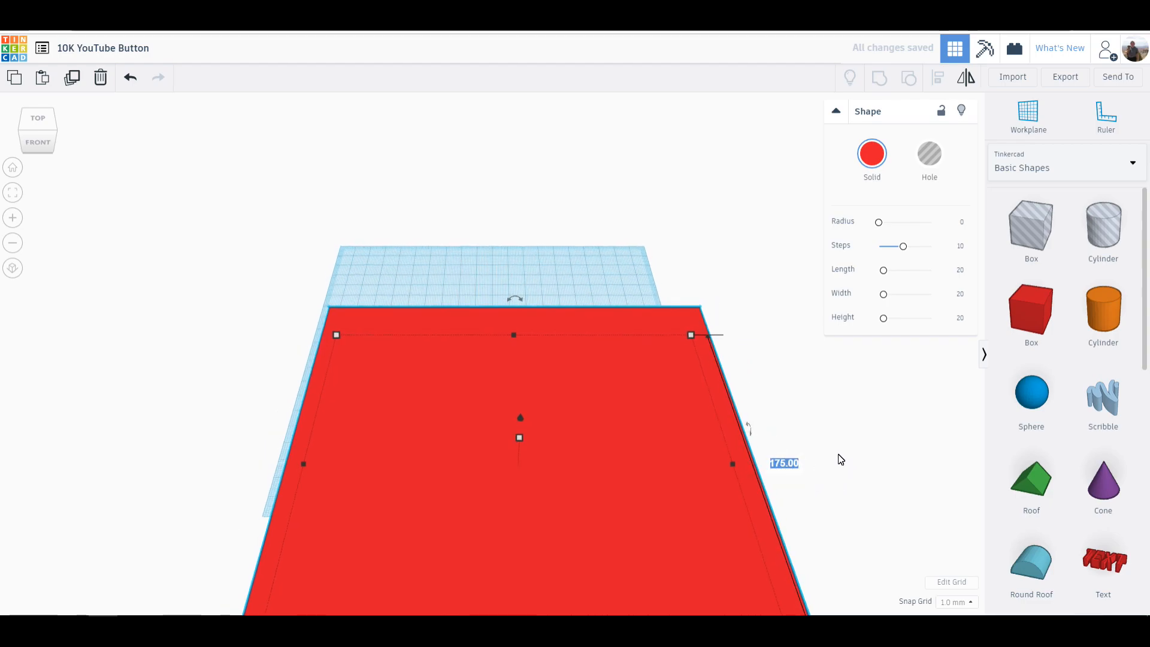
text(15)
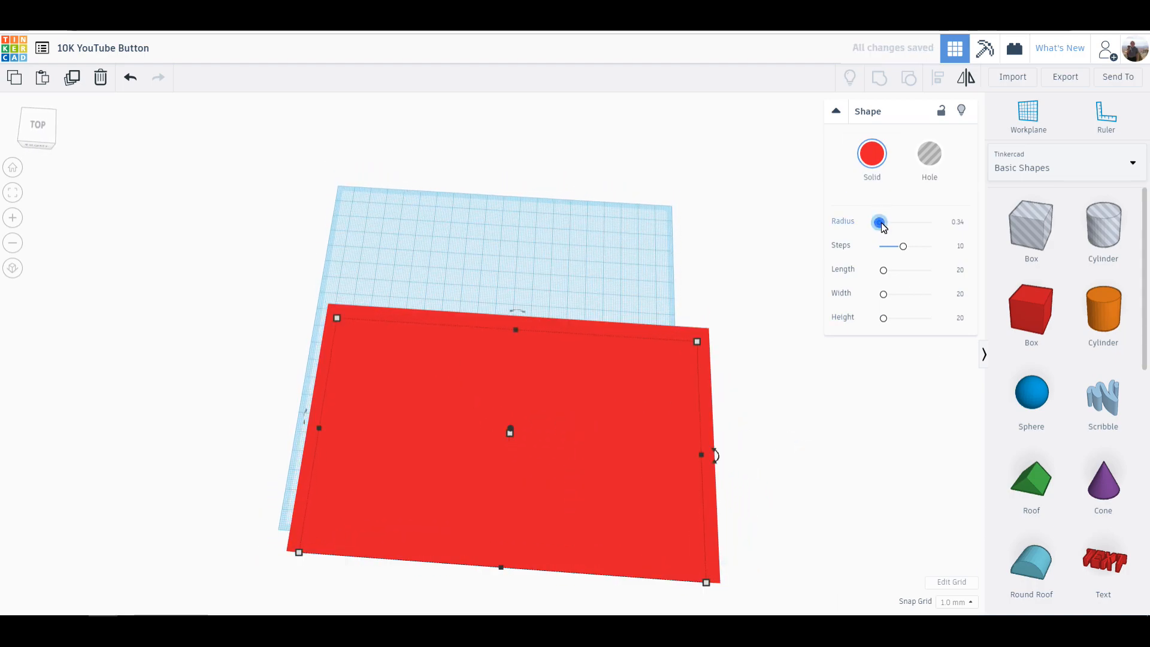
- Round the plate's corners with Radius 4.25 and Steps 20
drag(881, 223, 890, 223)
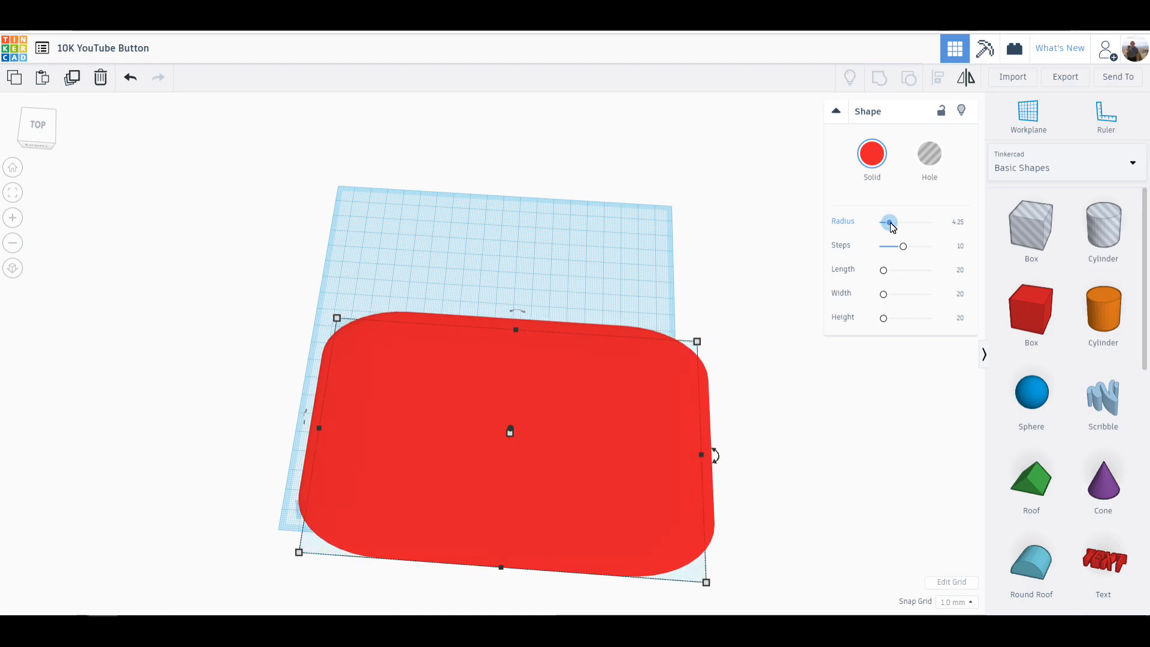
drag(889, 223, 890, 223)
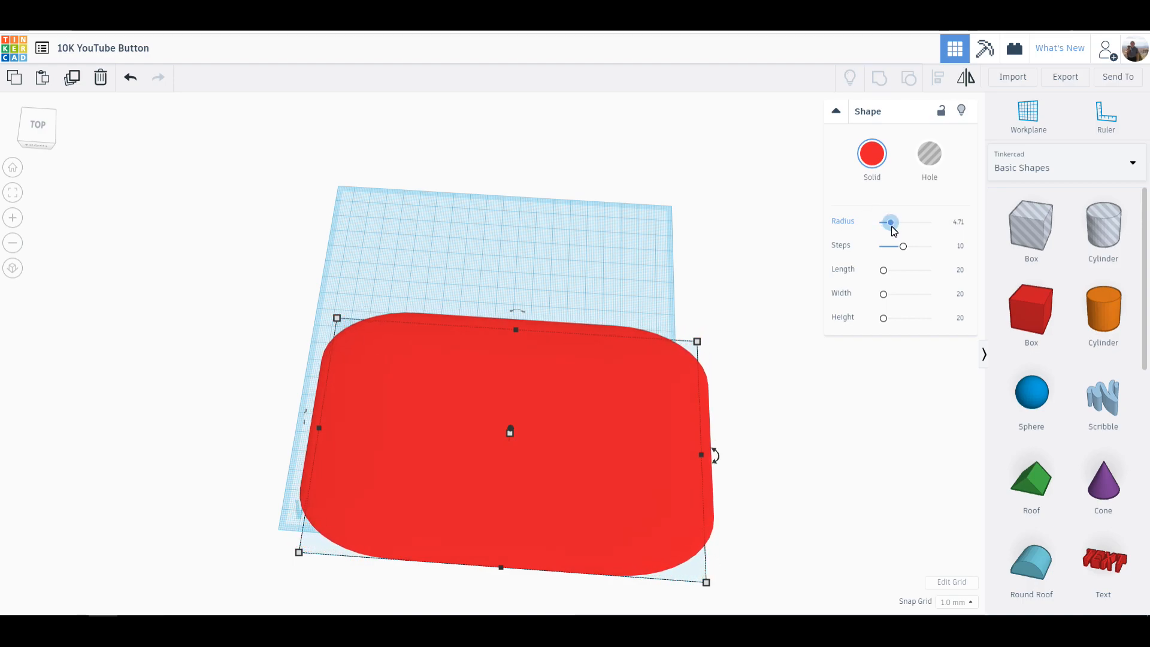
drag(891, 222, 890, 222)
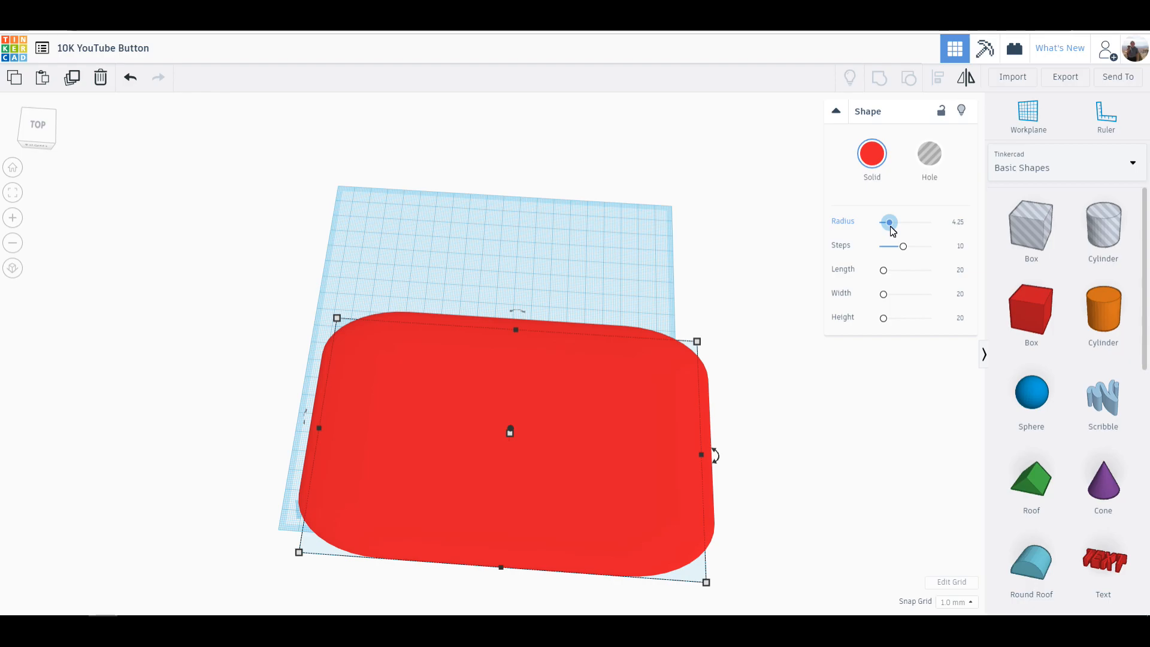
drag(903, 247, 930, 247)
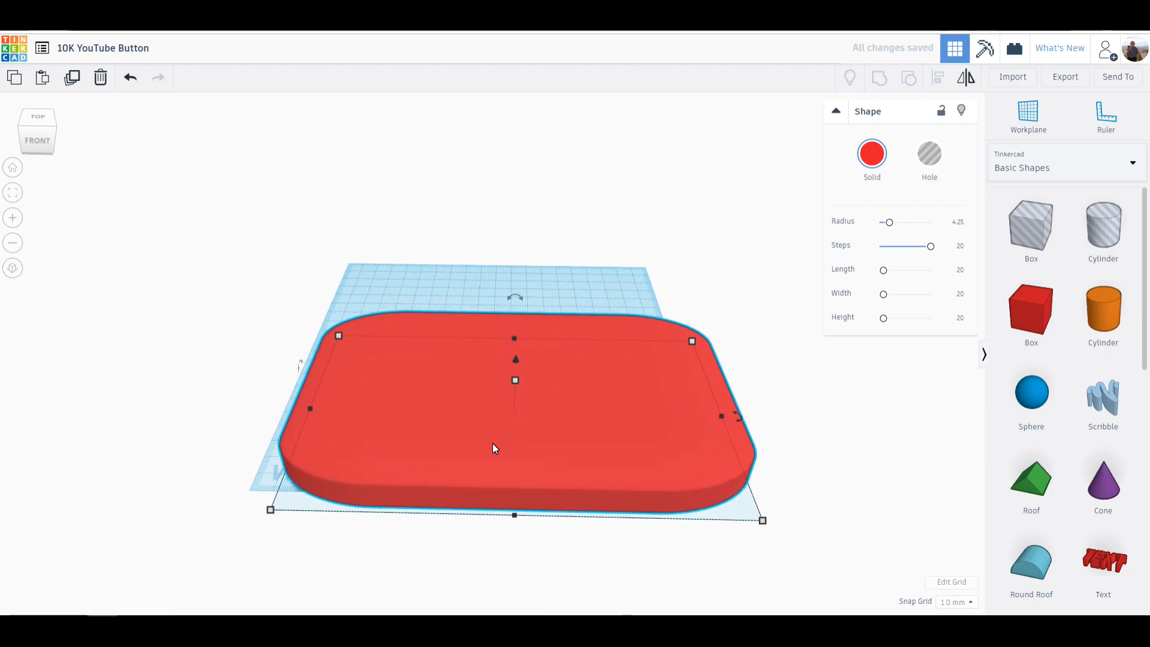
mouse_move(515, 364)
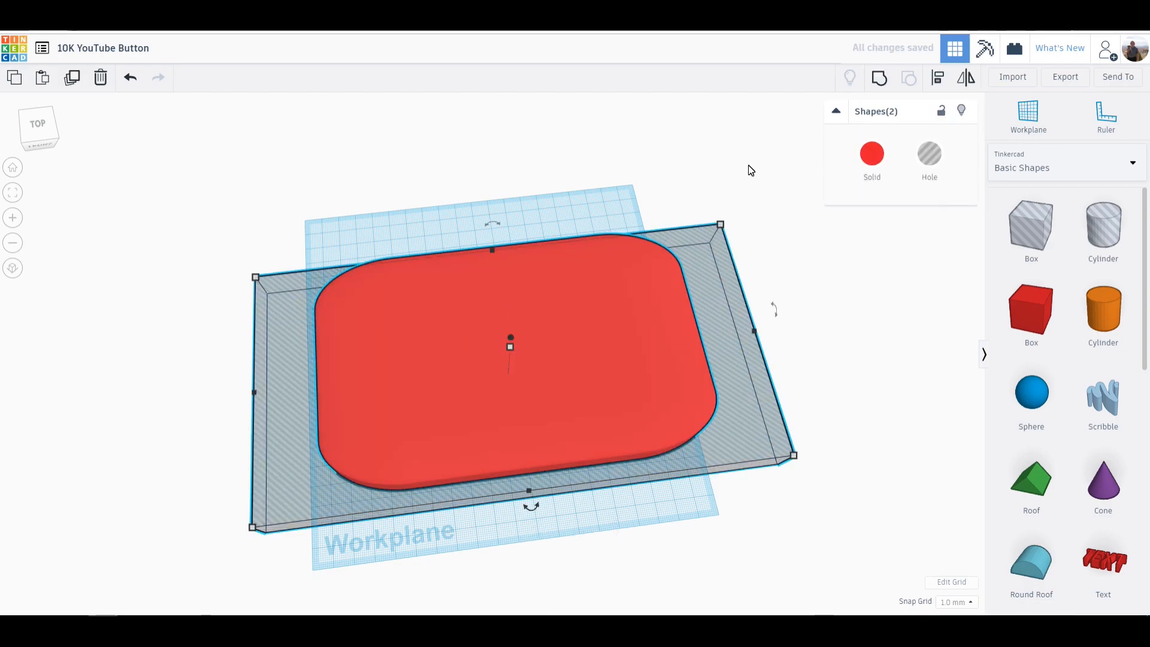
mouse_move(877, 78)
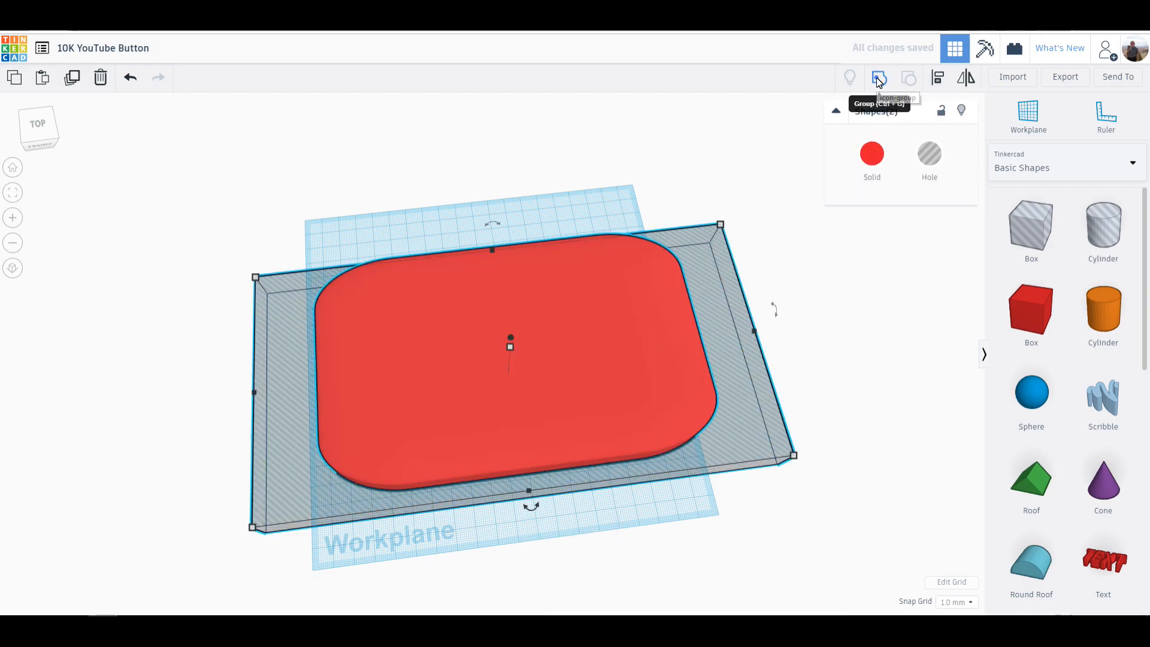
- Group the plate with the box hole and check the merged plate from above
click(879, 78)
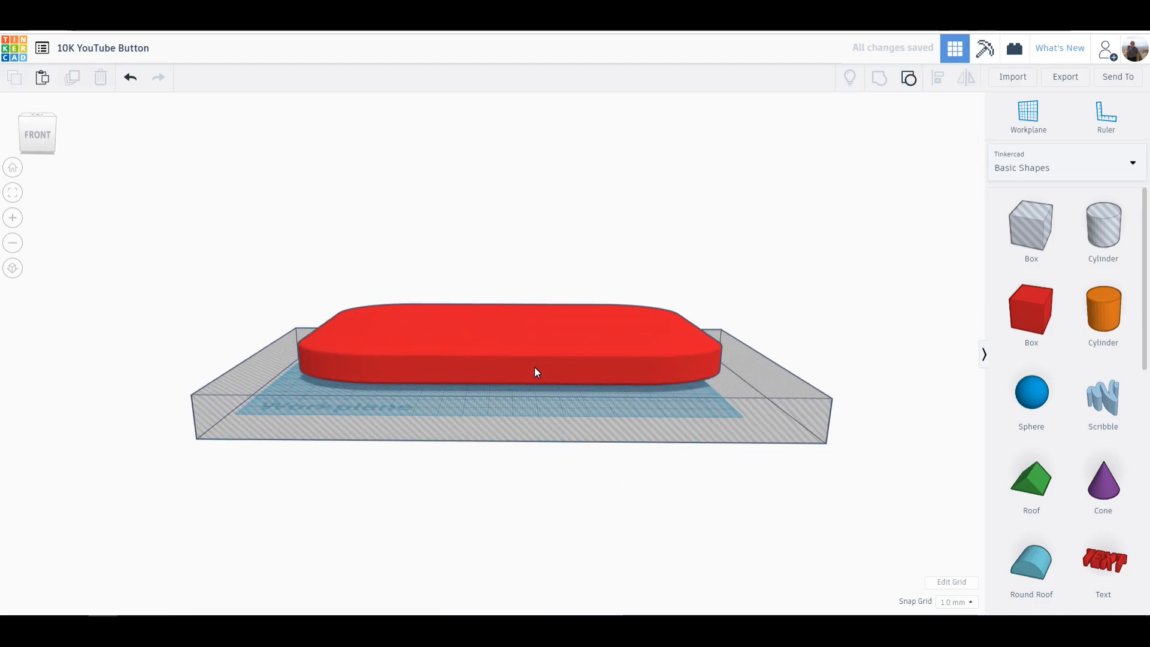
click(514, 345)
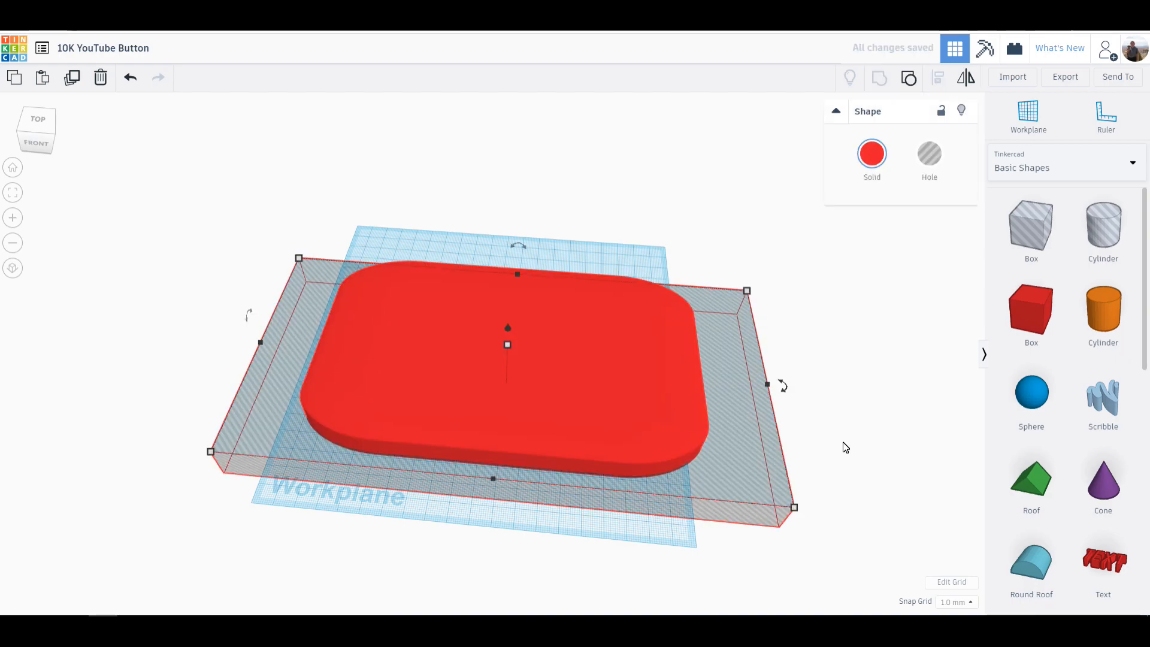
drag(514, 345, 722, 308)
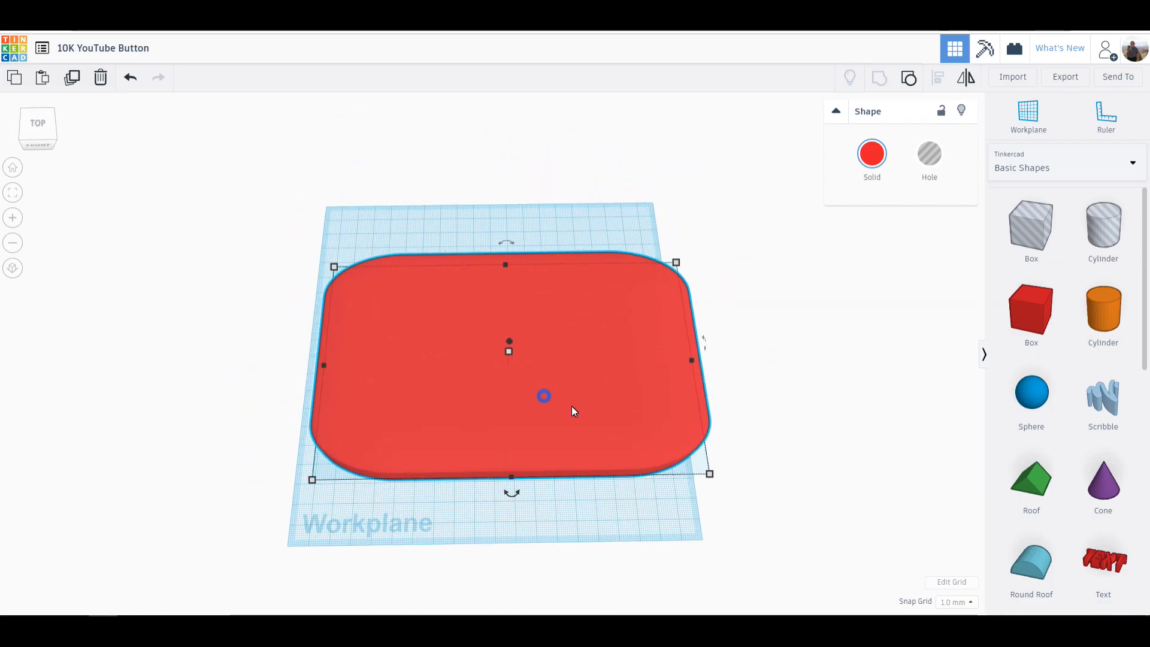
- Place a small green Roof wedge on the workplane above the plate
click(550, 506)
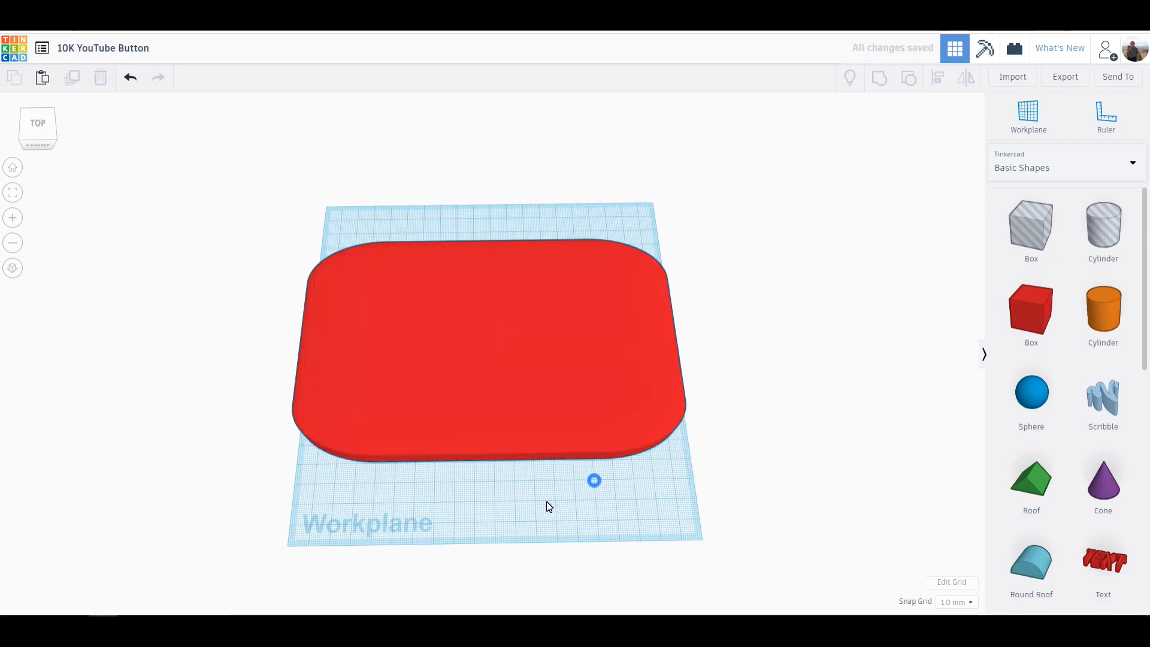
drag(594, 480, 560, 408)
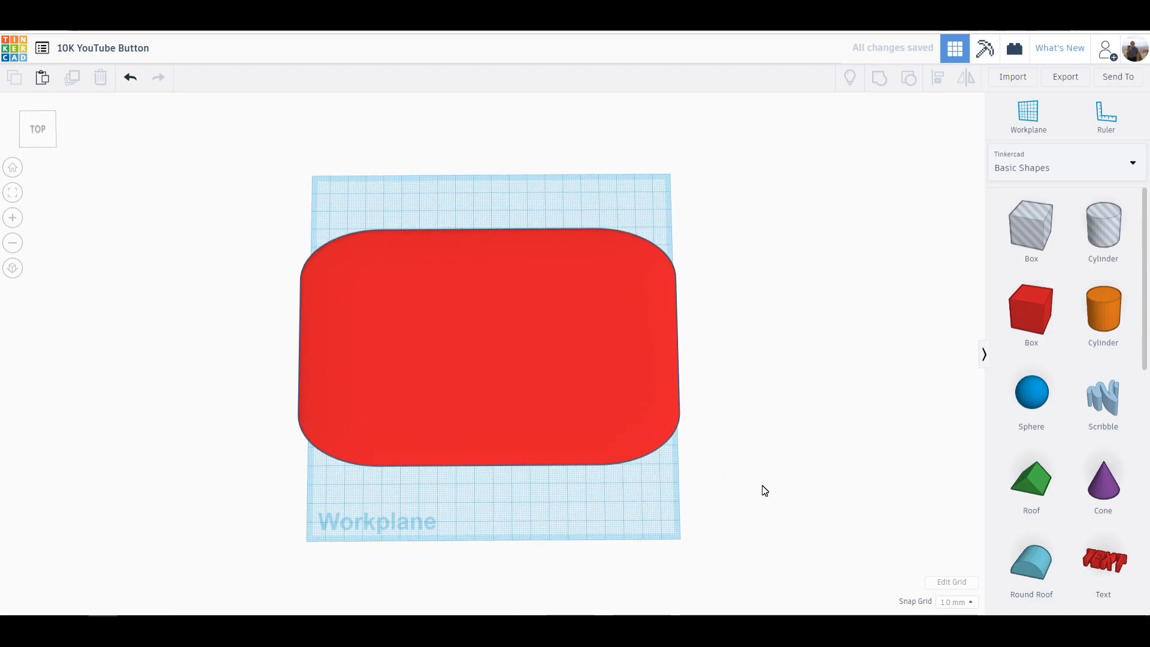
mouse_move(894, 370)
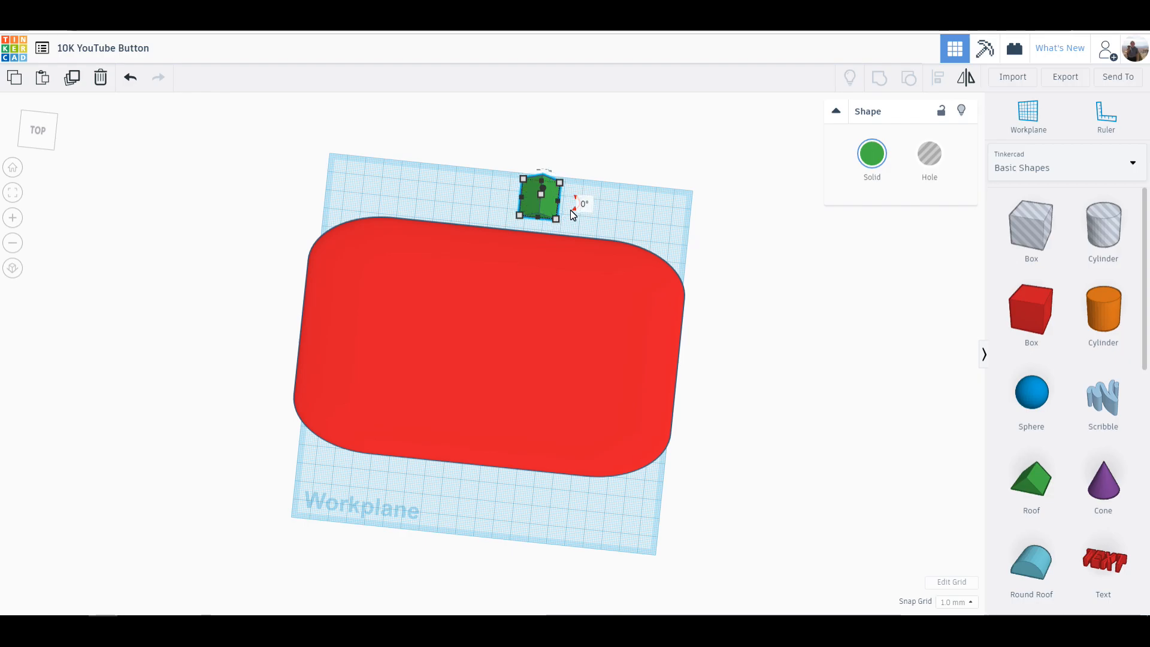
drag(579, 203, 535, 244)
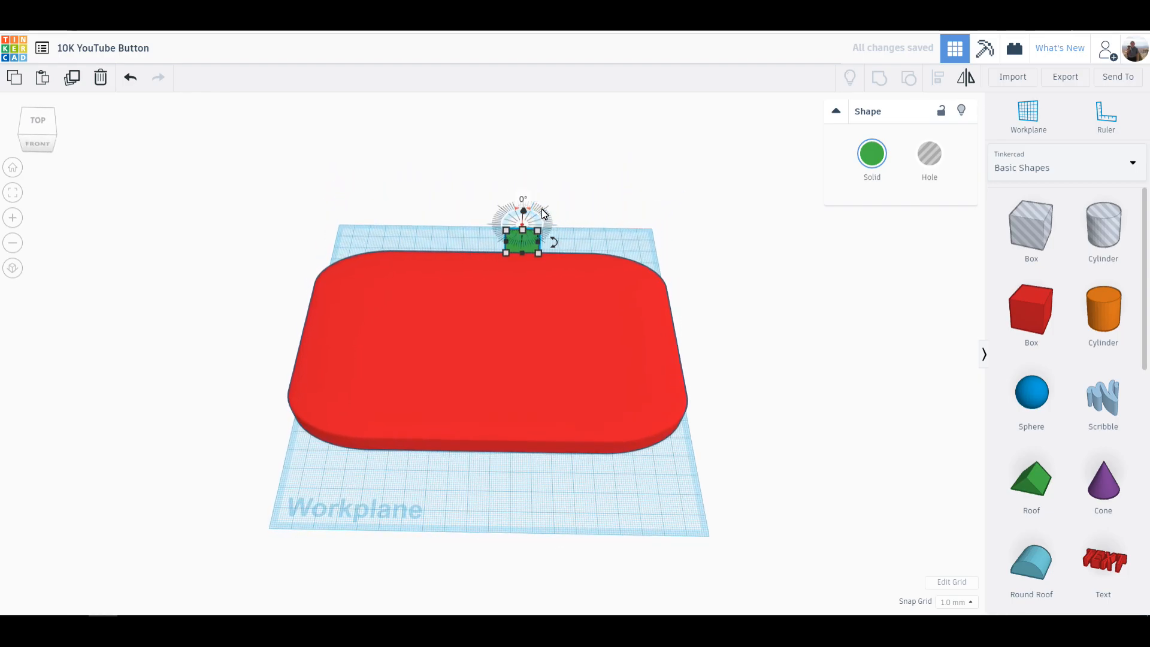
- Rotate the green wedge 90 degrees so it stands upright
drag(523, 211, 554, 226)
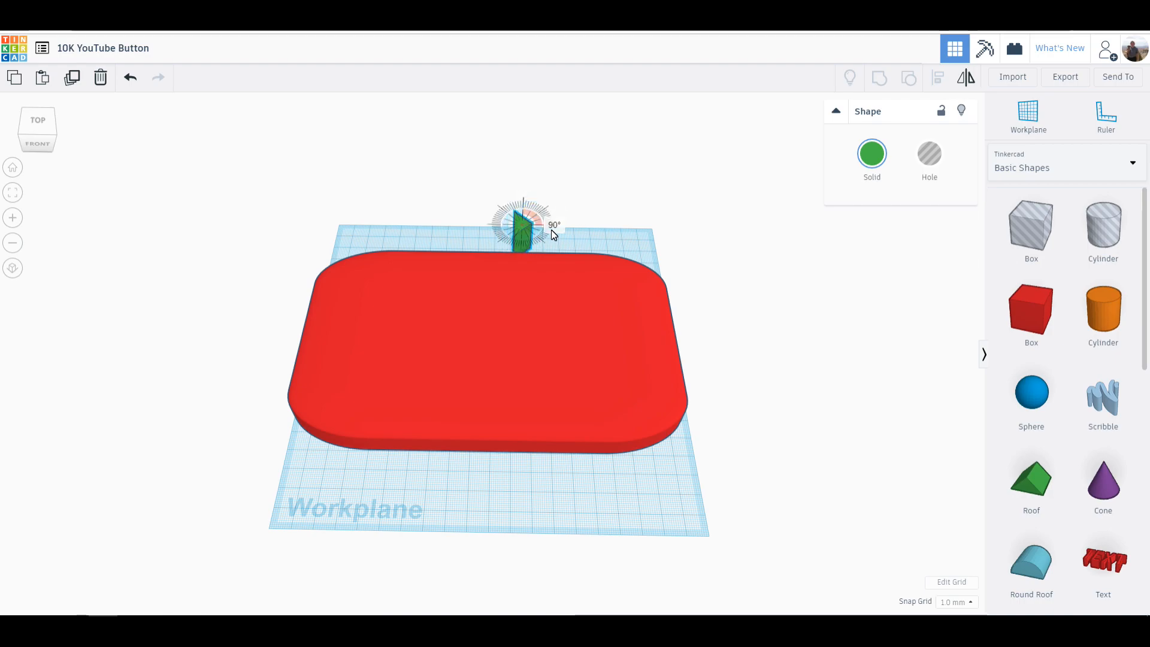
drag(524, 213, 521, 221)
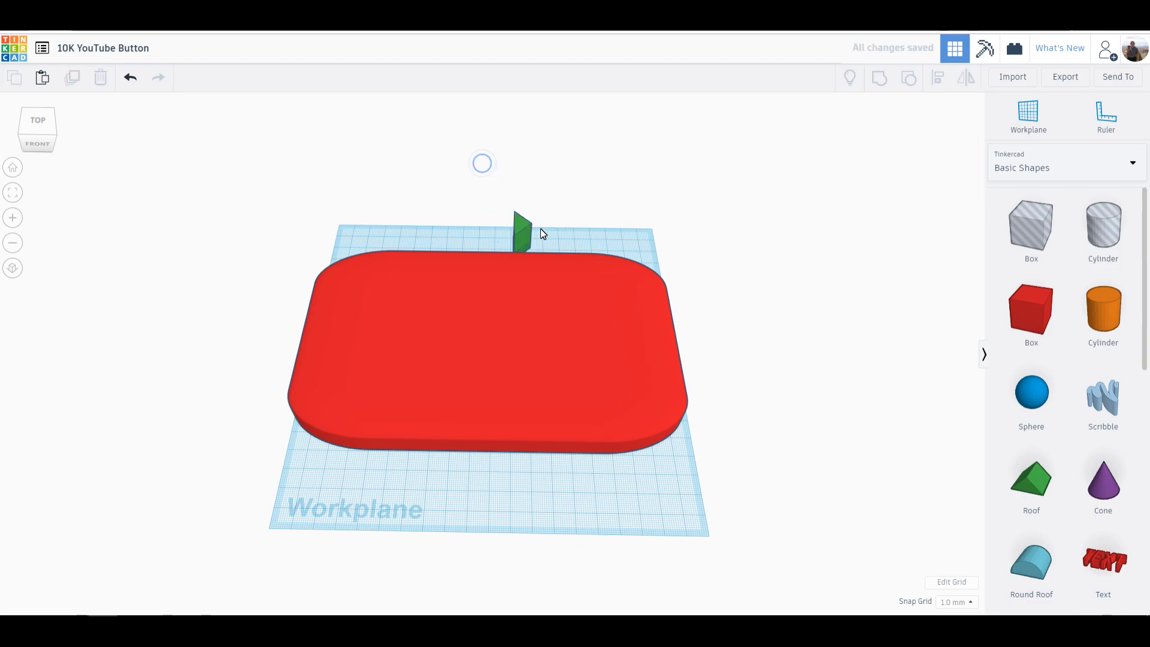
click(521, 231)
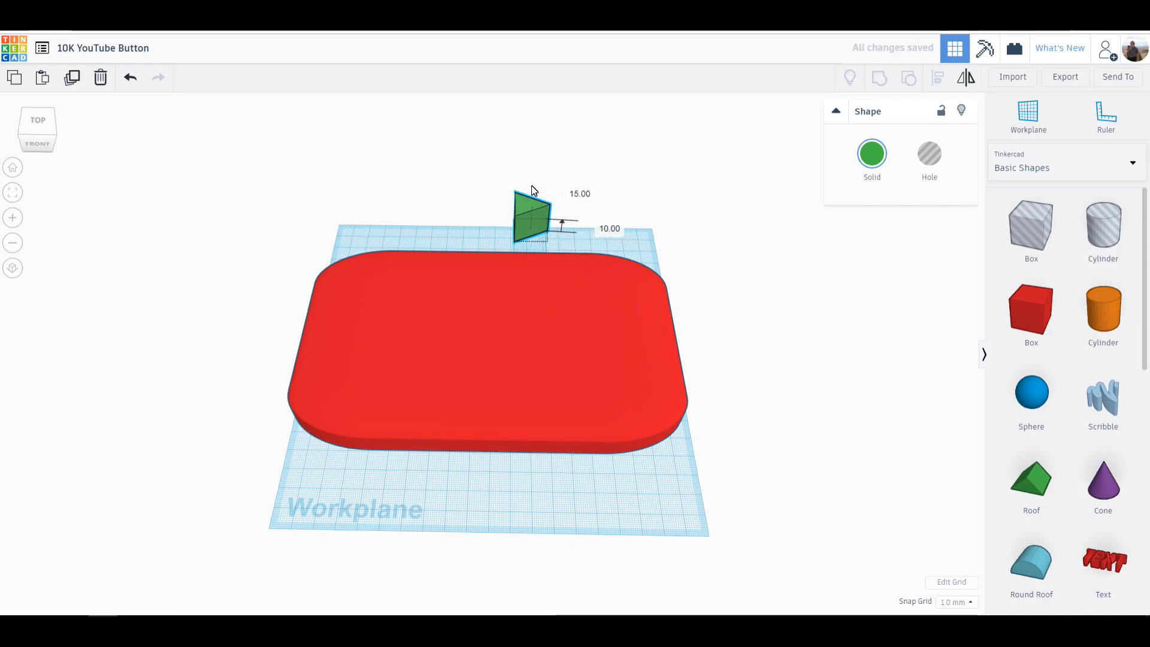
- Enlarge the triangle to 27 by 27 and move it toward the plaque's centre
drag(531, 216, 498, 331)
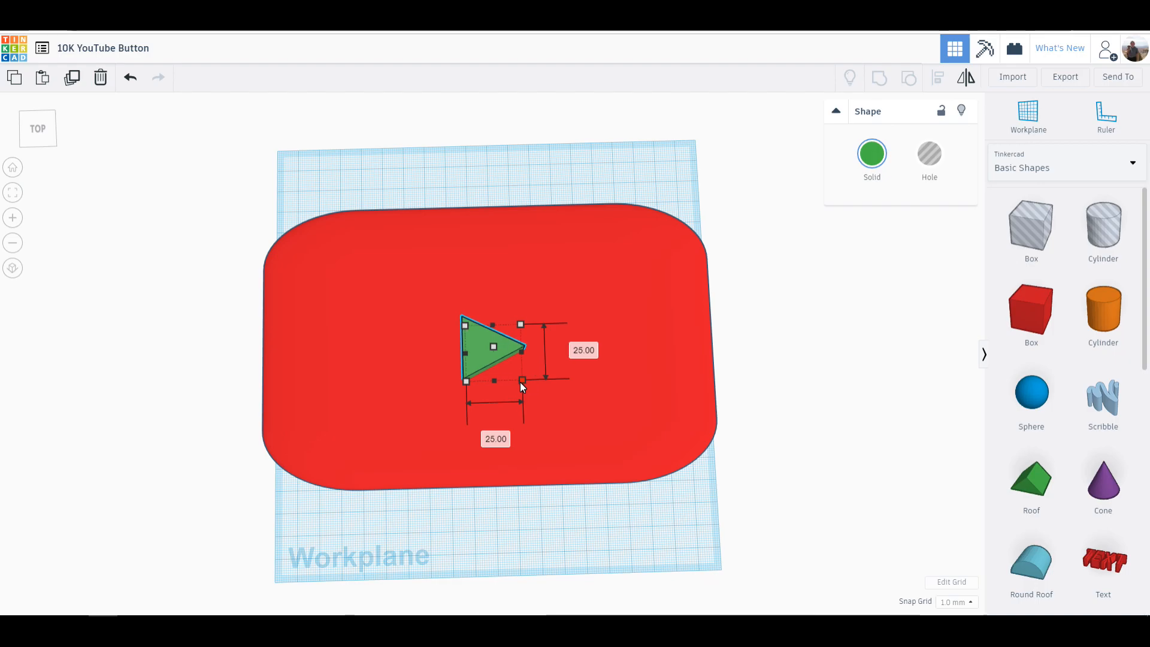
drag(521, 381, 526, 384)
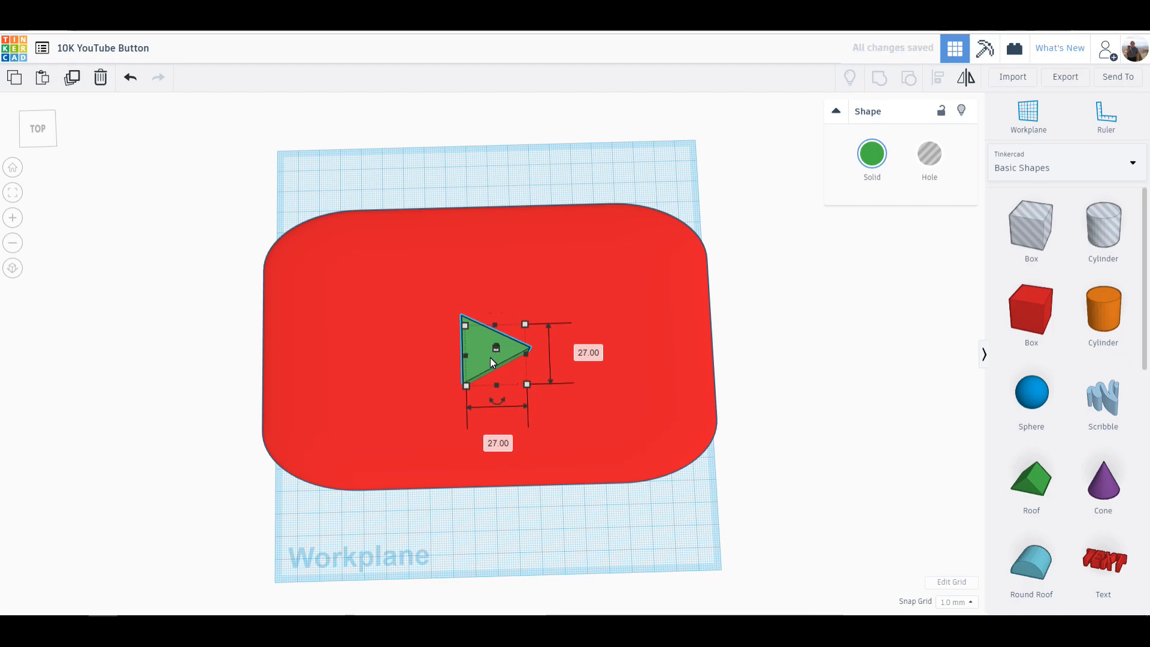
drag(494, 352, 506, 330)
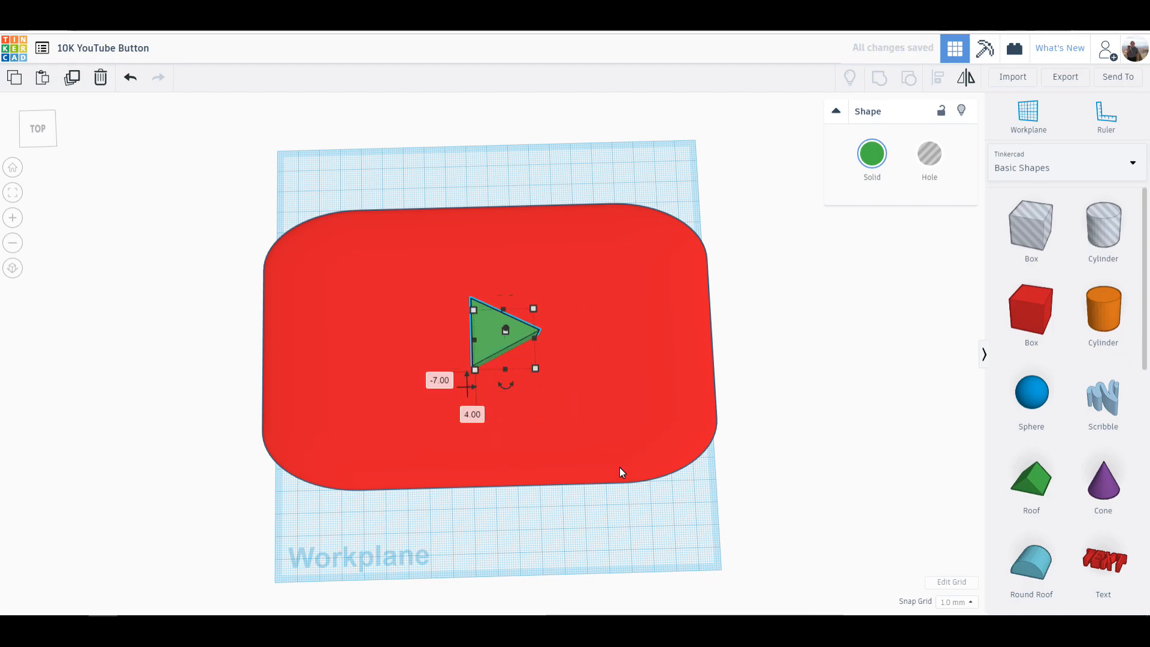
click(527, 527)
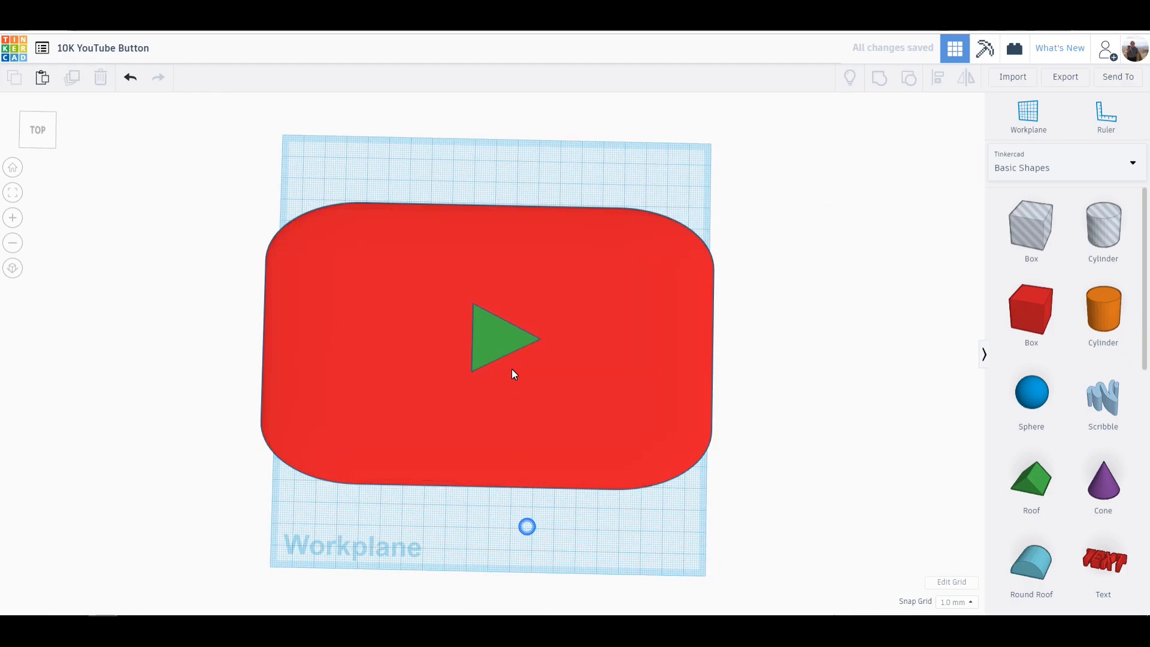
click(504, 339)
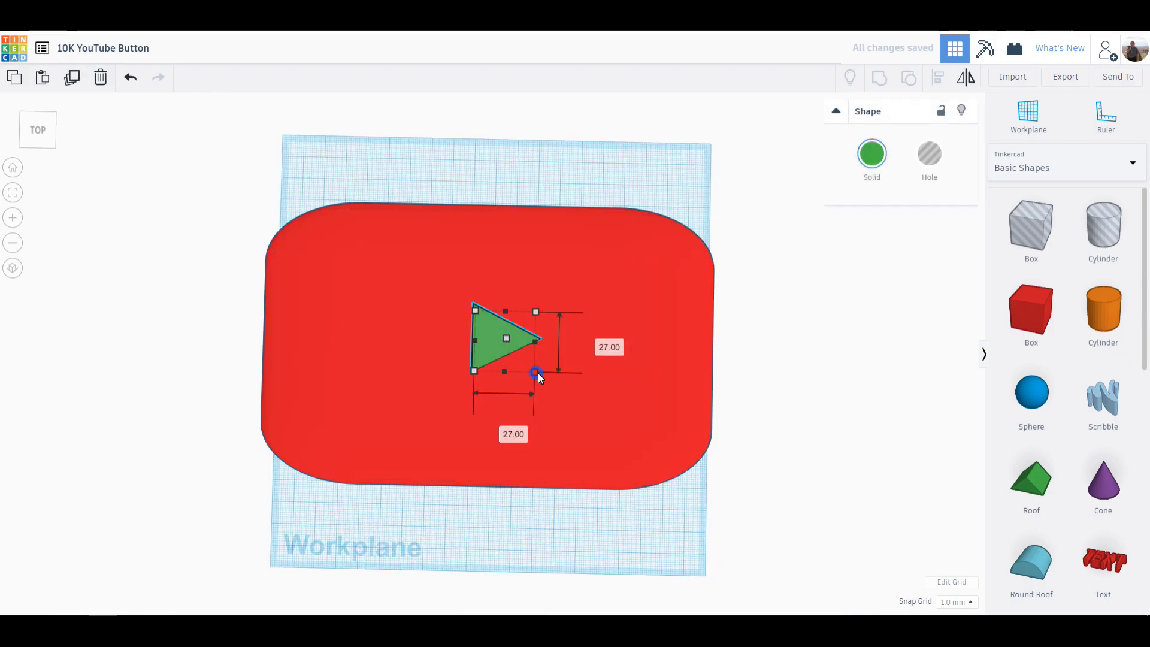
- Set the triangle's height to 6 and lift it to 11 onto the plaque's top
drag(535, 373, 539, 376)
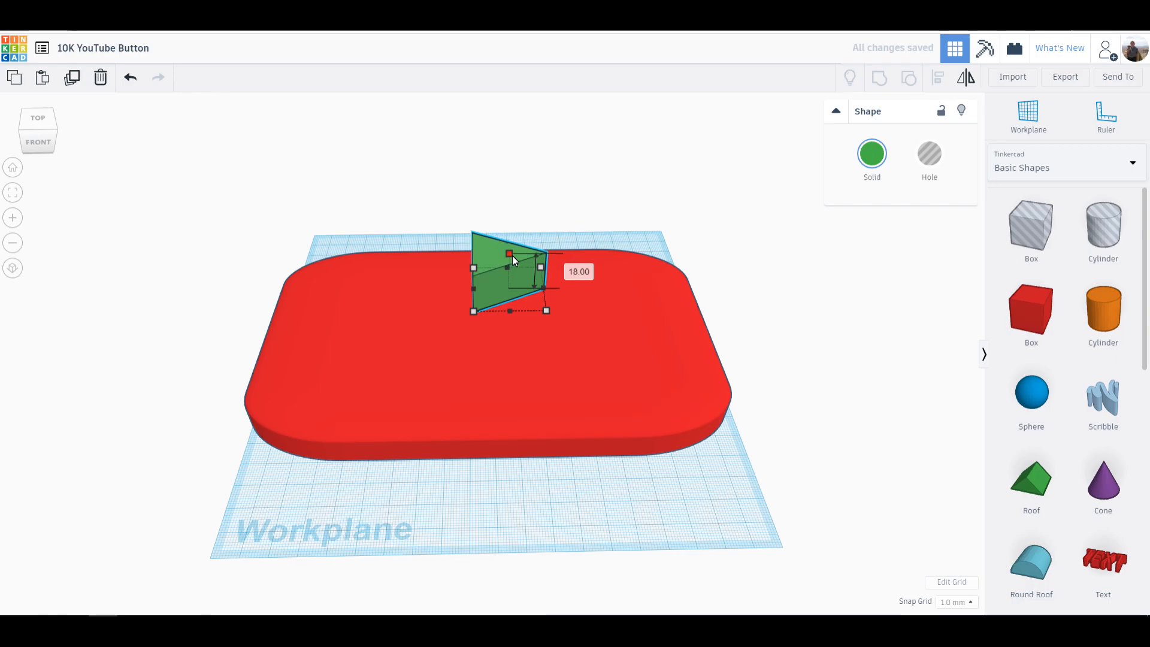
drag(508, 253, 508, 279)
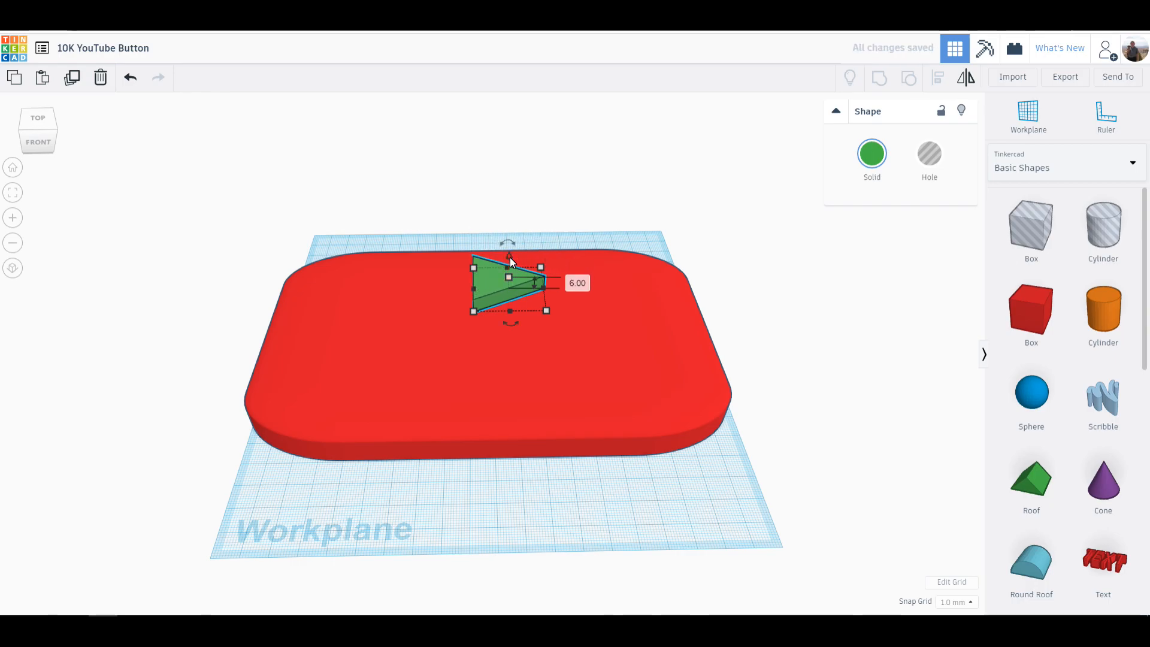
drag(508, 283, 508, 323)
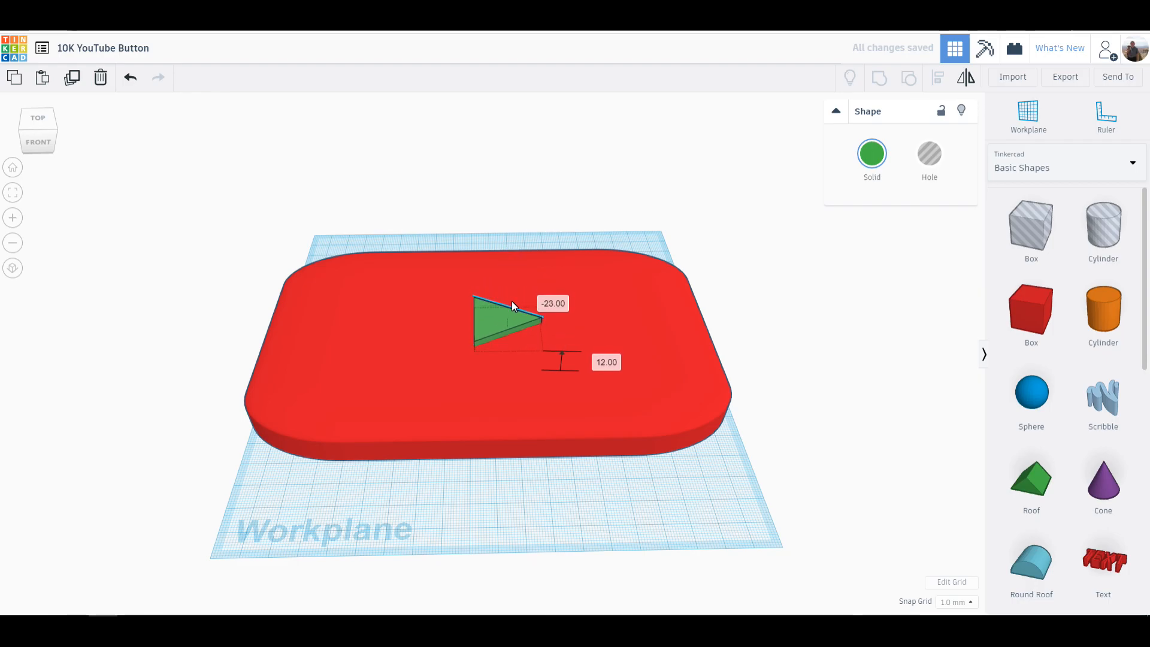
drag(514, 304, 514, 322)
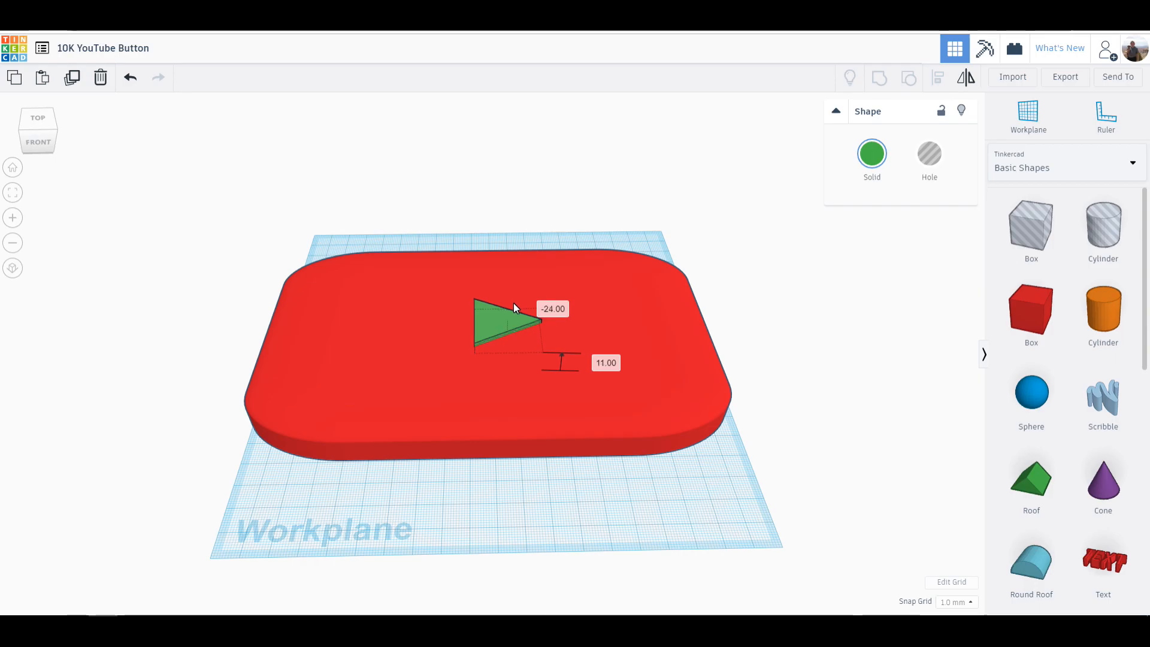
click(551, 499)
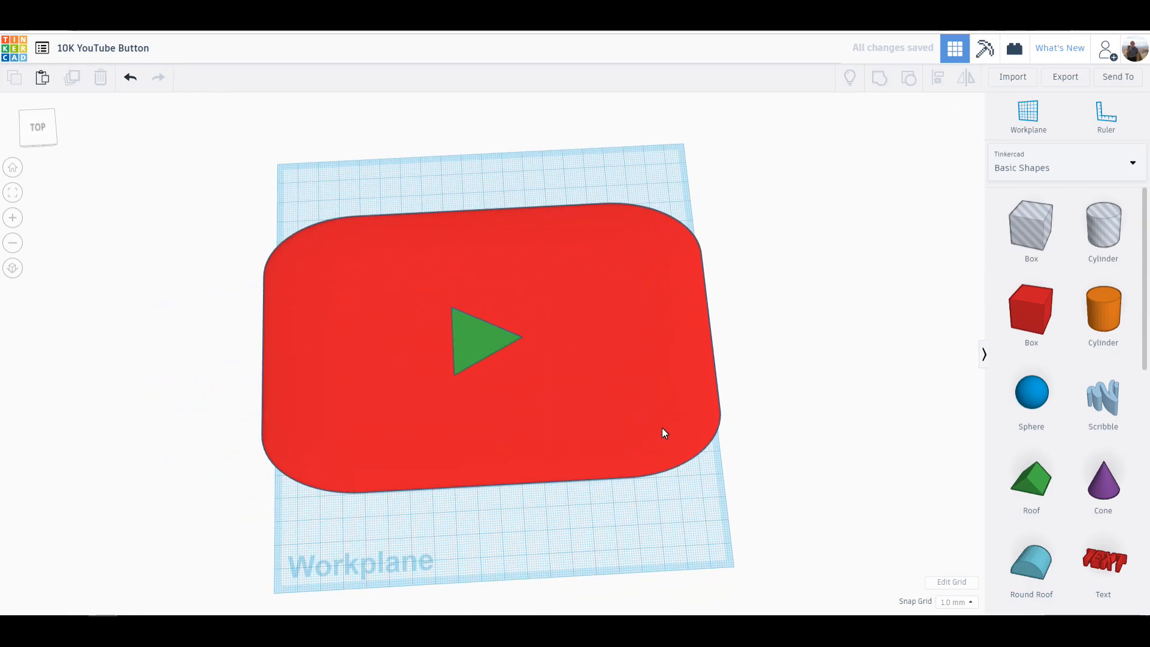
mouse_move(555, 379)
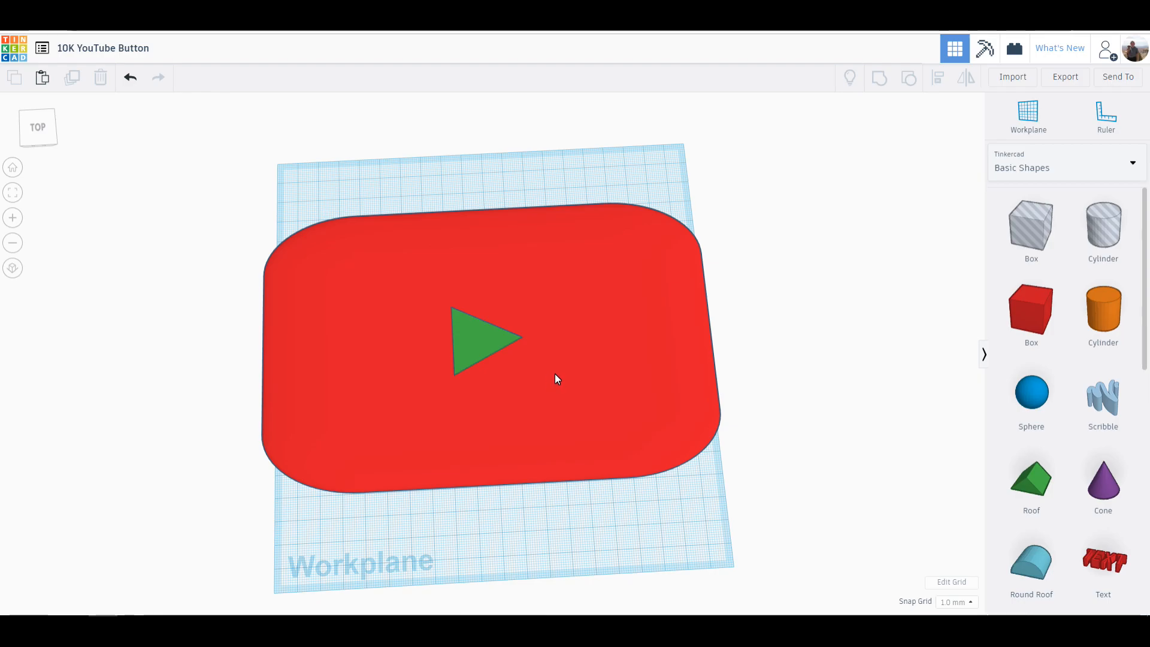
mouse_move(473, 337)
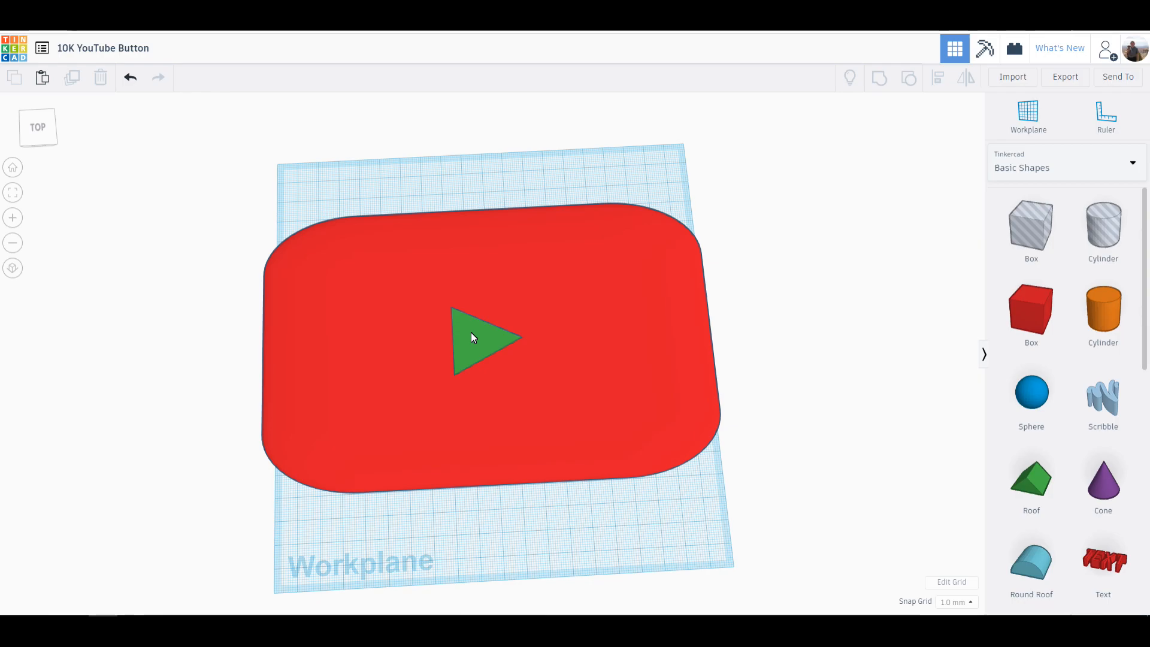
mouse_move(494, 343)
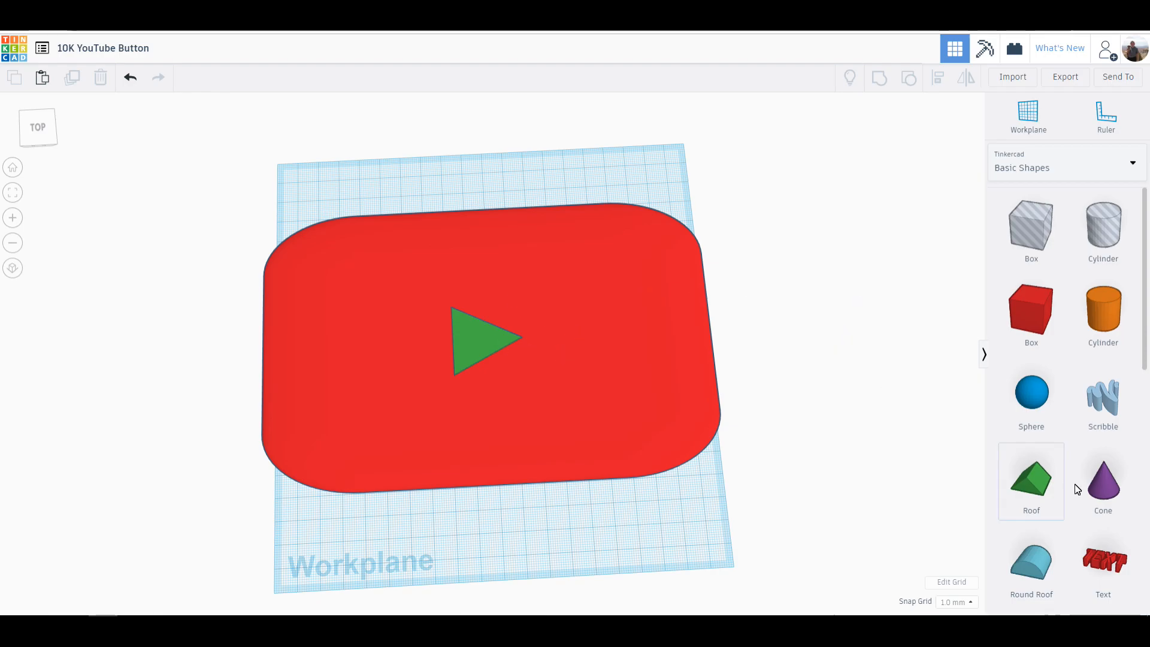
mouse_move(546, 334)
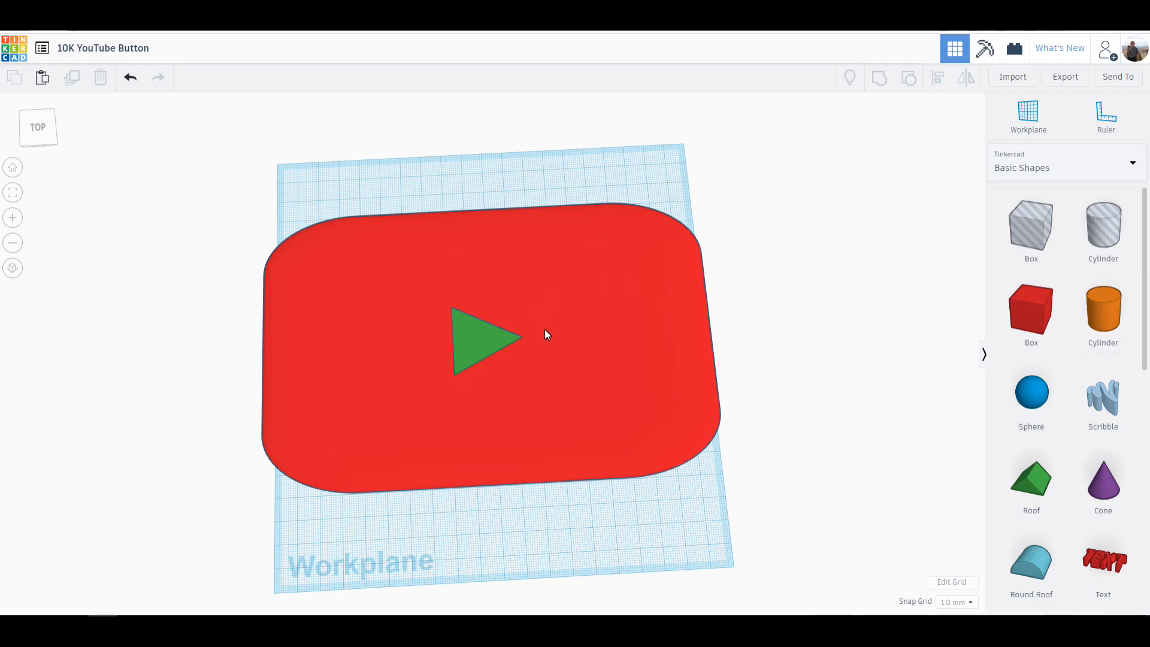
mouse_move(483, 358)
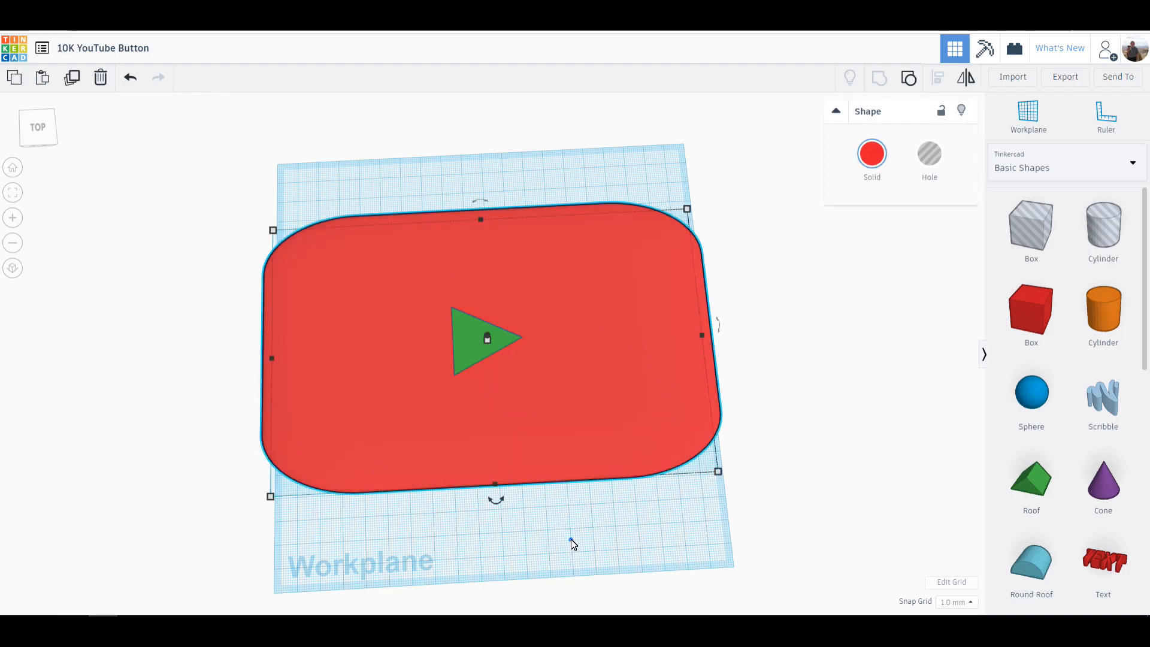
click(485, 338)
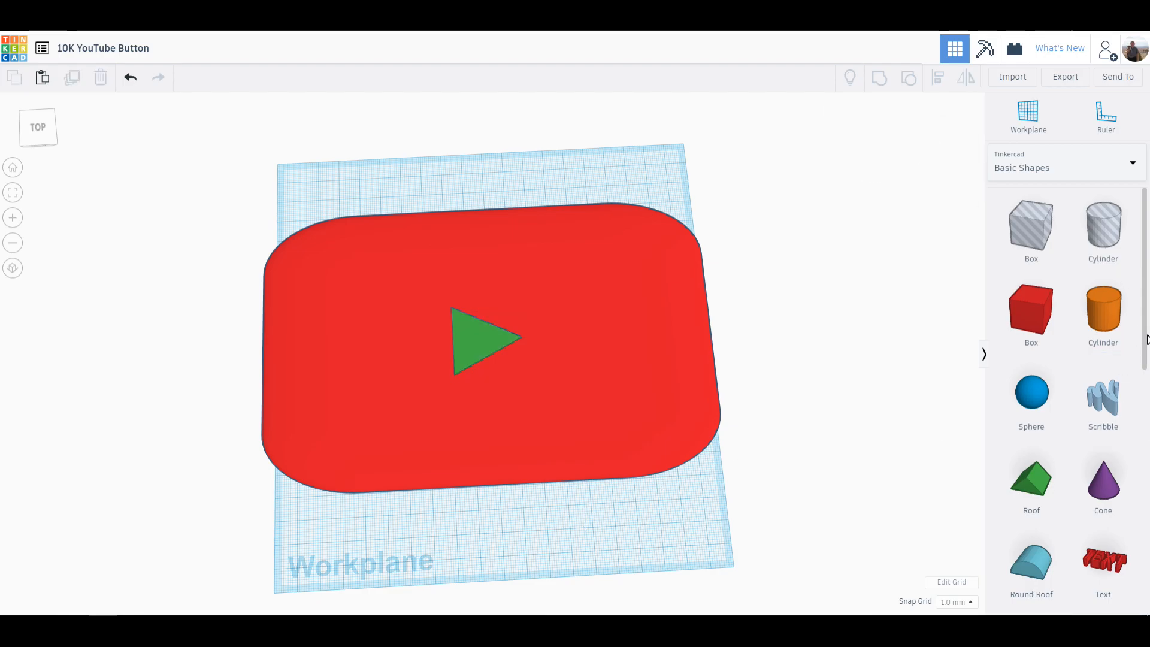
- Add a Text shape from Text and numbers above the plaque and make it yellow
click(1063, 168)
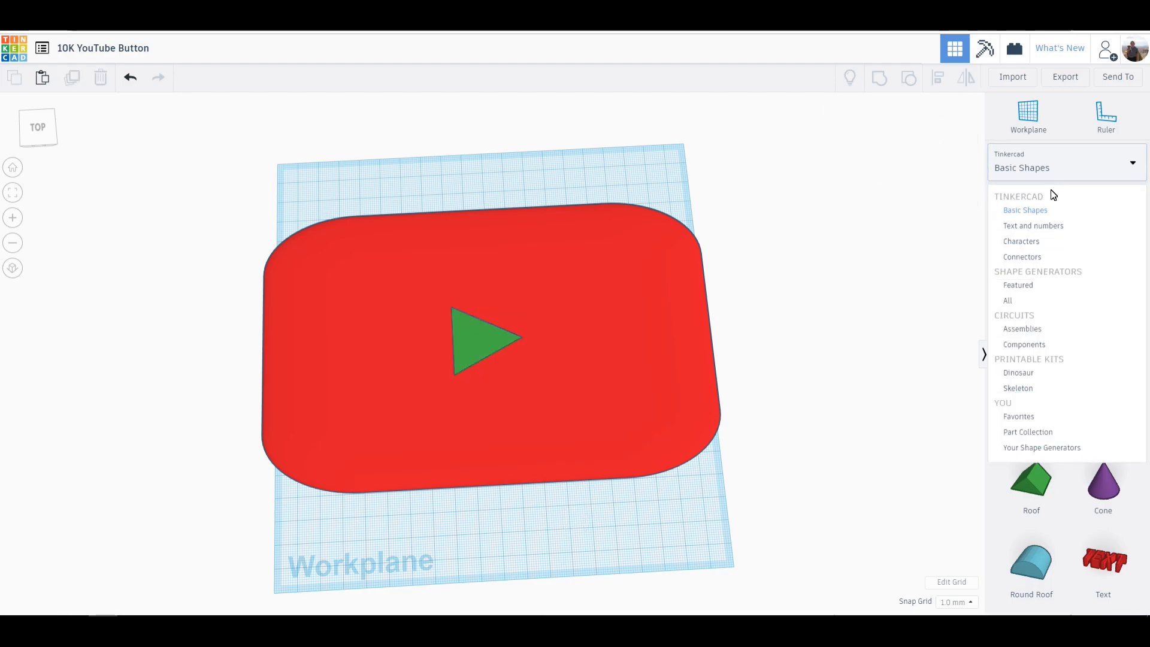
click(1034, 226)
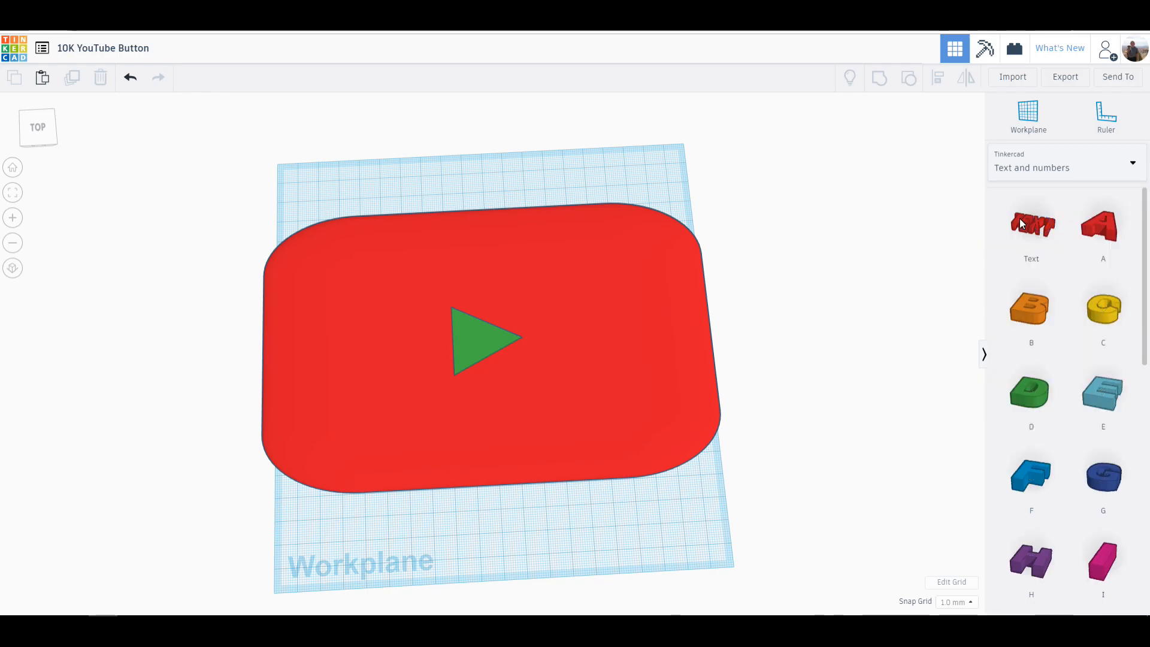
click(1030, 228)
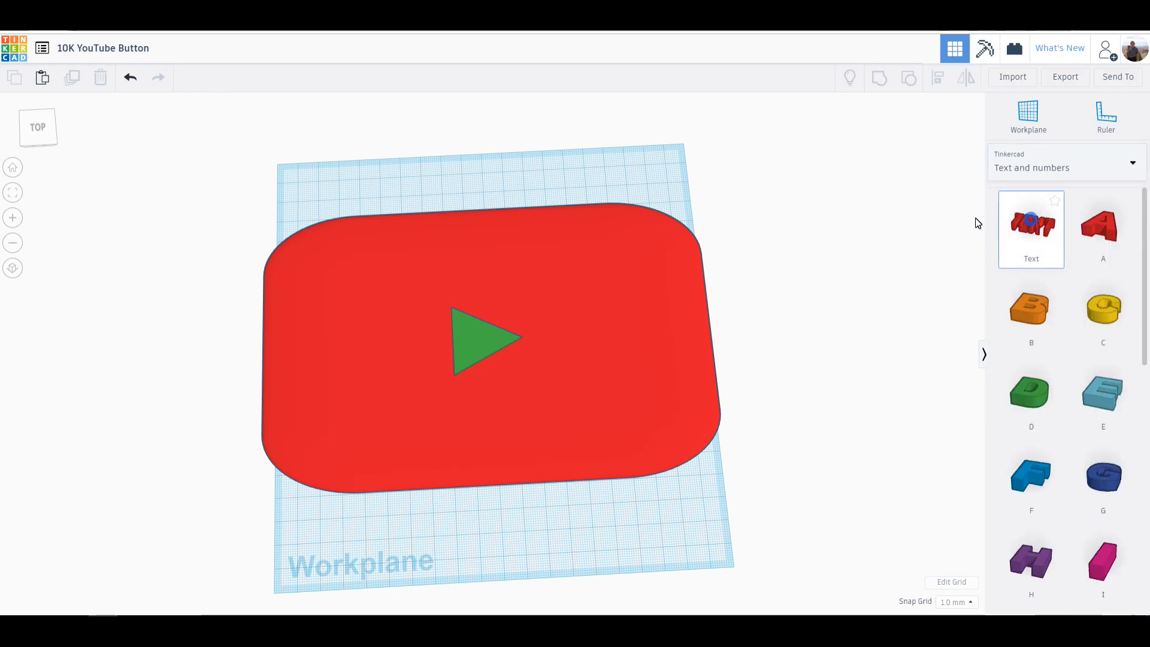
click(1030, 229)
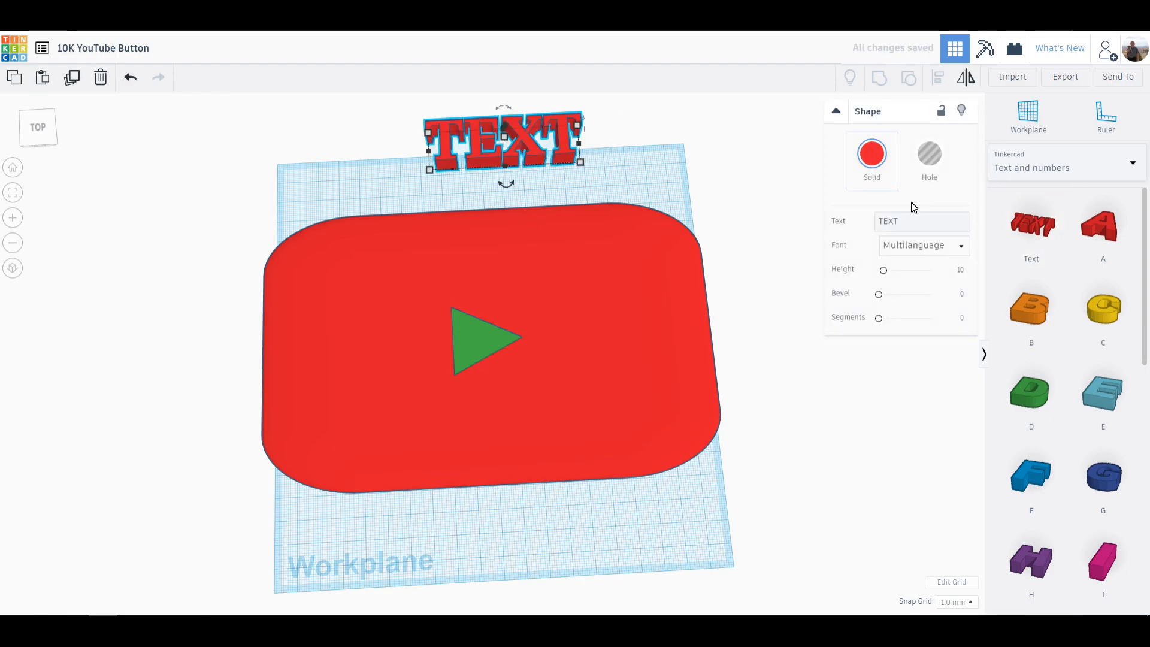
click(919, 220)
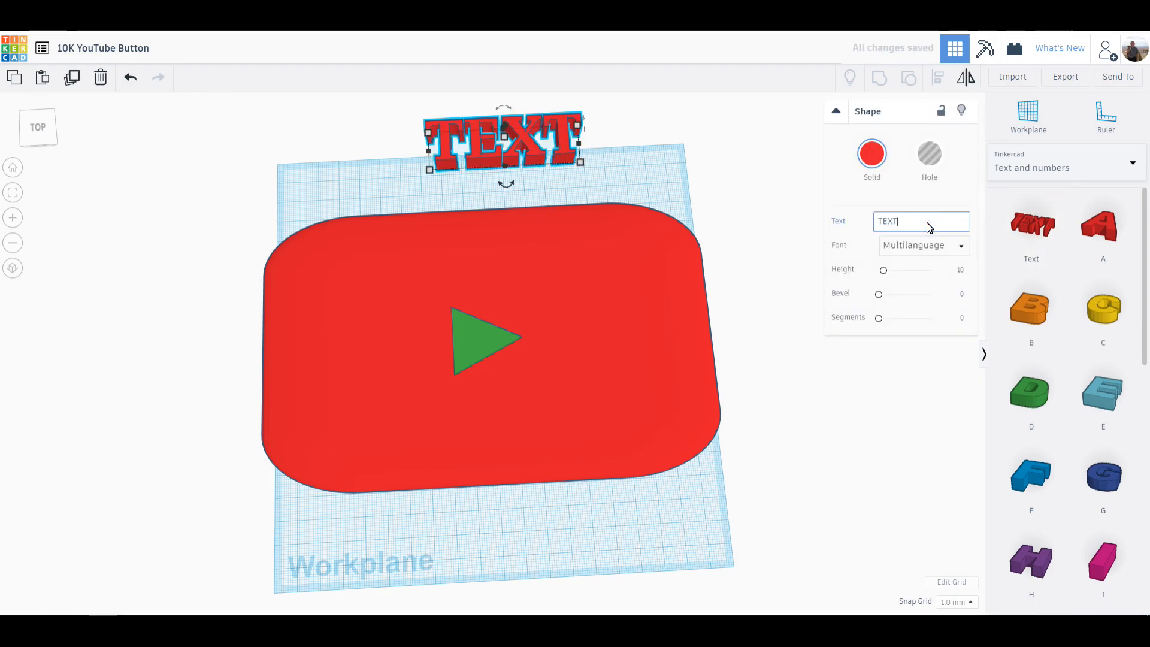
click(871, 154)
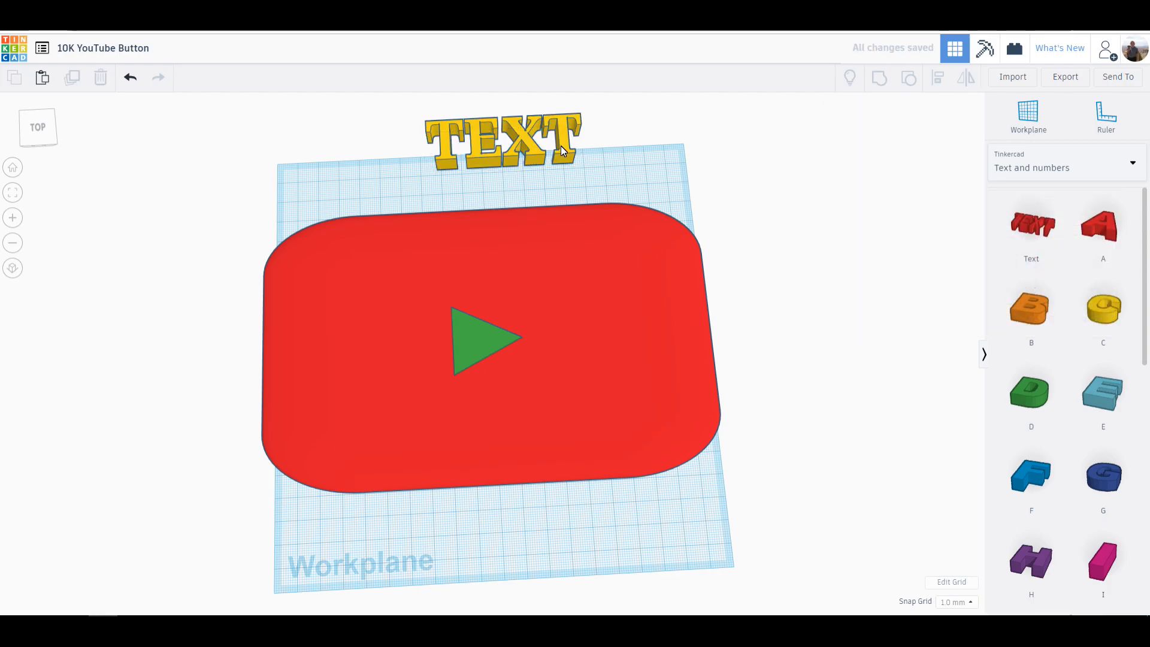
click(503, 141)
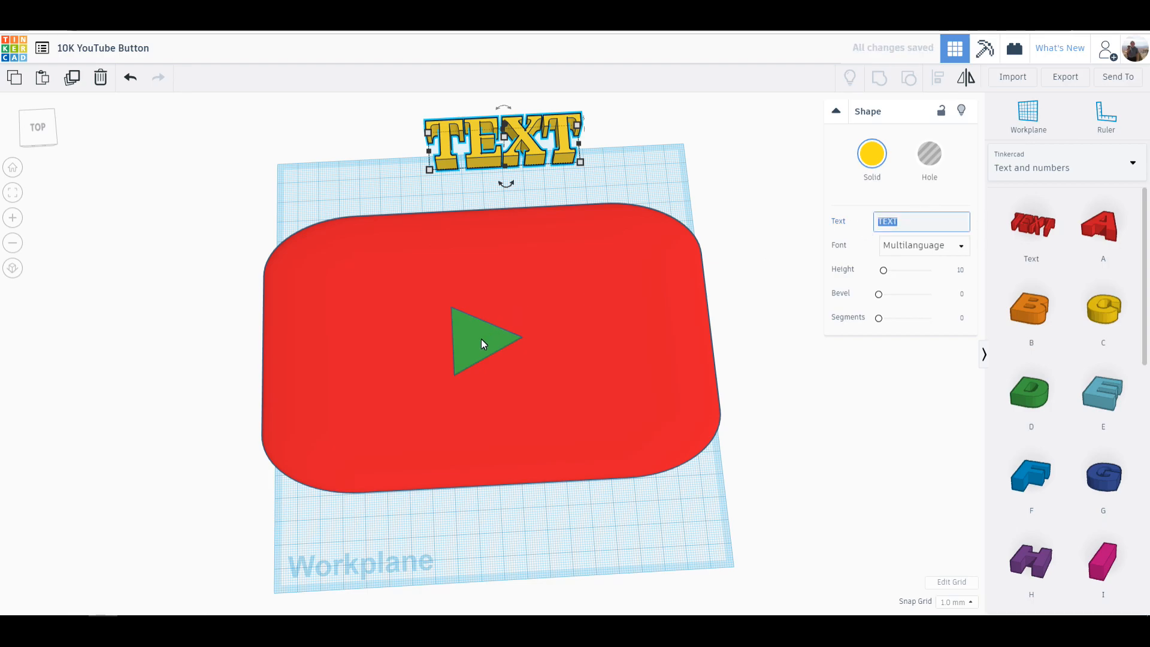
mouse_move(561, 152)
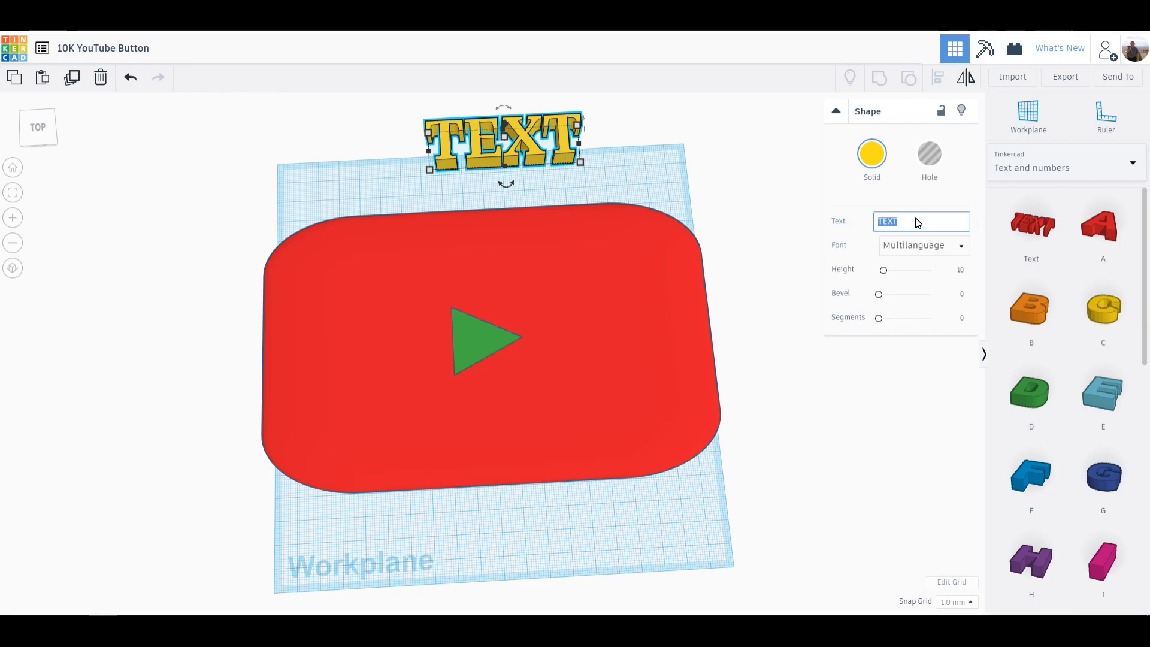
- Set the text to 'Thank You 10,000', shrink it and move it onto the plaque's top
text(Thank You)
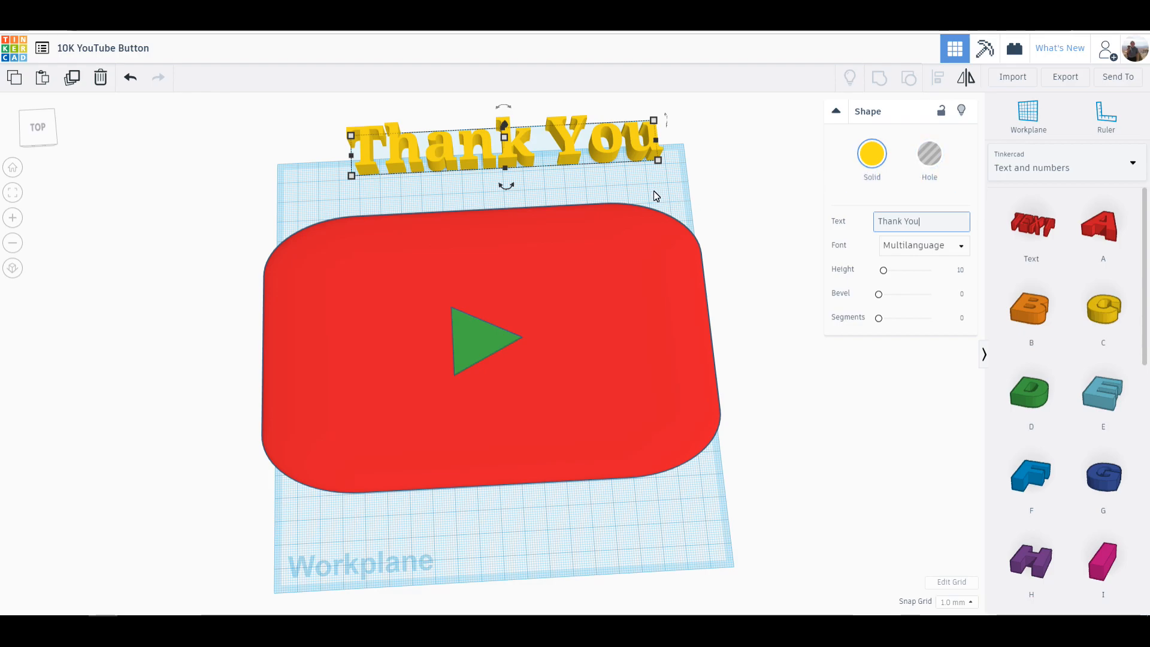
mouse_move(661, 195)
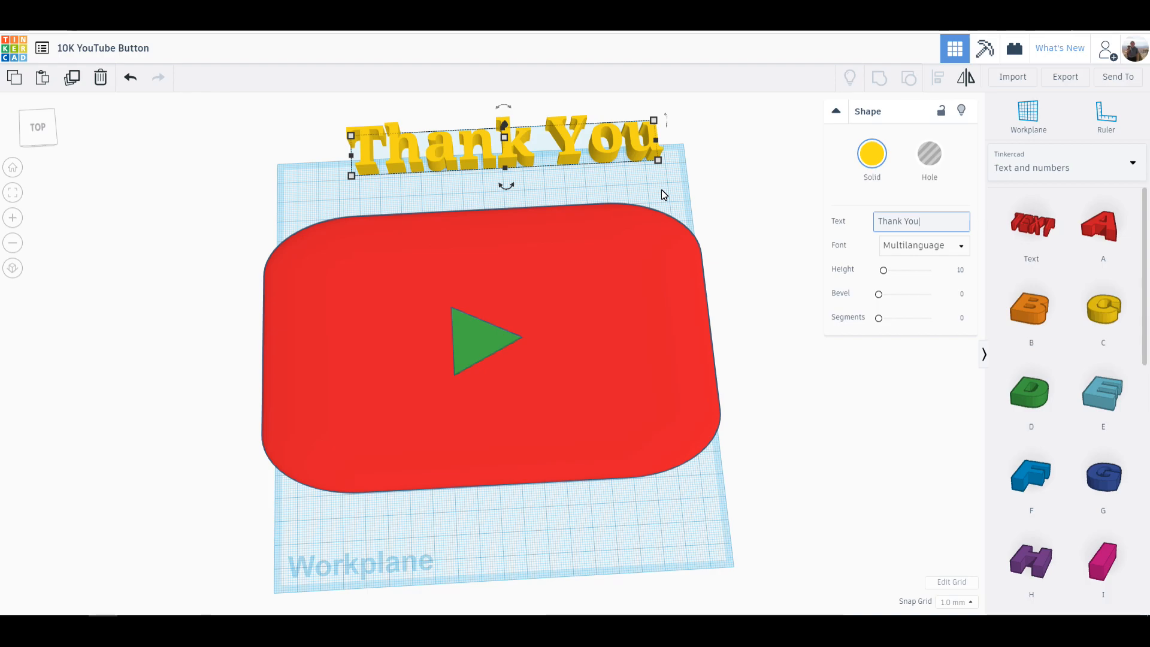
text(1)
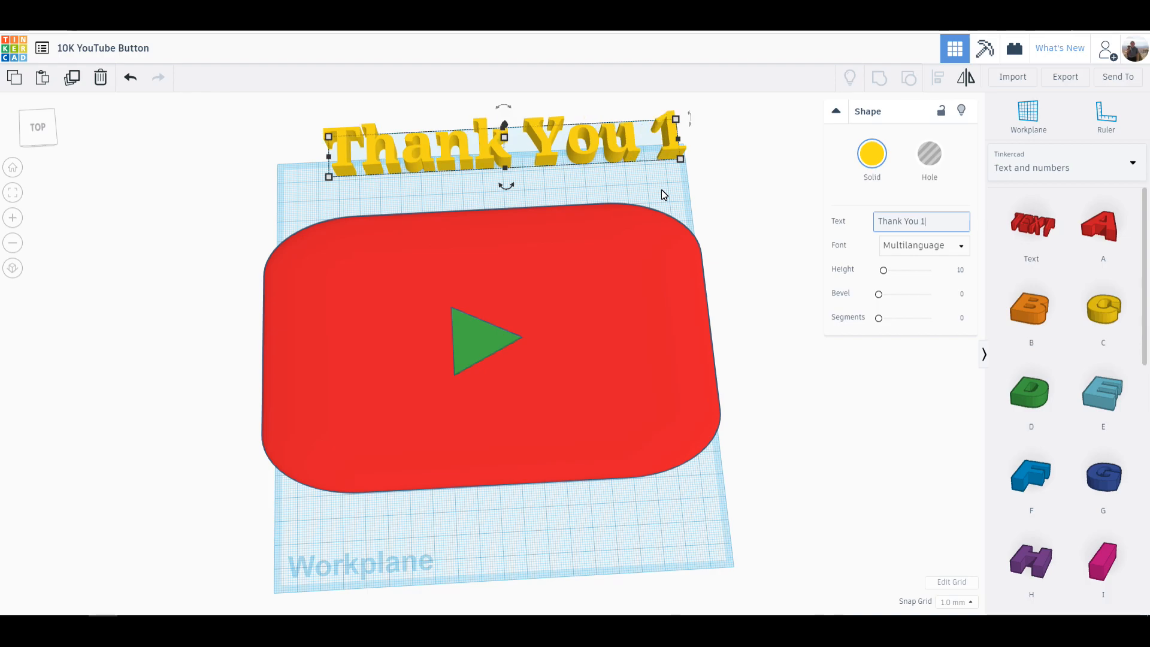
text(0,000)
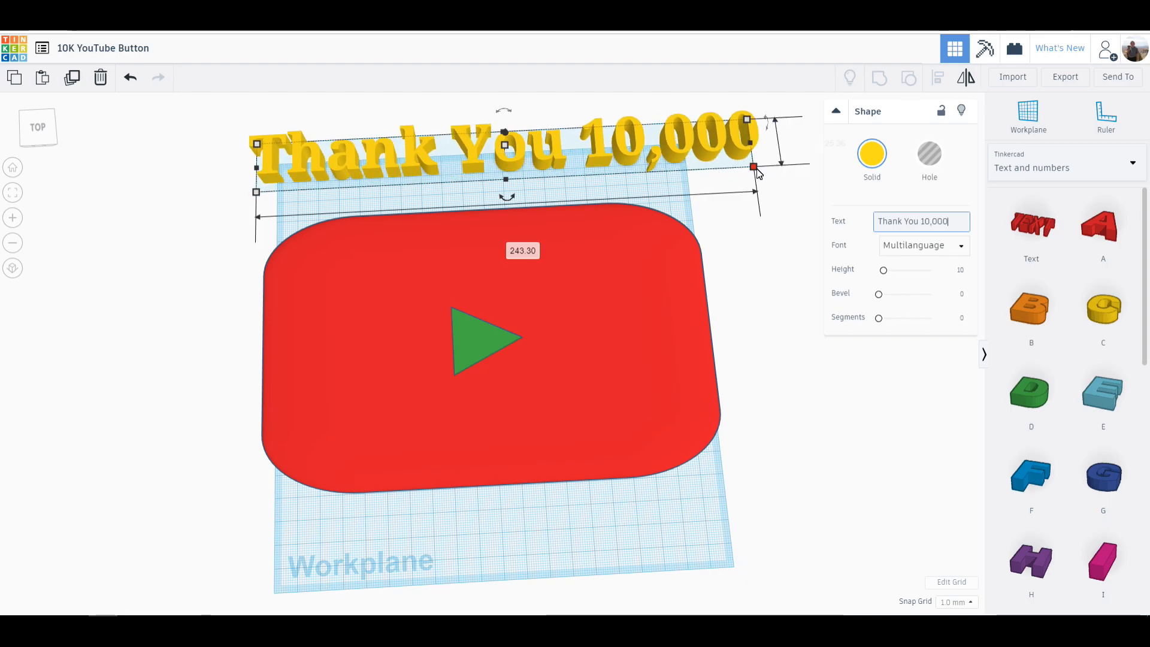
mouse_move(759, 173)
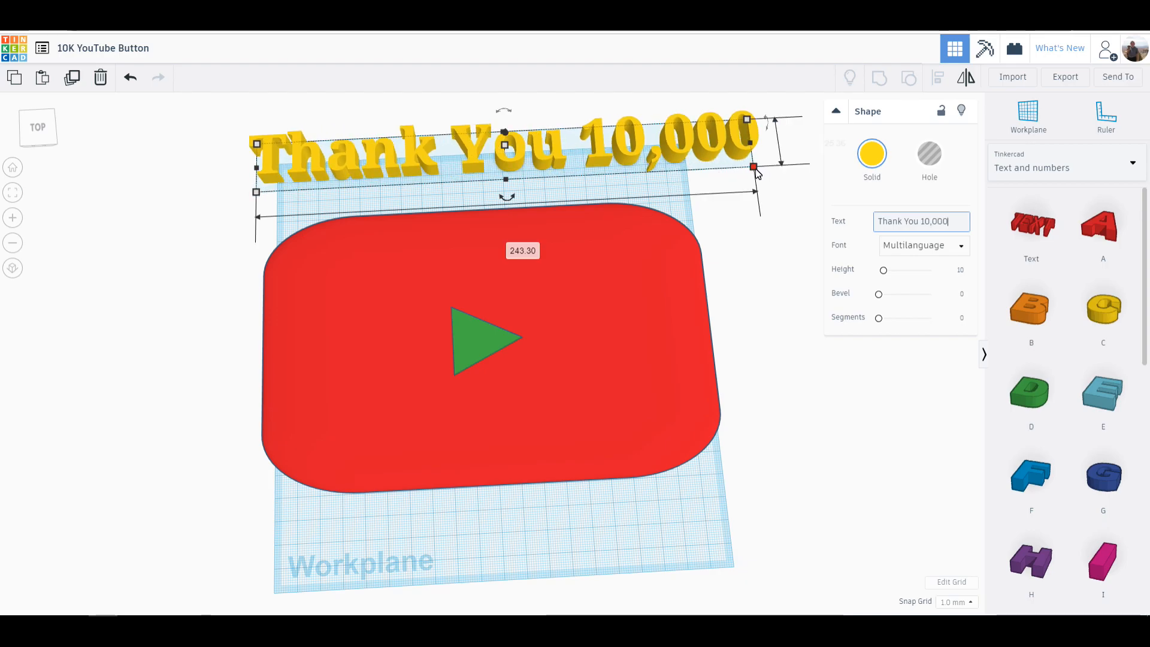
click(753, 169)
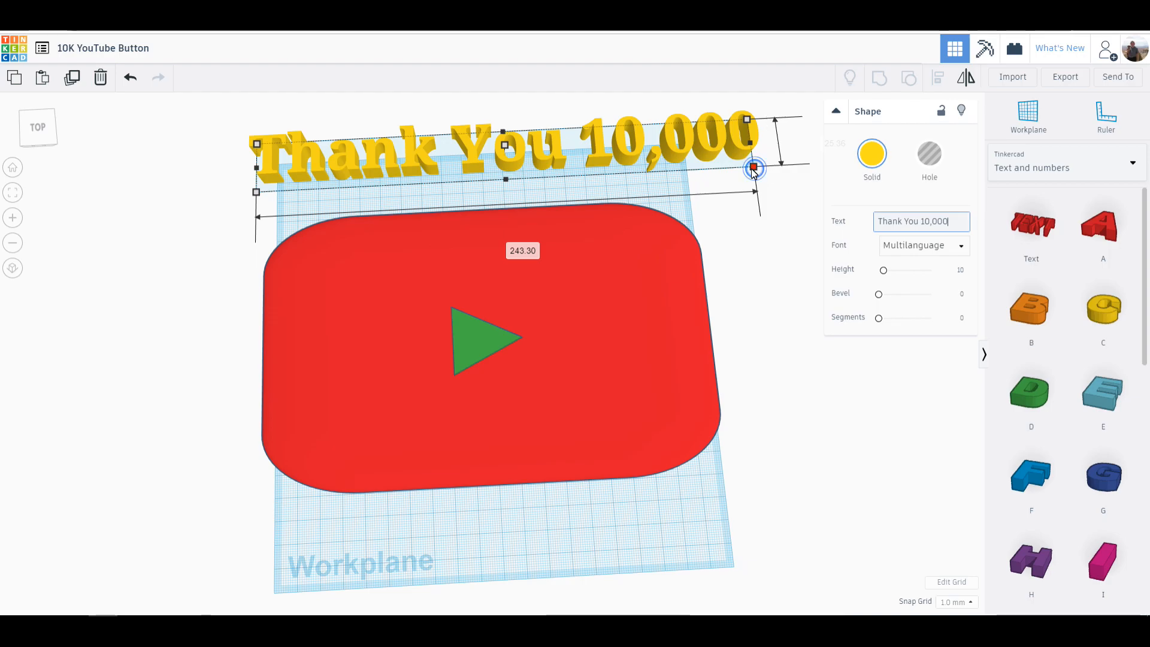
drag(754, 169, 633, 160)
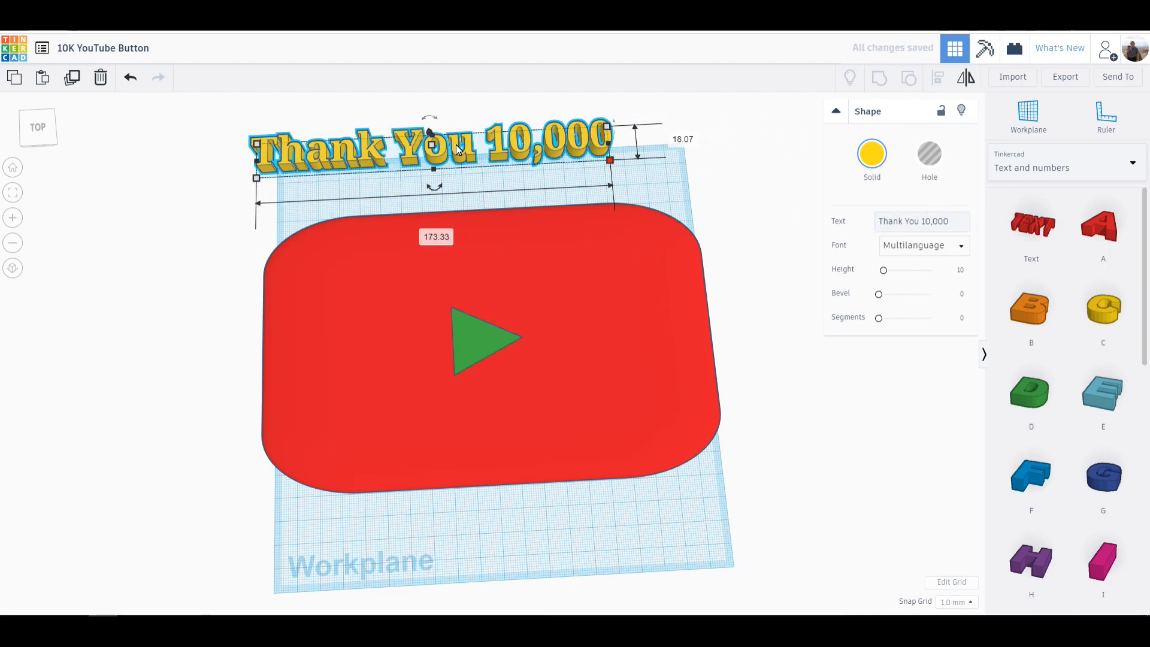
drag(429, 146, 484, 187)
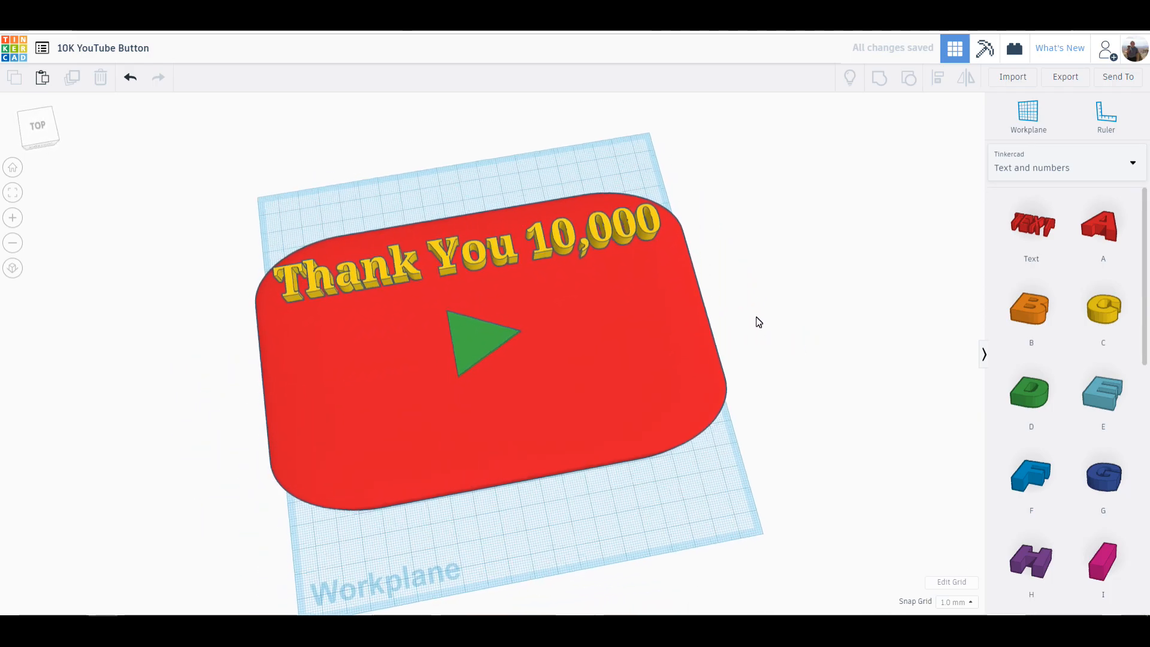
- Place a second Text shape on the workplane below the plaque
click(469, 260)
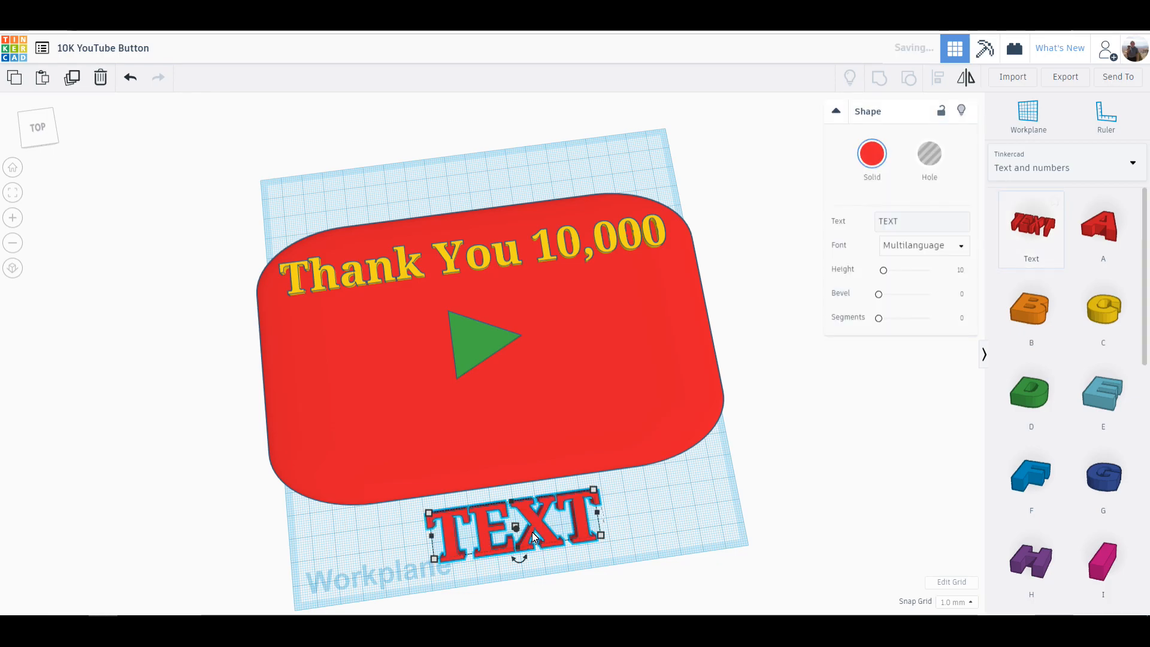
- Make the new text yellow and start replacing its words with 'YouTube'
click(871, 156)
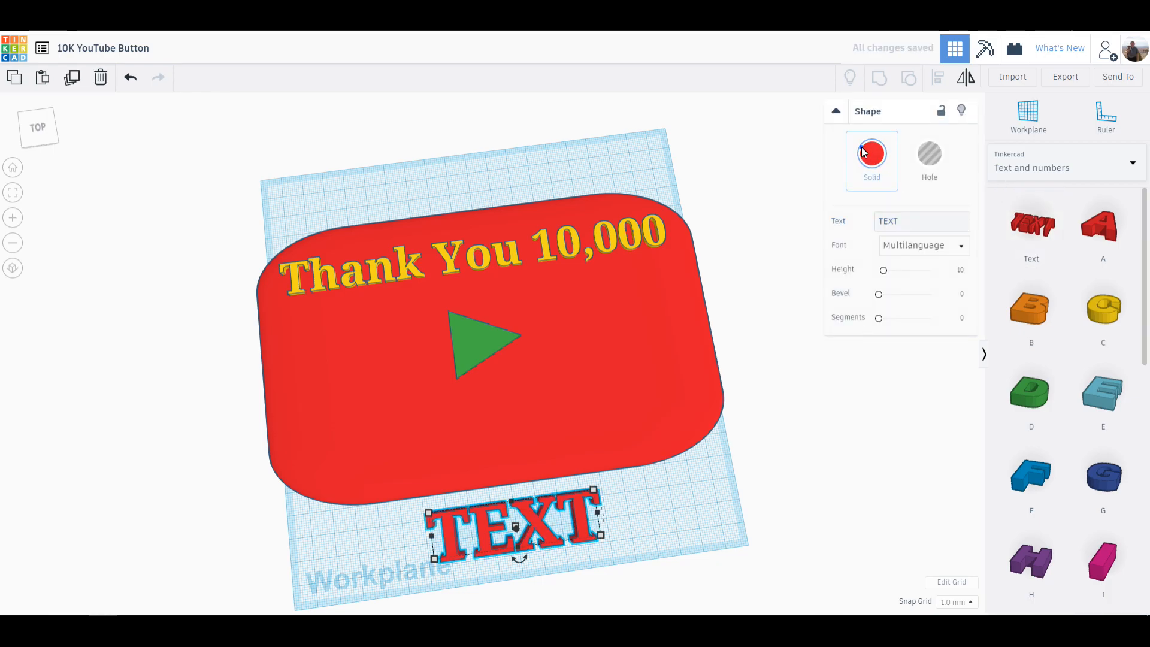
click(871, 152)
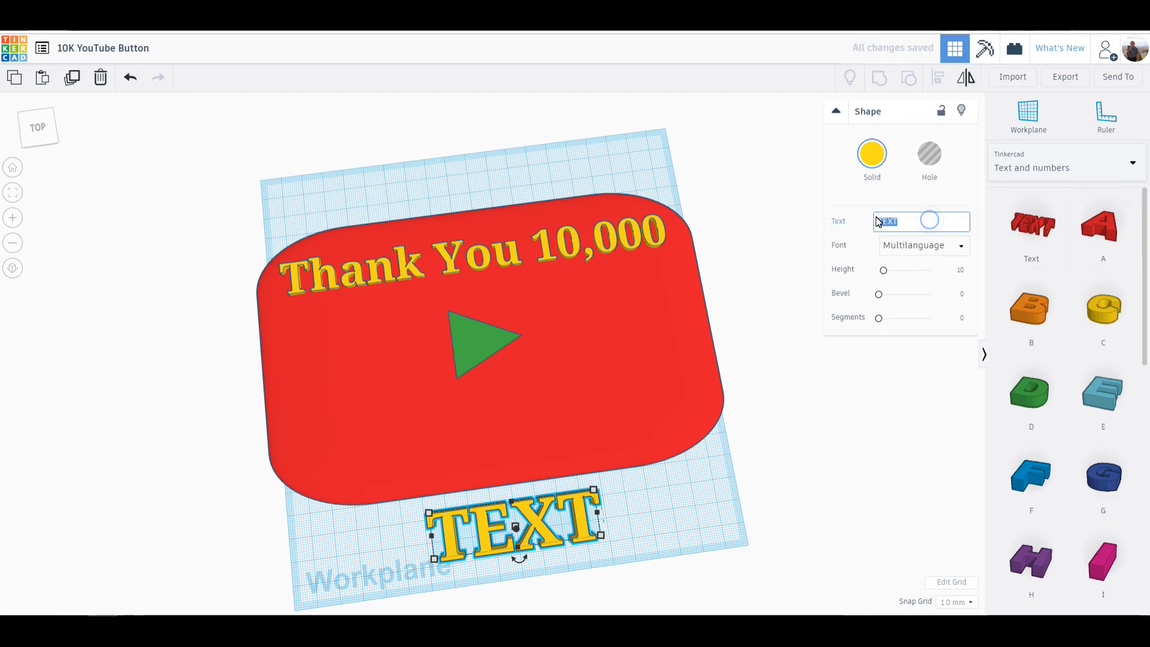
text(TE)
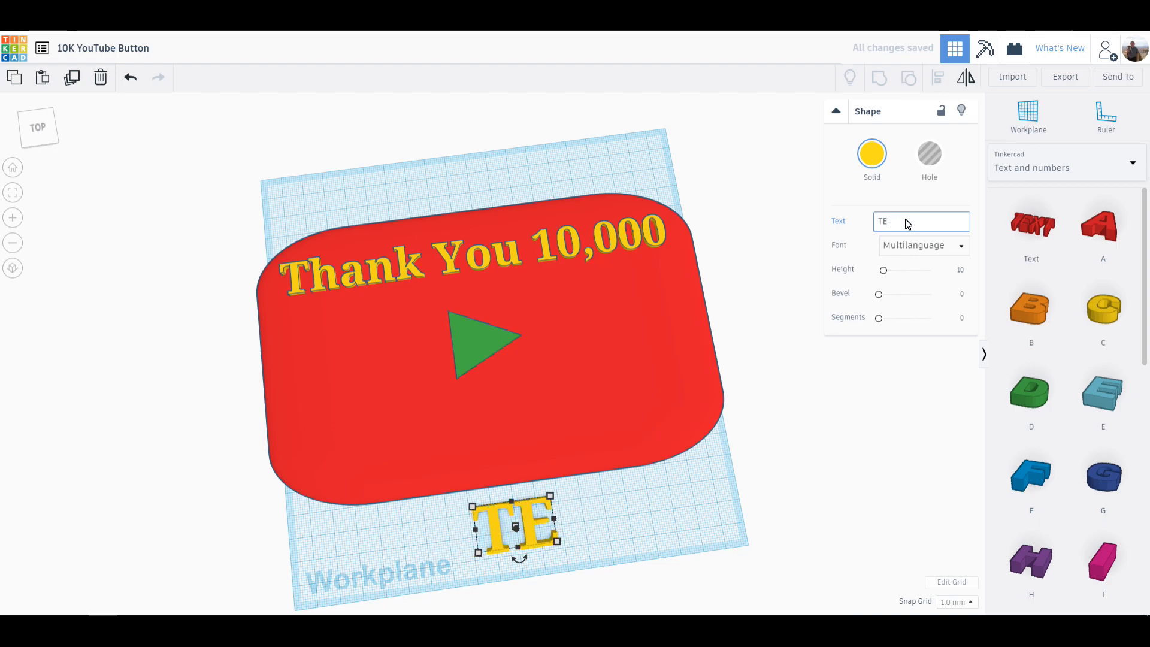
key(Backspace)
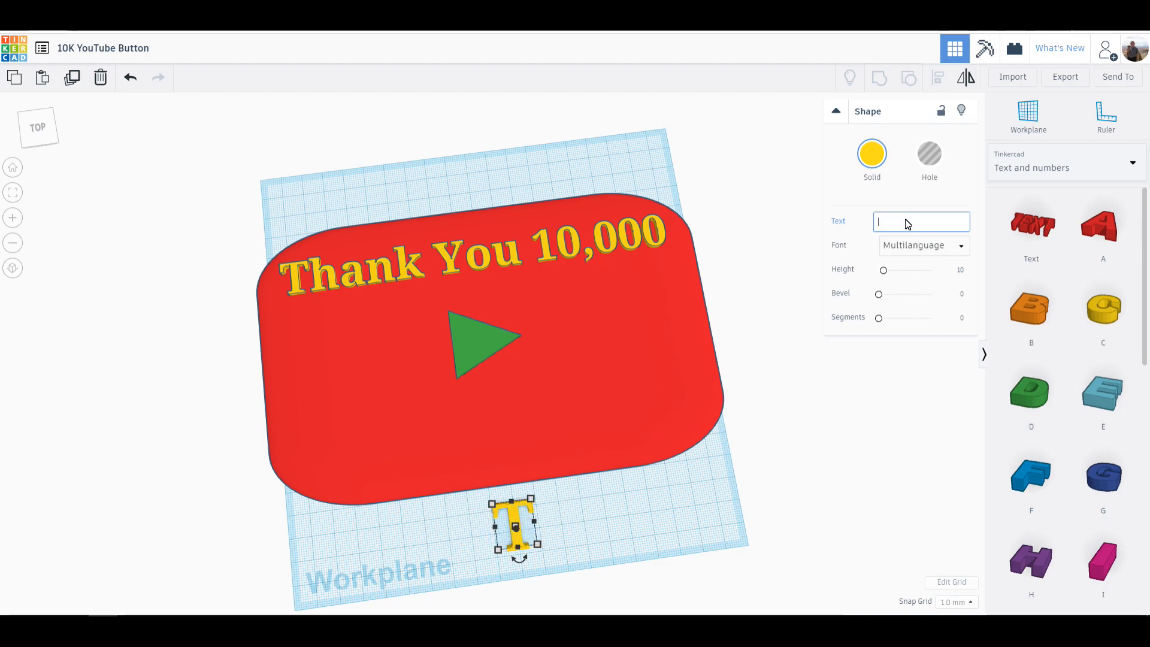
text(Y)
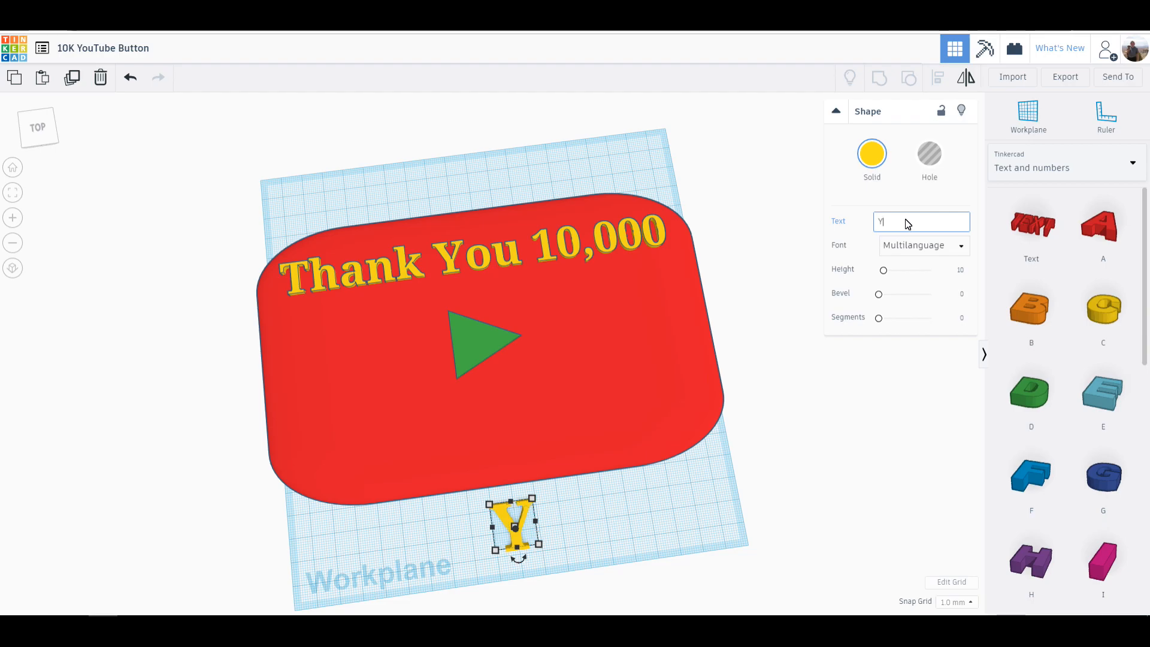
text(out)
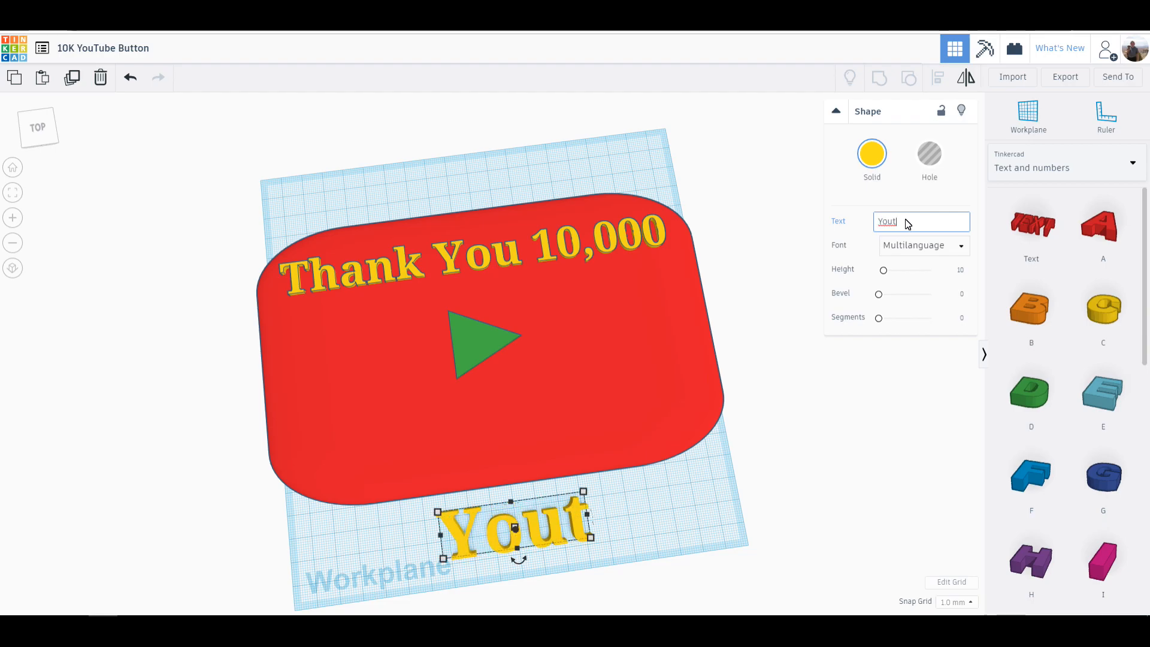
key(Backspace)
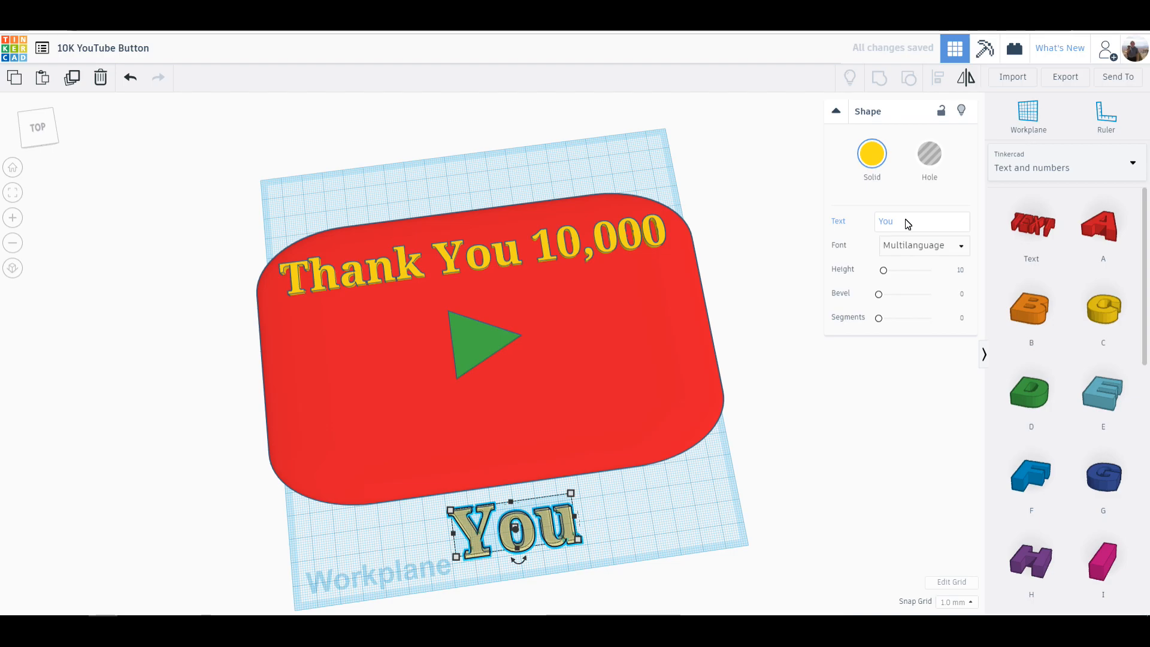
- Finish the text as 'YouTube Subscribers!' and fit it on the plaque's lower part
click(920, 222)
text(Tube Subscrib)
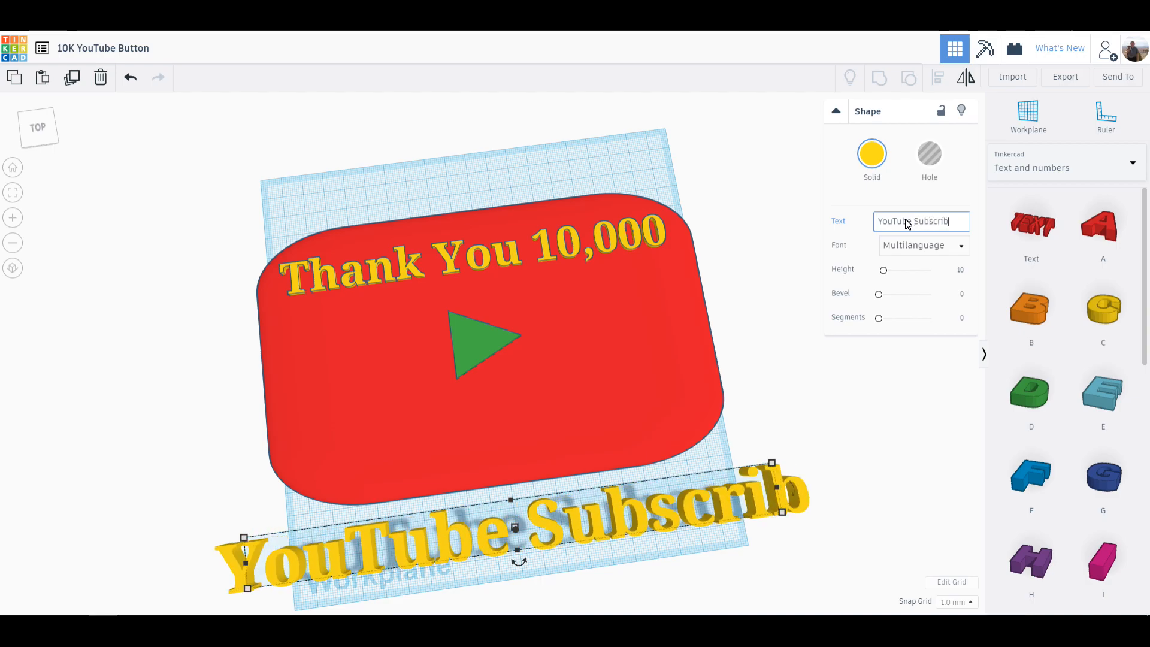
text(ers)
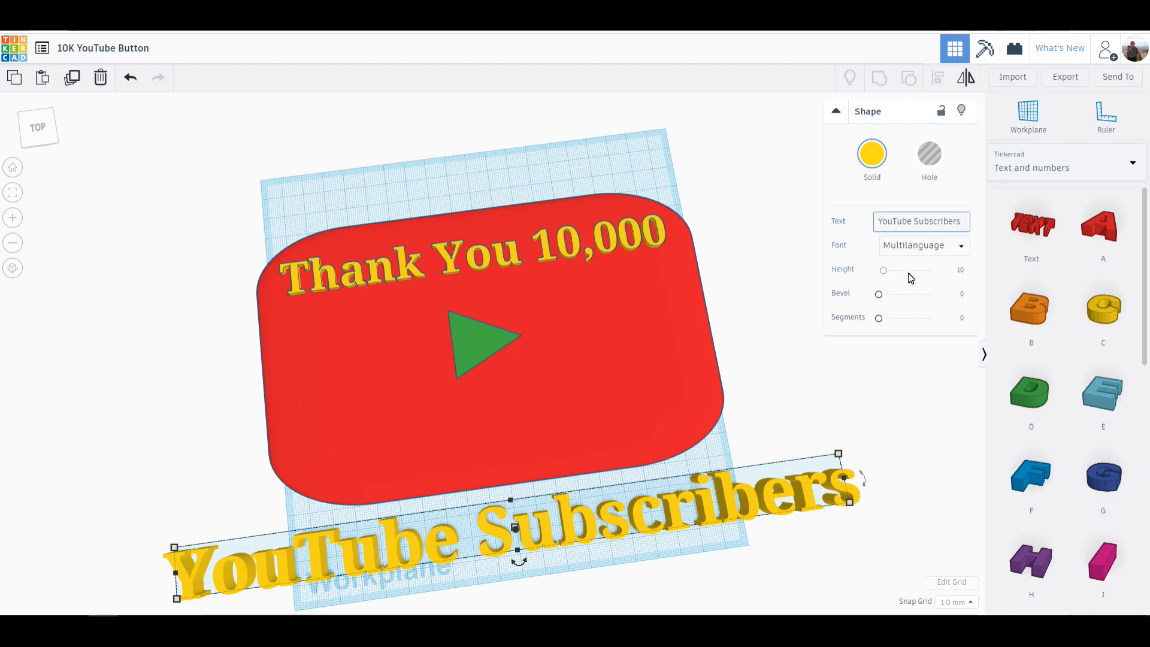
text(!)
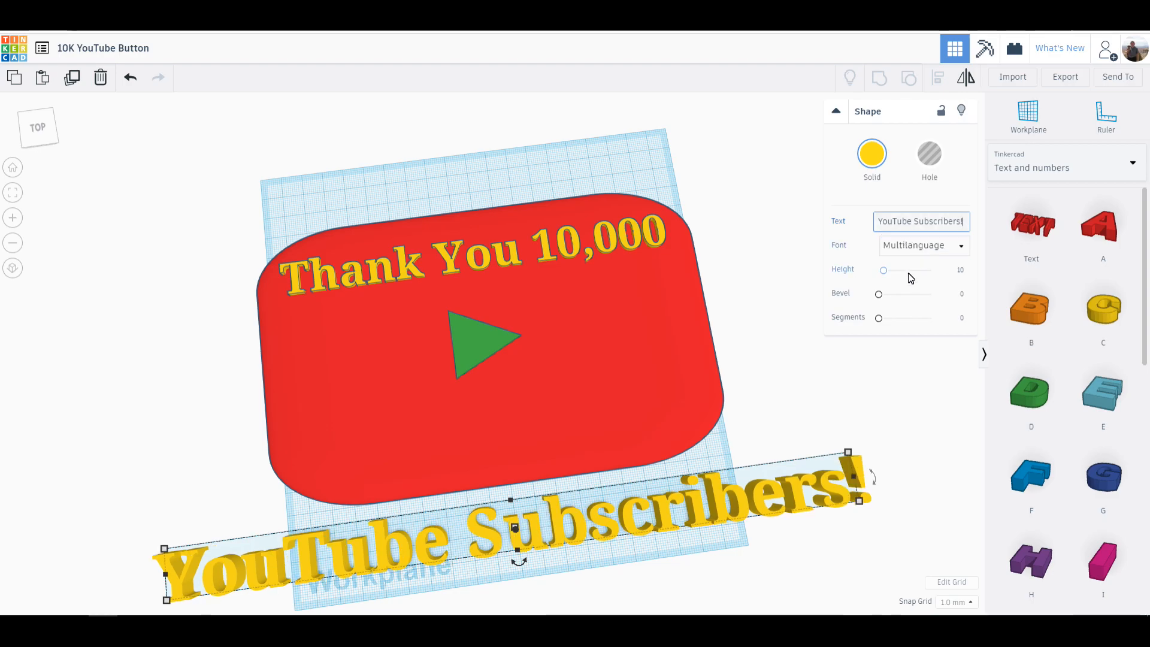
drag(847, 452, 861, 505)
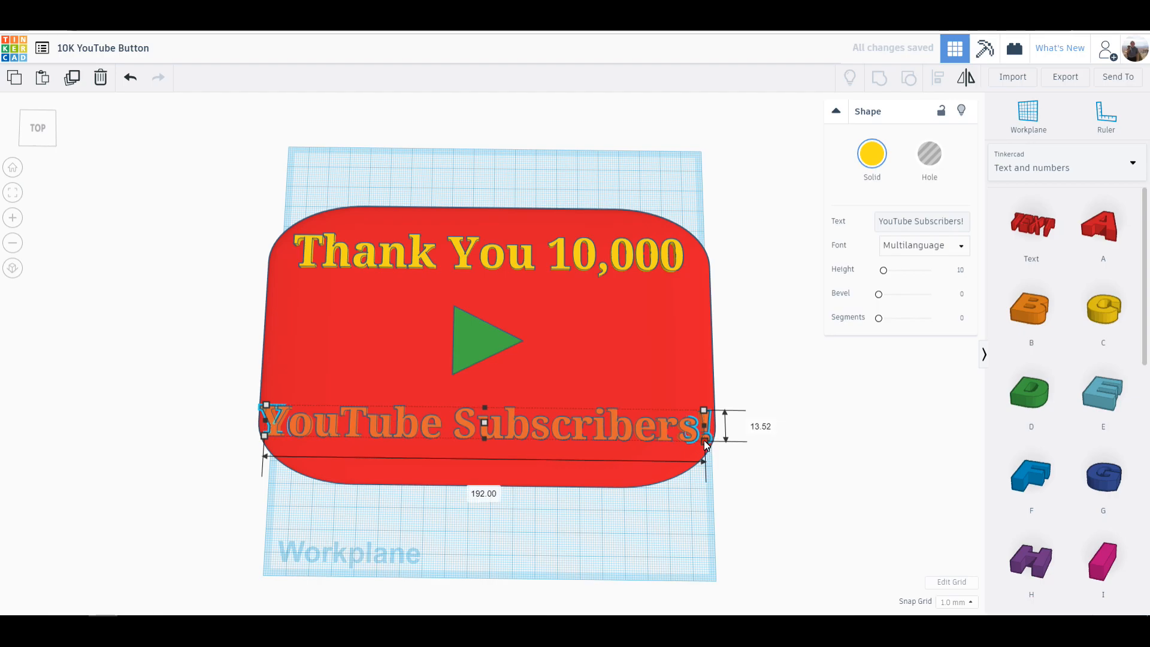
- Narrow the 'YouTube Subscribers!' text slightly to fit within the plaque
drag(703, 432, 688, 432)
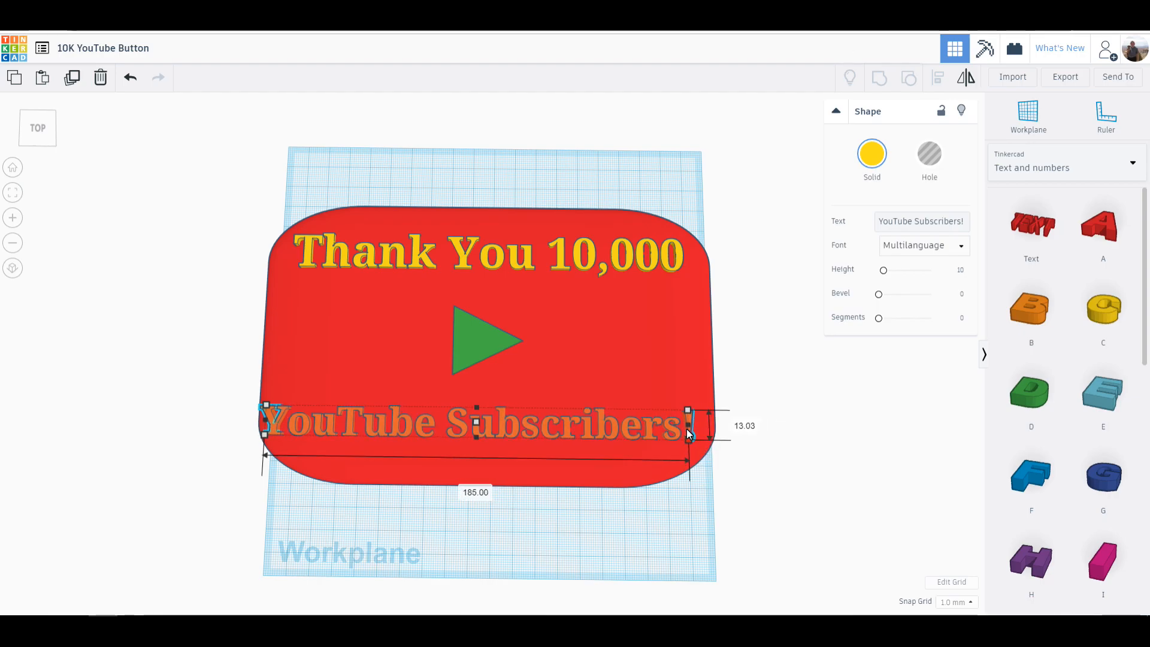
drag(688, 425, 688, 436)
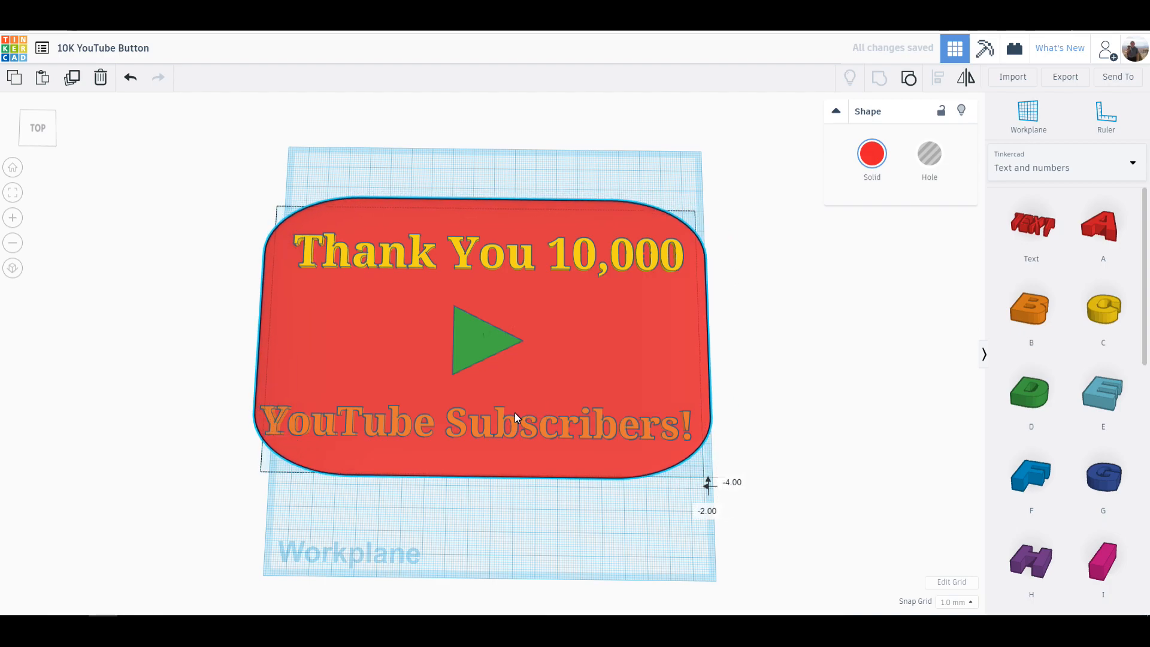
click(511, 531)
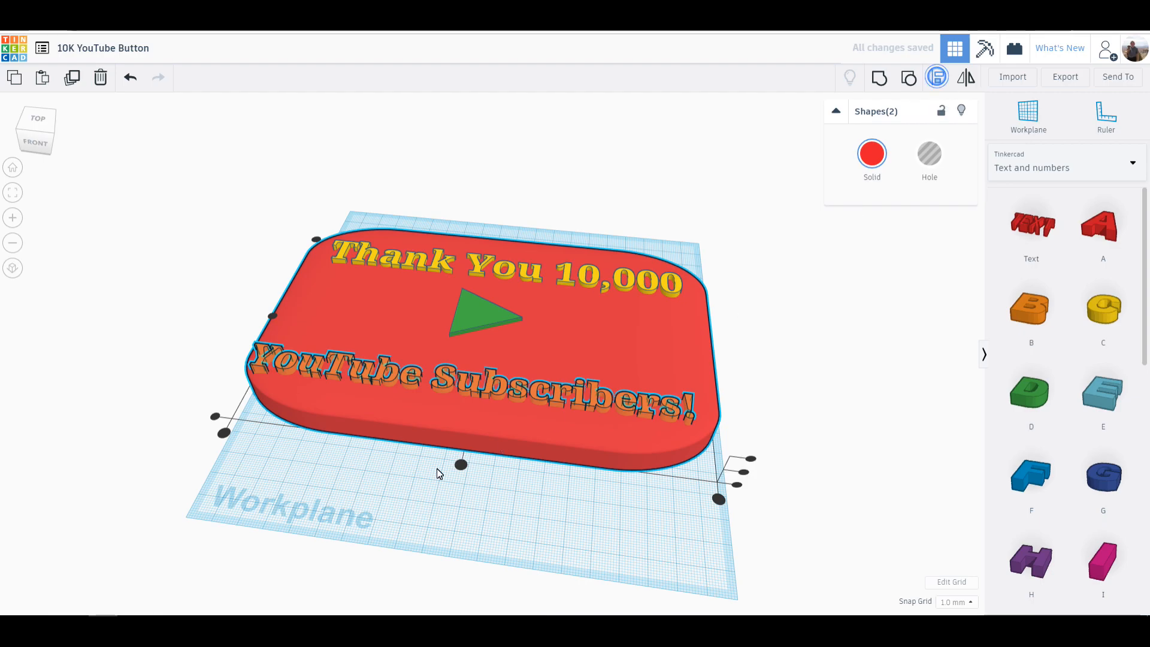
- Centre the text and the plaque on each other with Align
click(432, 496)
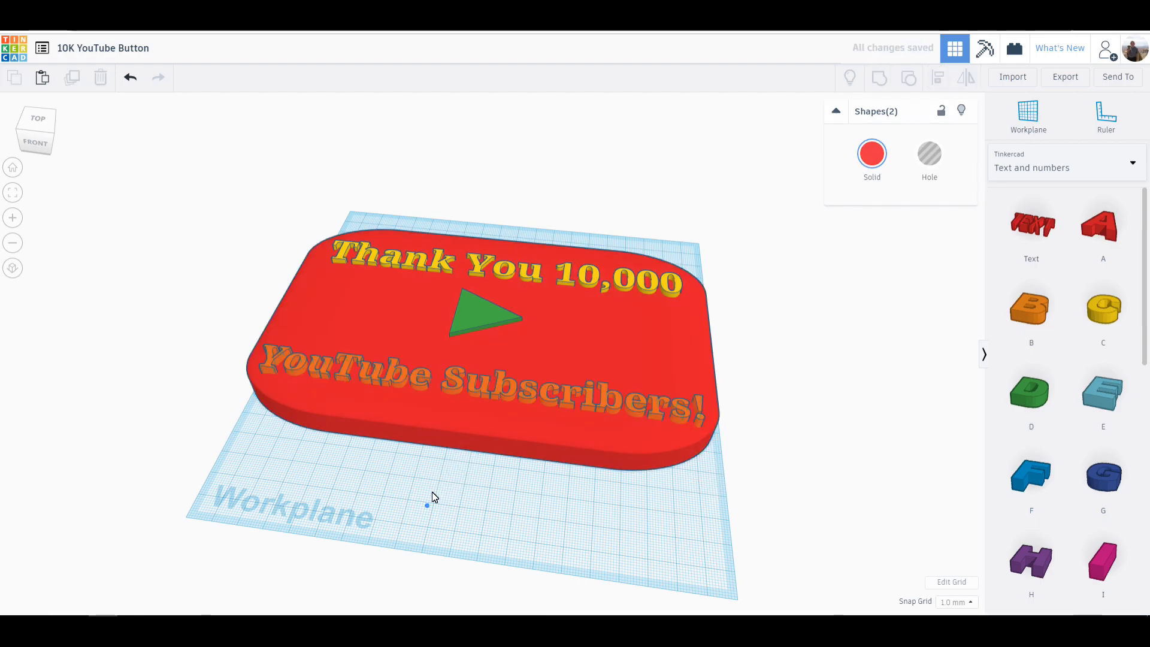
click(477, 366)
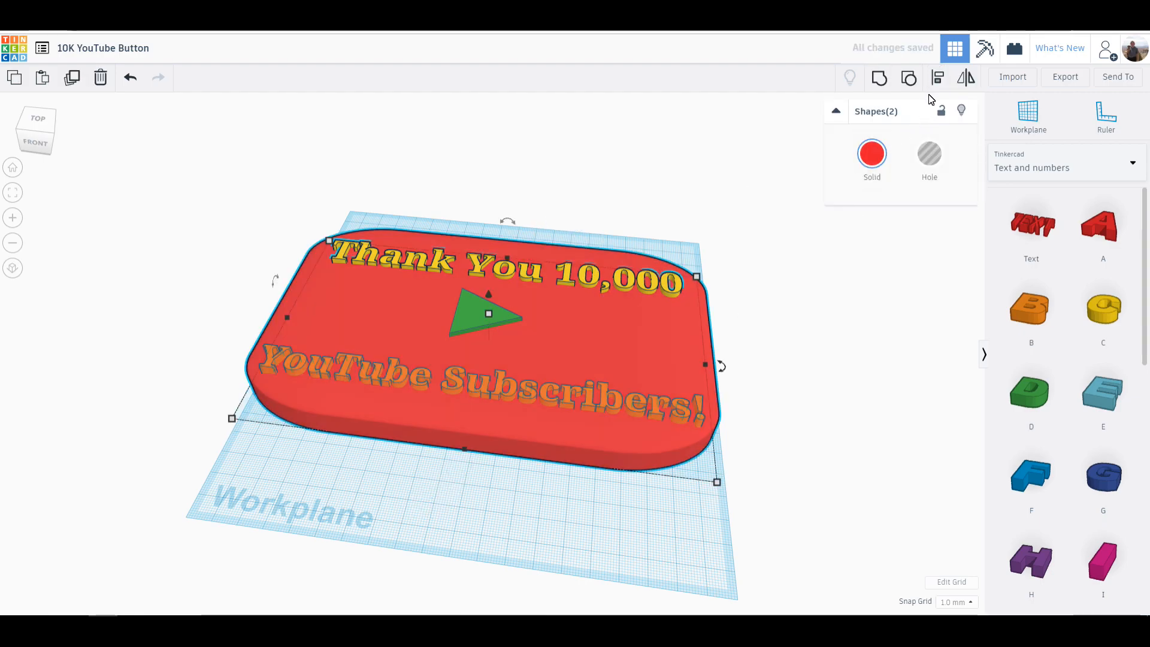
click(936, 78)
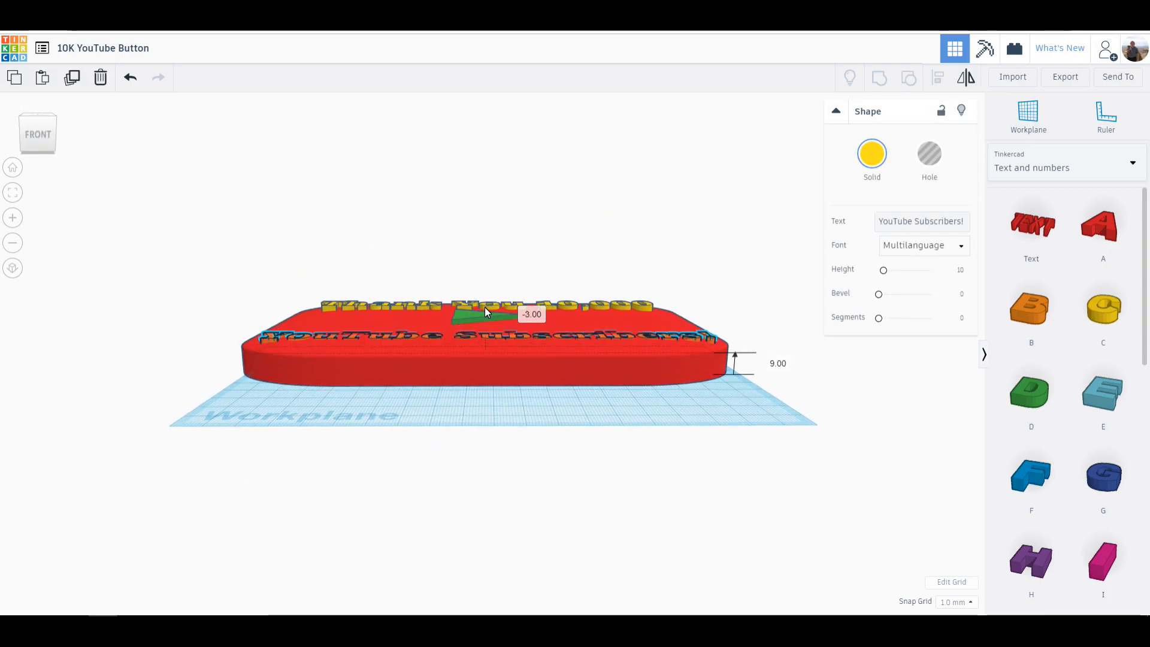
click(484, 335)
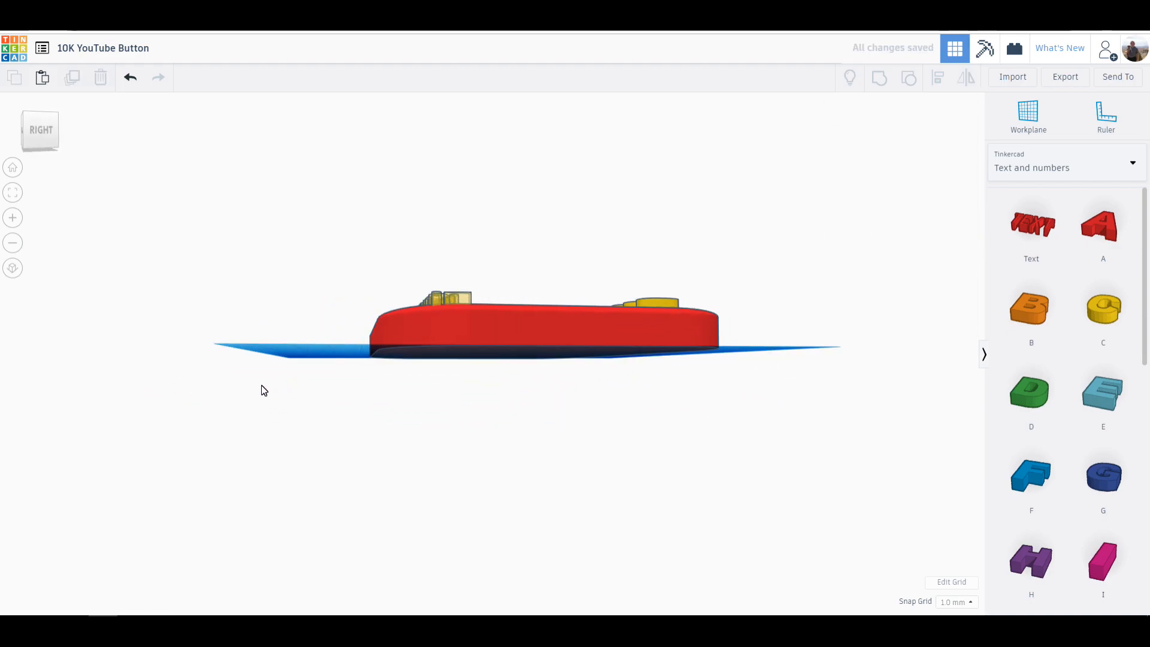
drag(263, 390, 123, 400)
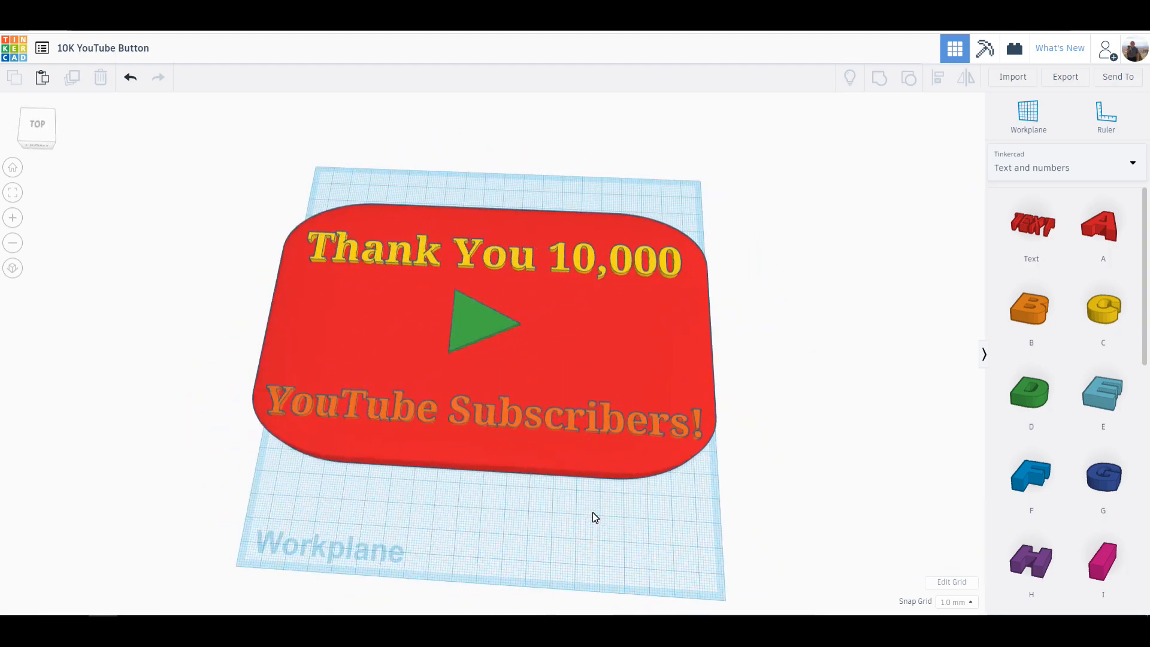
click(484, 418)
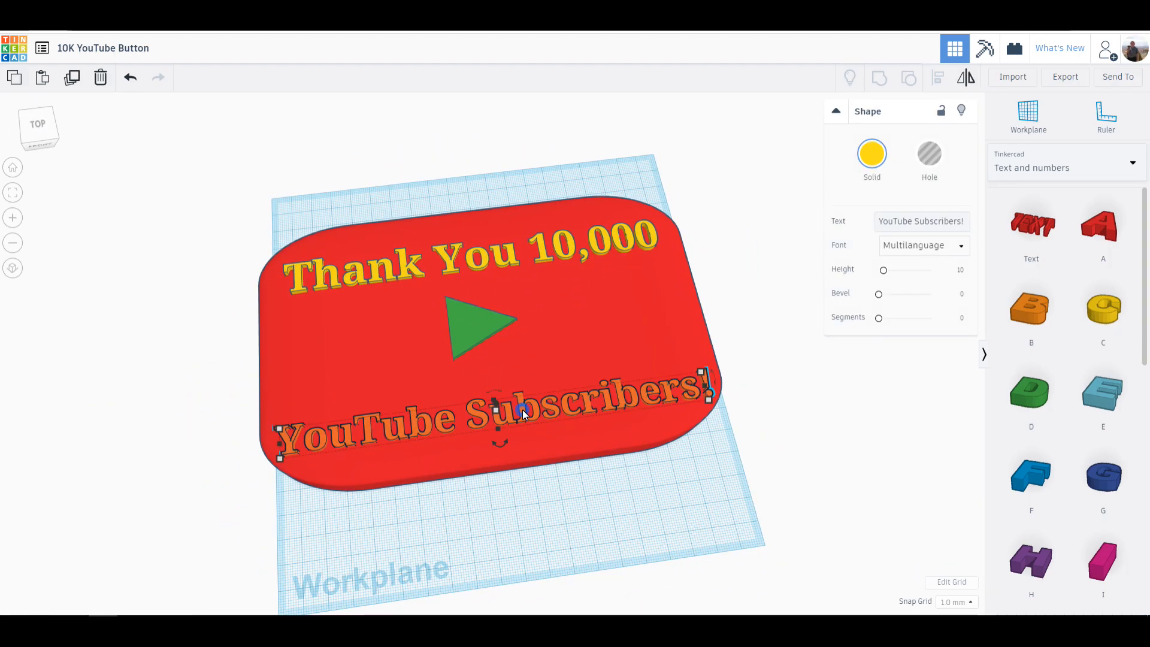
click(872, 155)
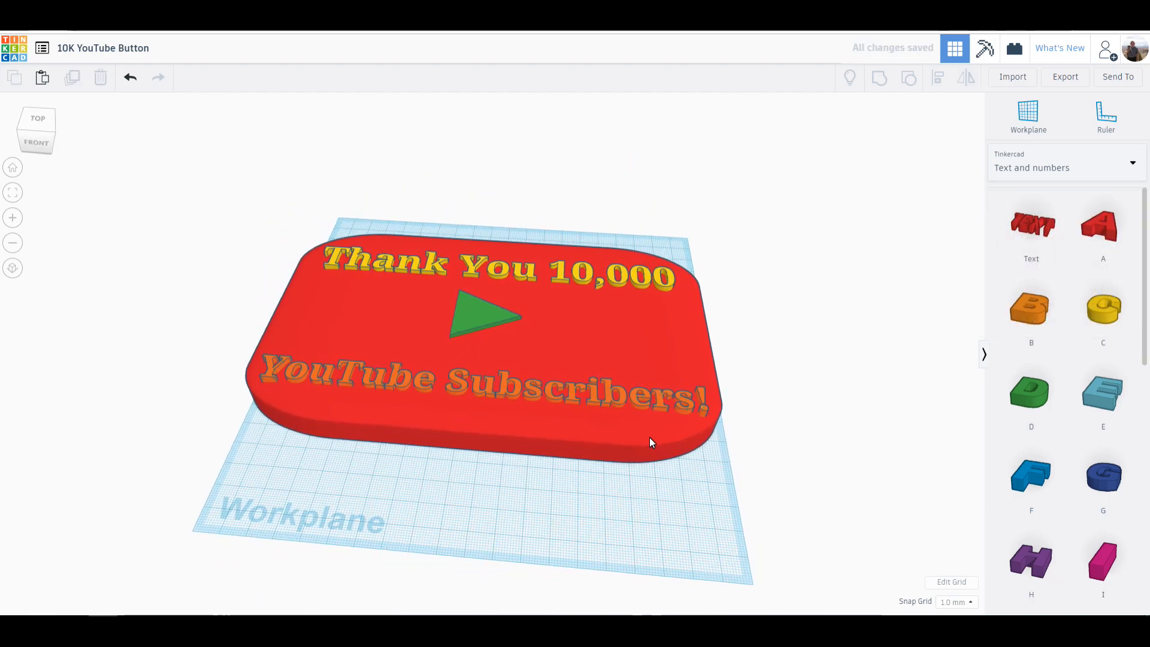
mouse_move(689, 411)
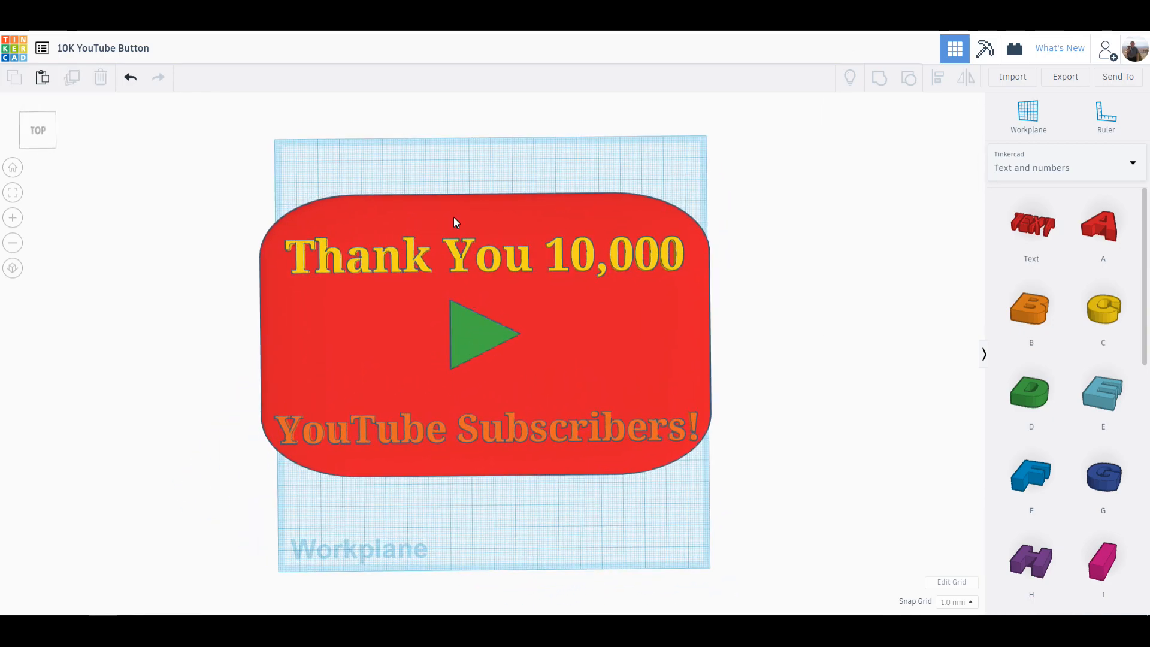
- Nudge the 'Thank You 10,000' text higher toward the plaque's top edge
click(483, 255)
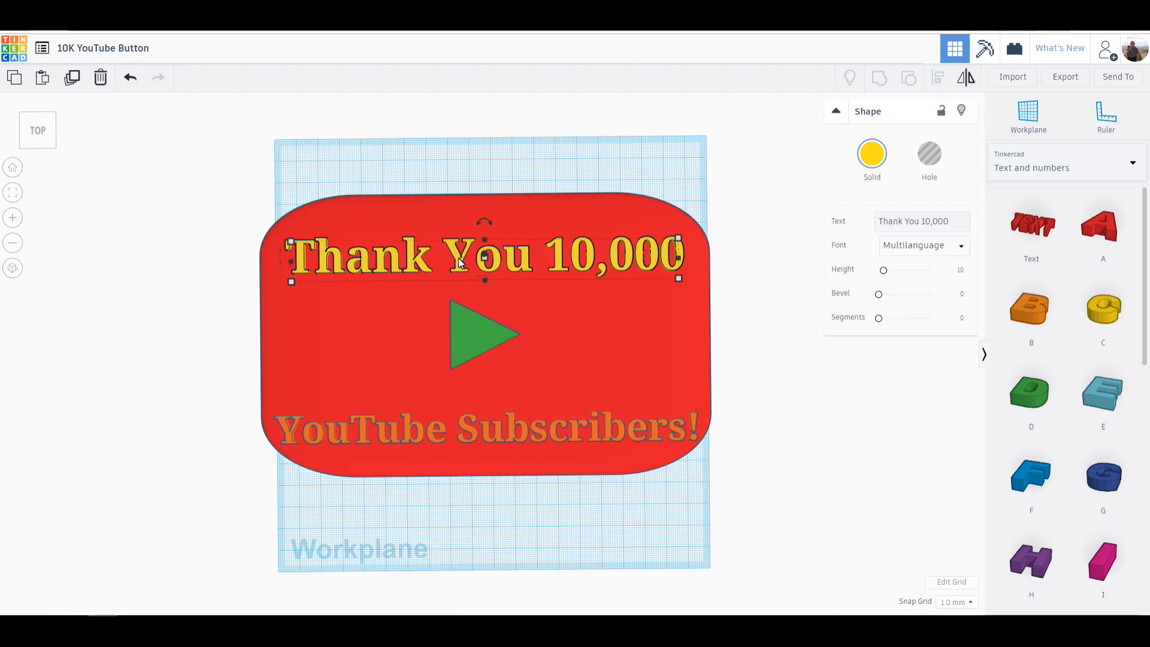
mouse_move(324, 248)
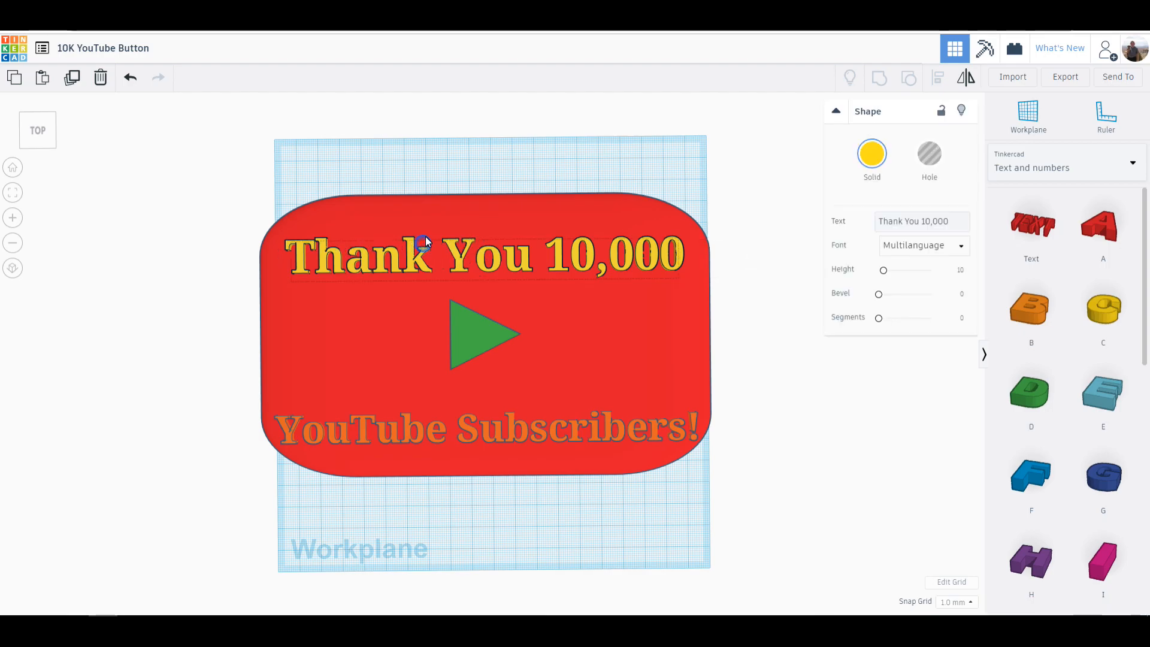
click(483, 331)
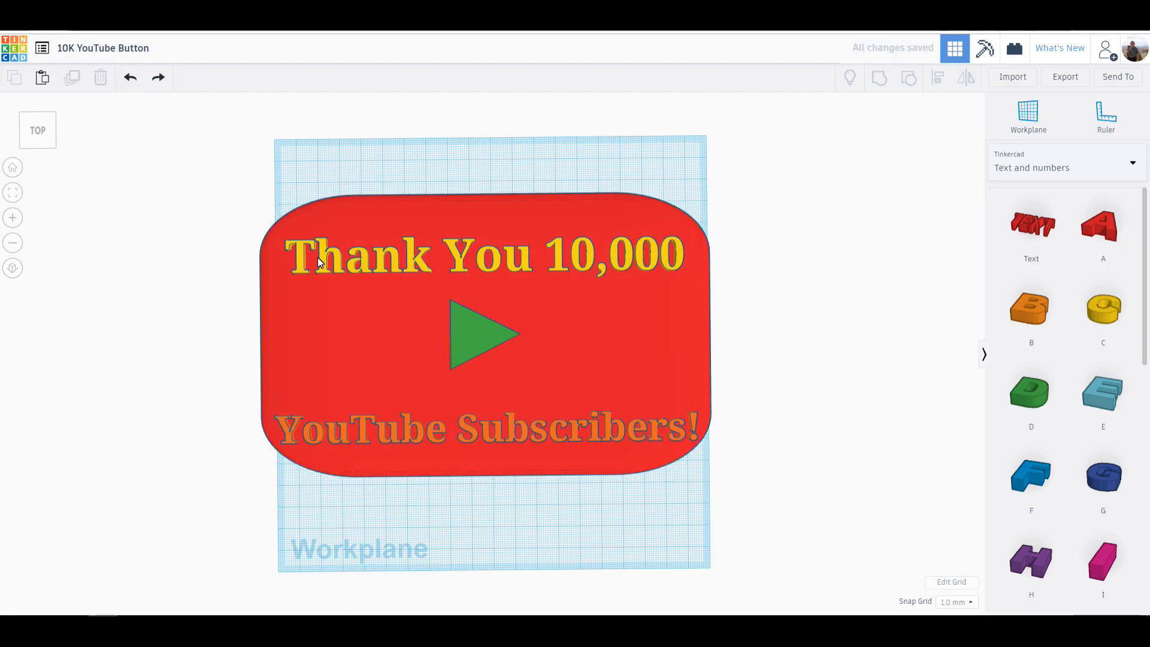
click(484, 252)
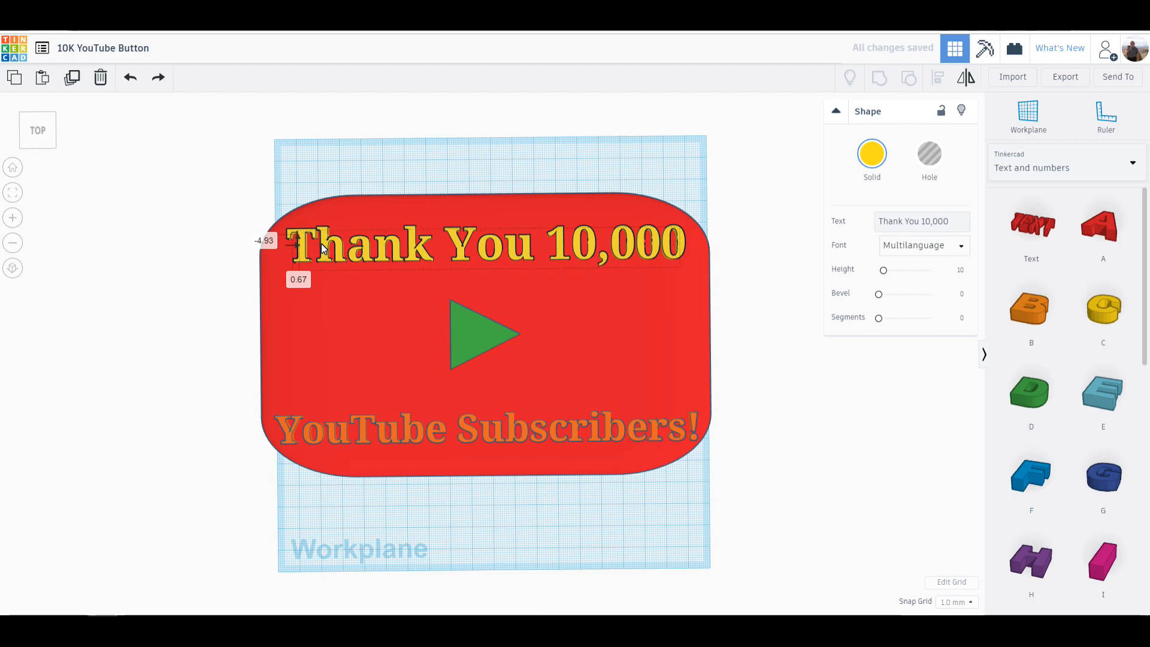
click(483, 242)
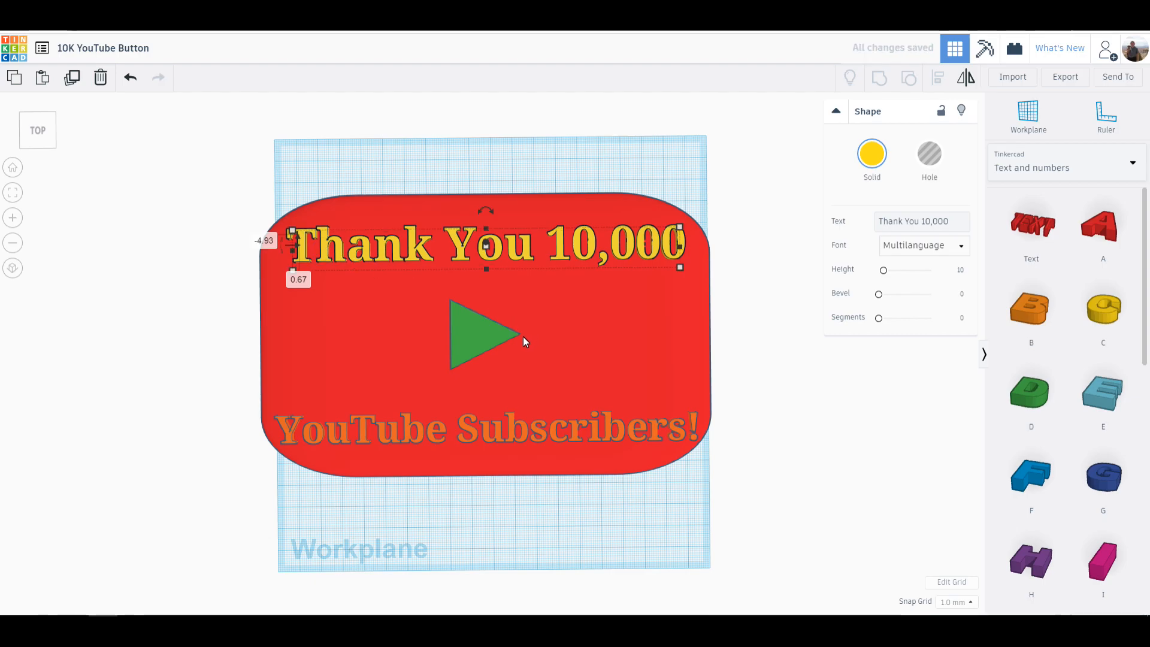
mouse_move(726, 252)
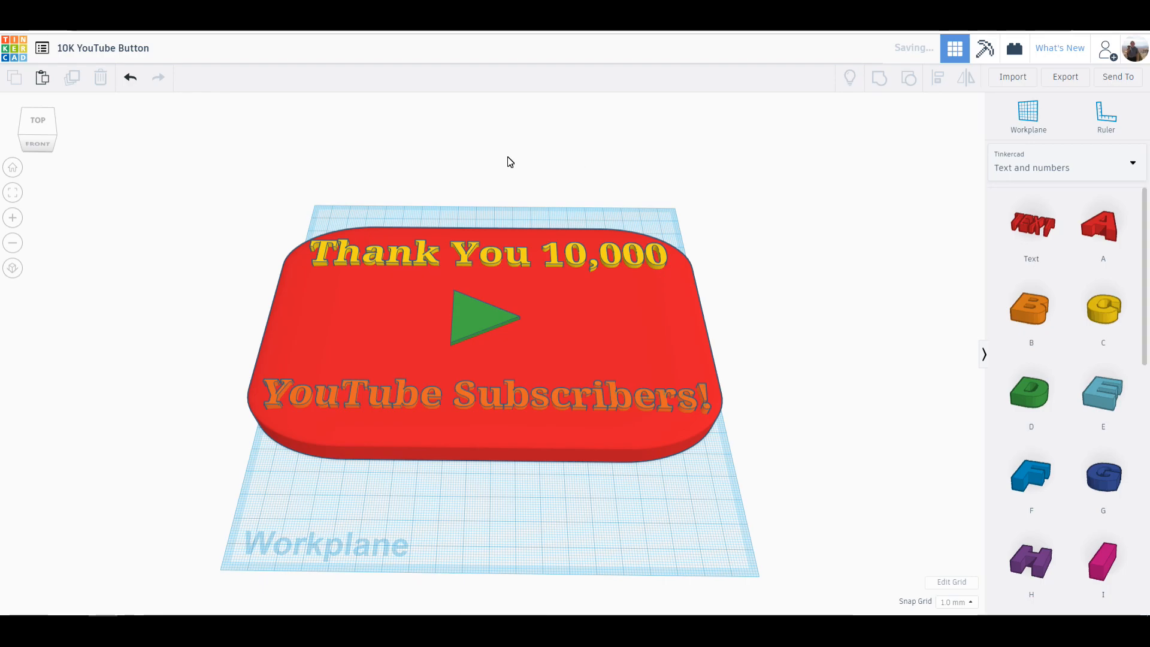
mouse_move(584, 376)
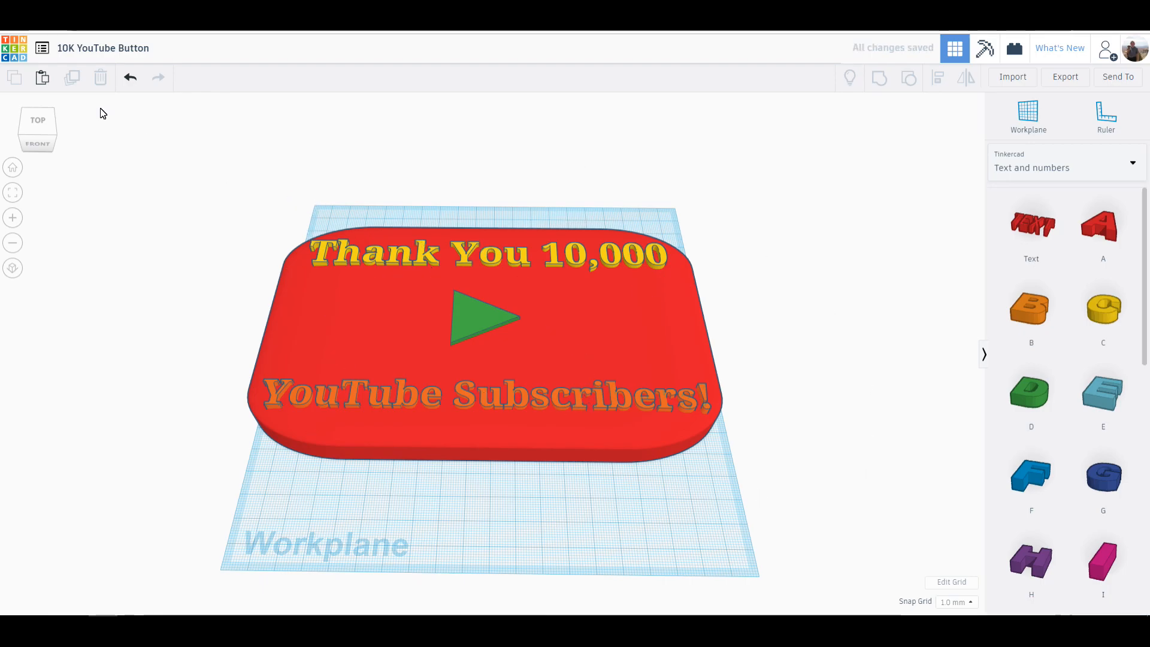
mouse_move(12, 48)
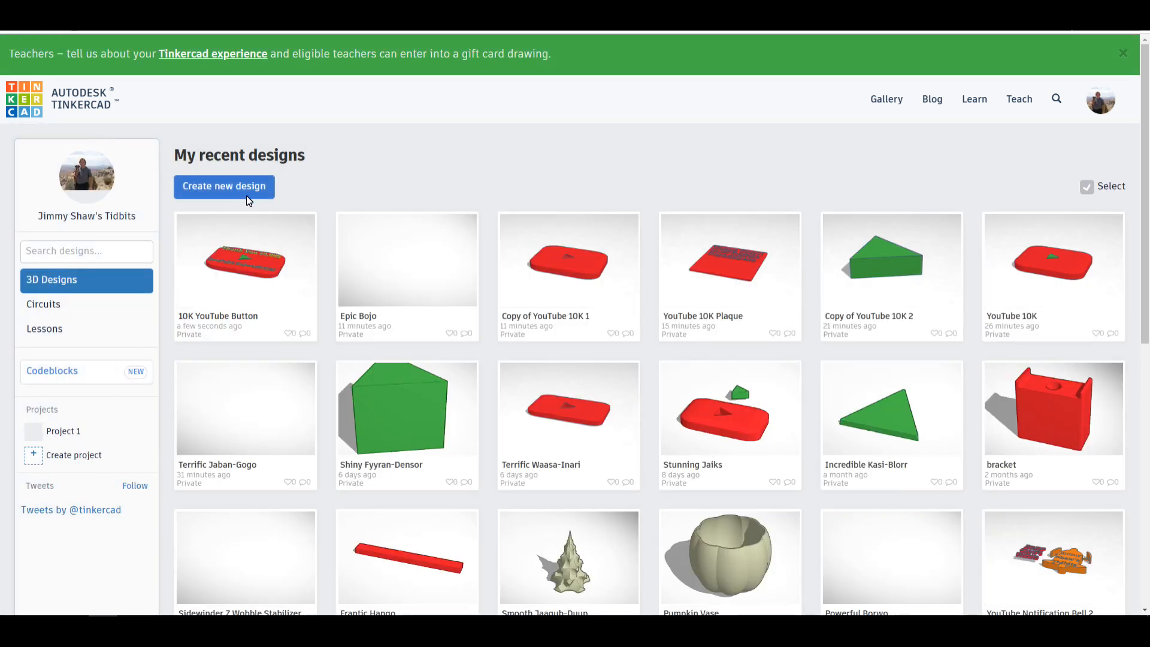
mouse_move(246, 260)
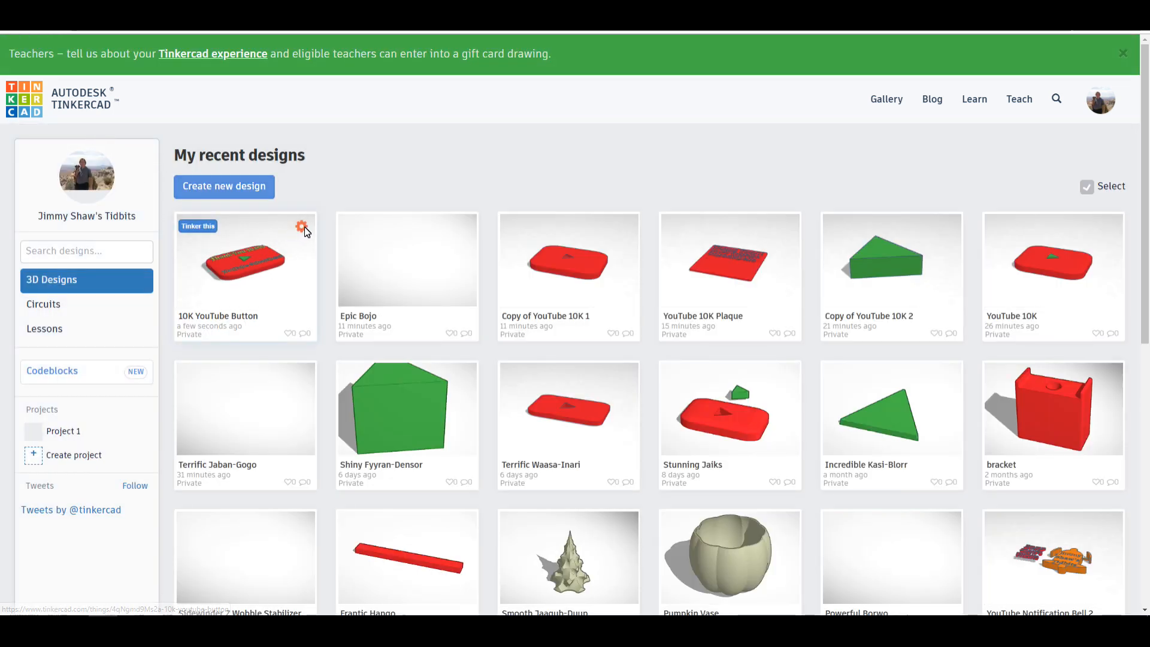
- Duplicate the 10K YouTube Button design from its thumbnail options on the dashboard
click(303, 228)
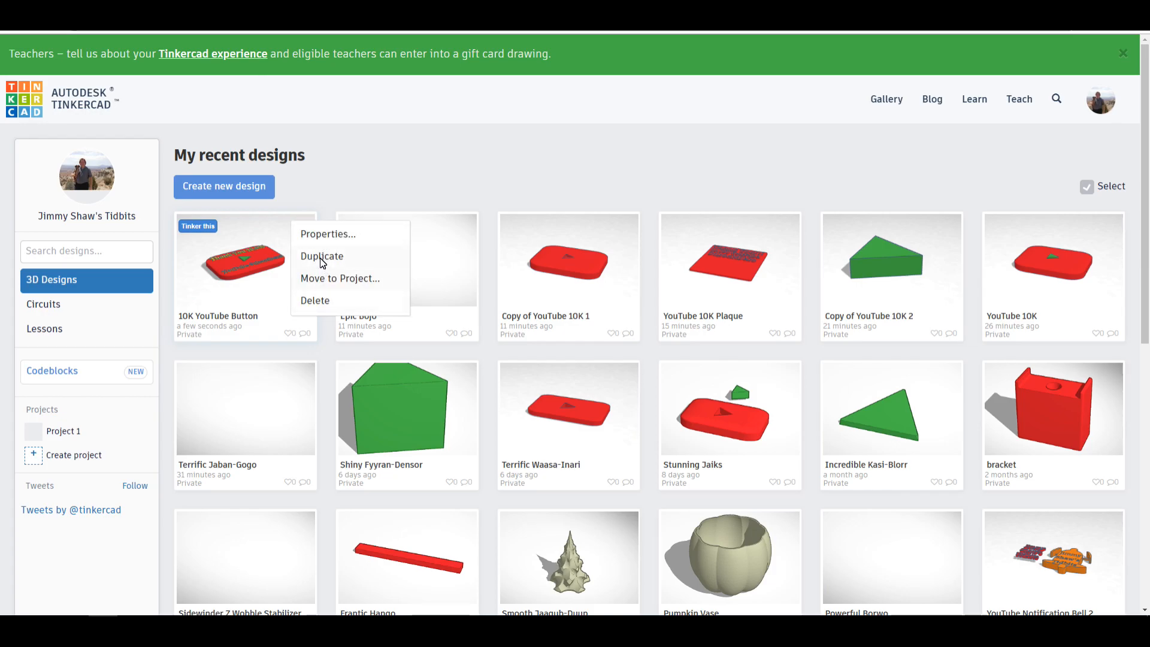
click(321, 256)
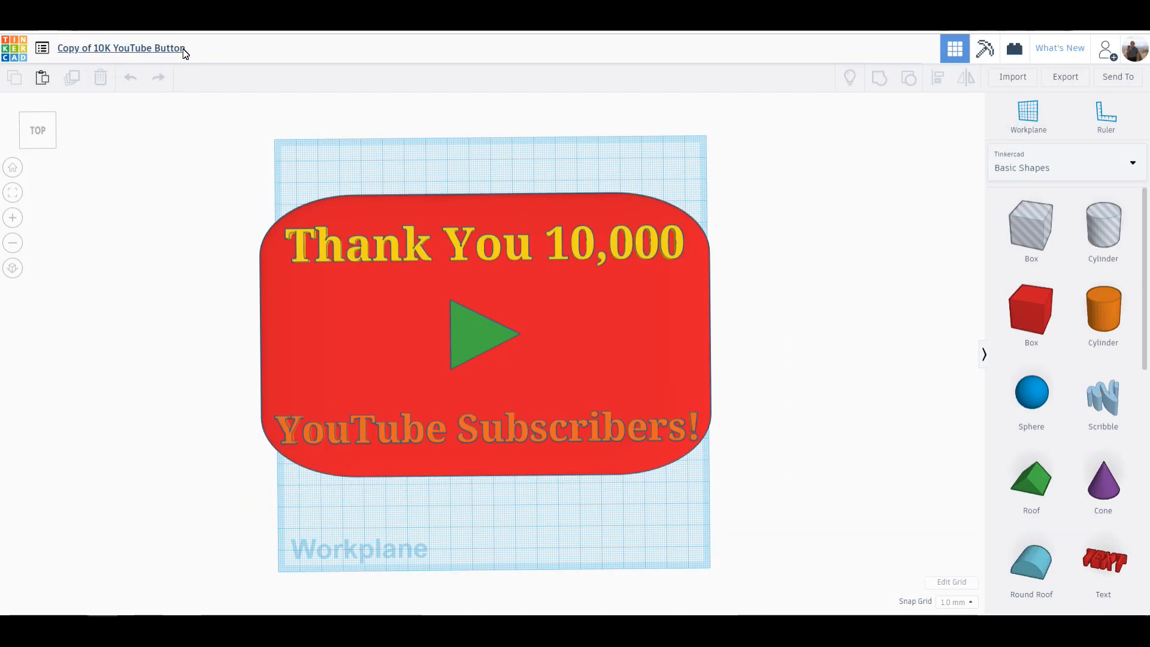
- Rename the copy 'Copy of 10K YouTube Button 1' and set the play triangle and text lines to Hole
click(121, 48)
text( 1)
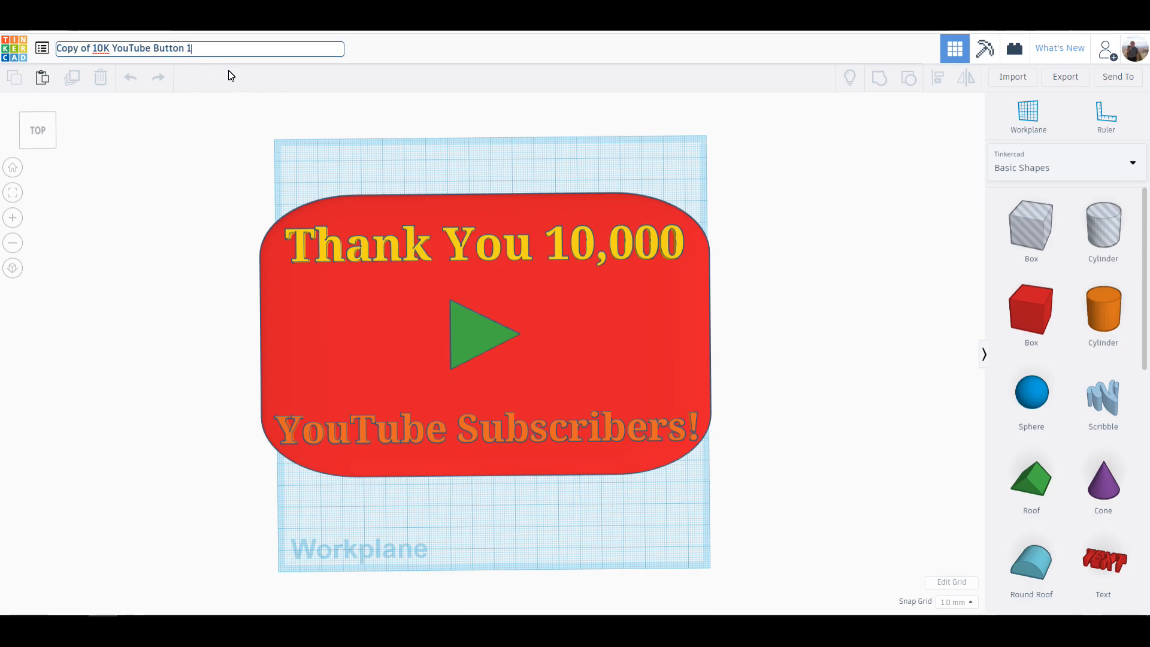
mouse_move(338, 233)
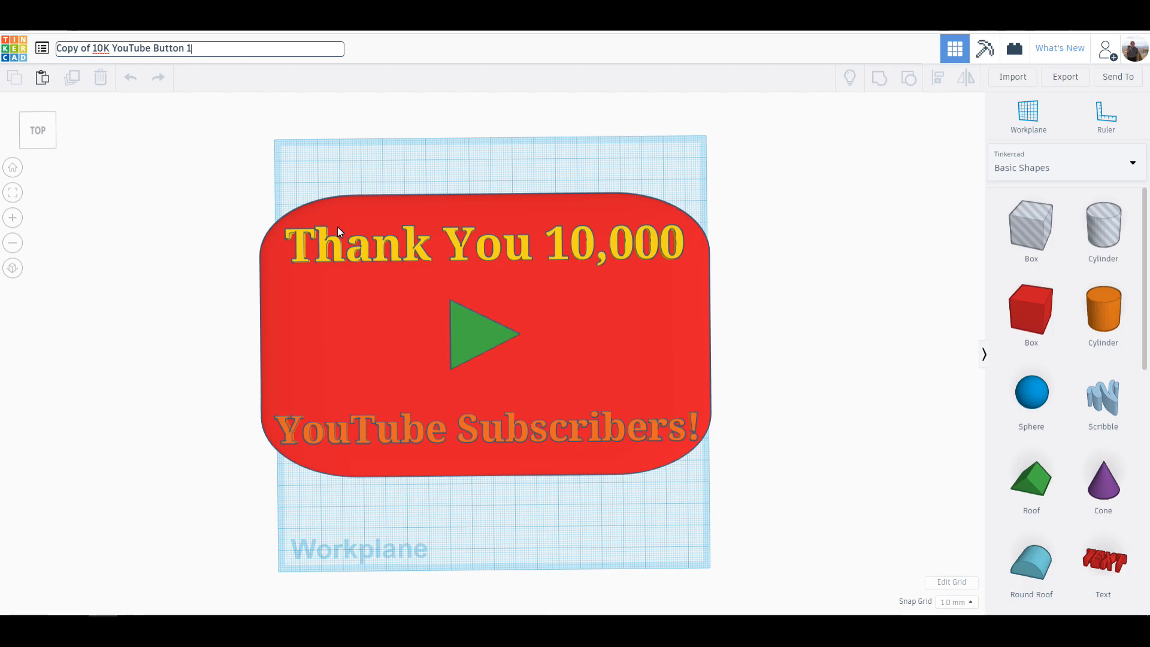
mouse_move(384, 249)
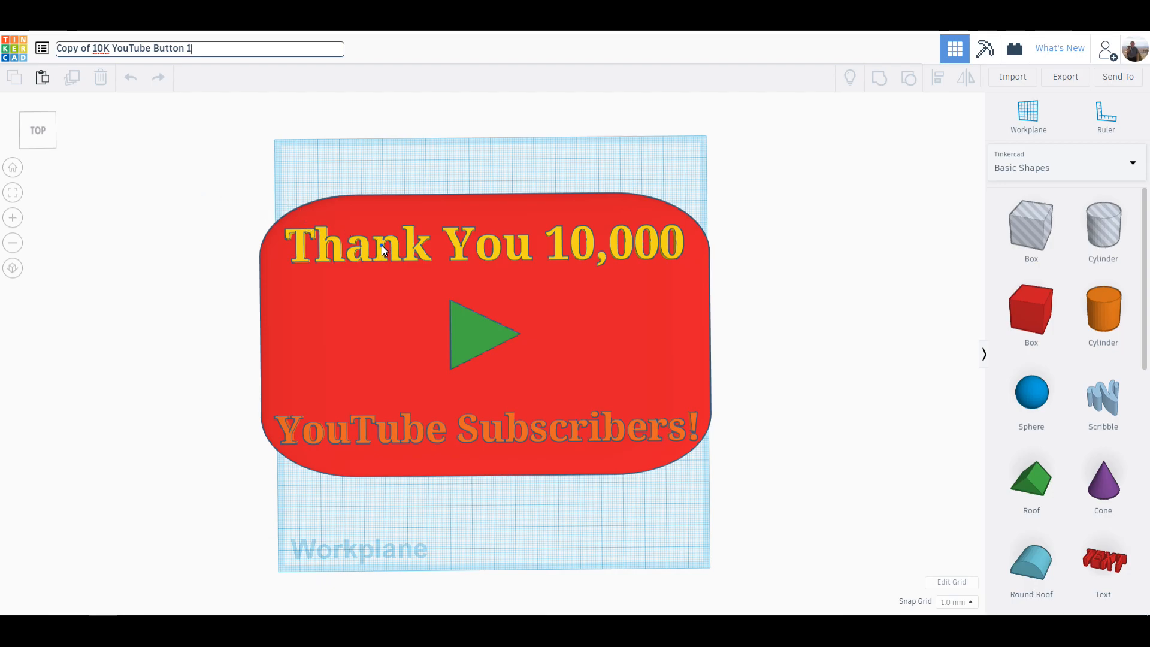
click(483, 243)
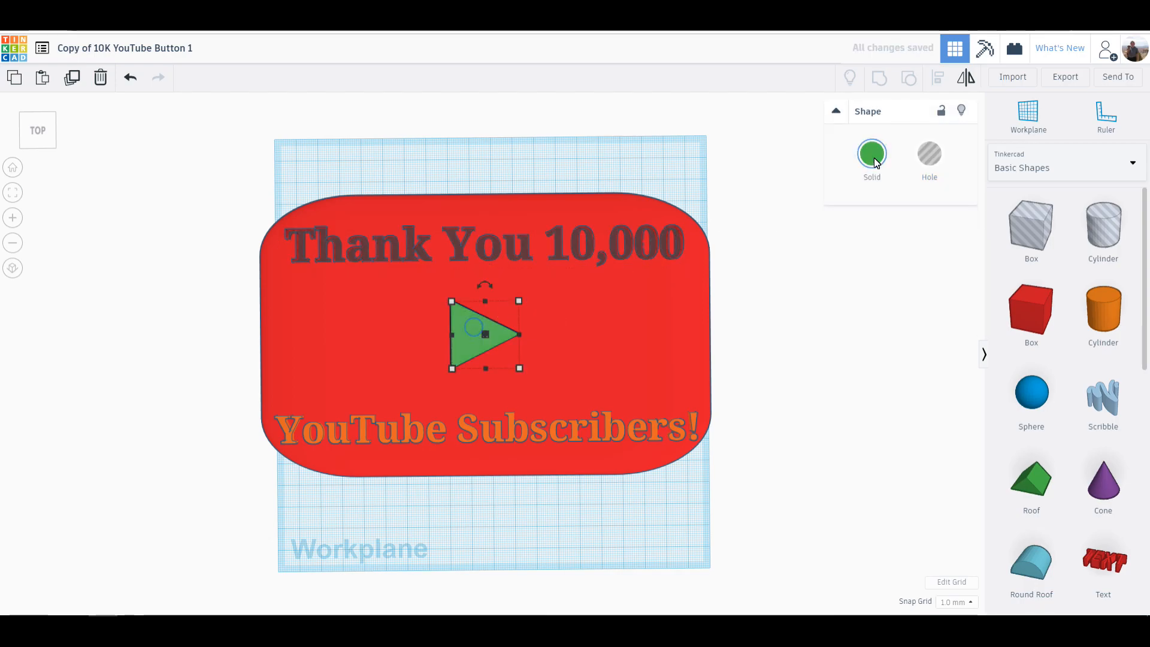
click(928, 153)
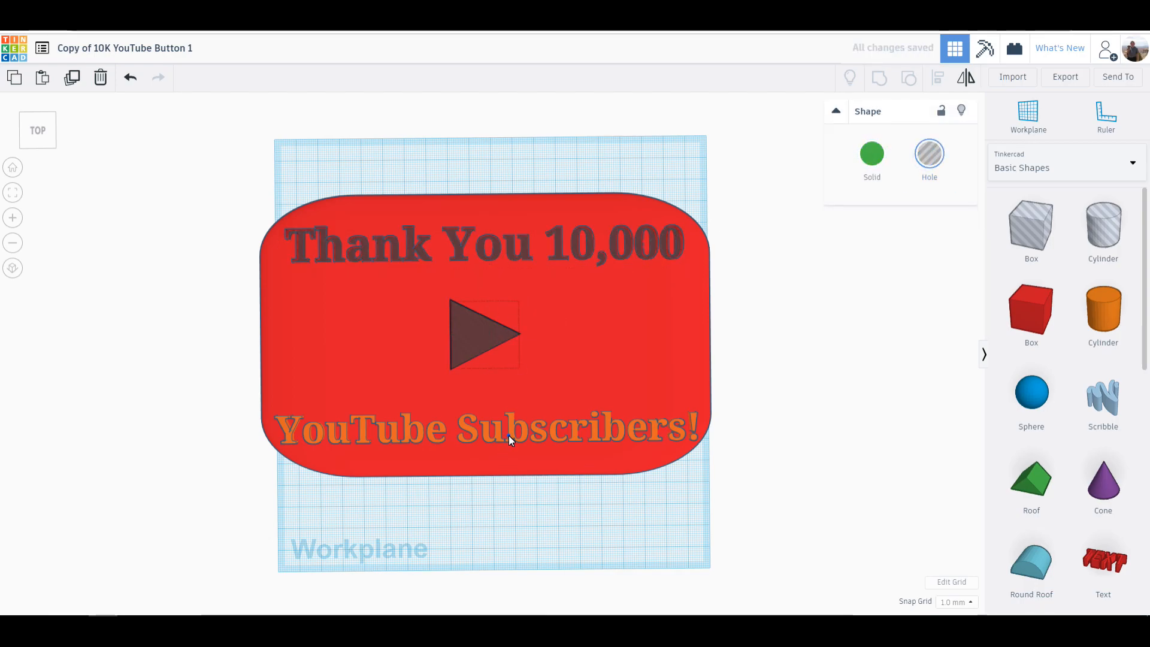
click(485, 429)
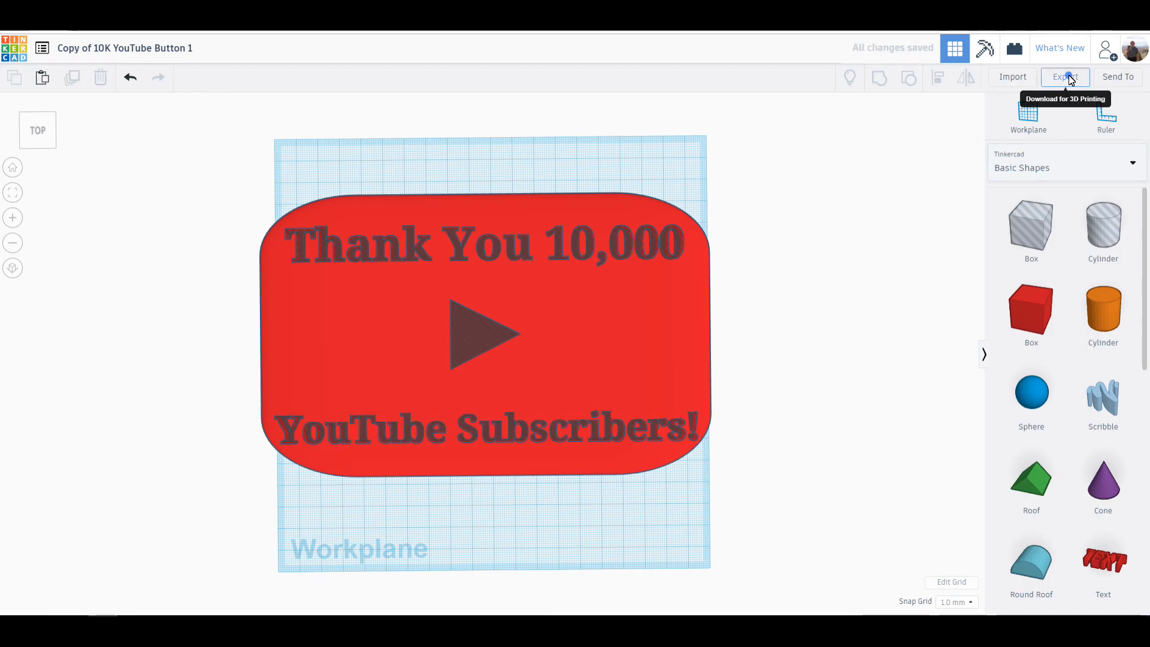
- Export the hollowed plaque as an .STL file for 3D printing
click(1064, 76)
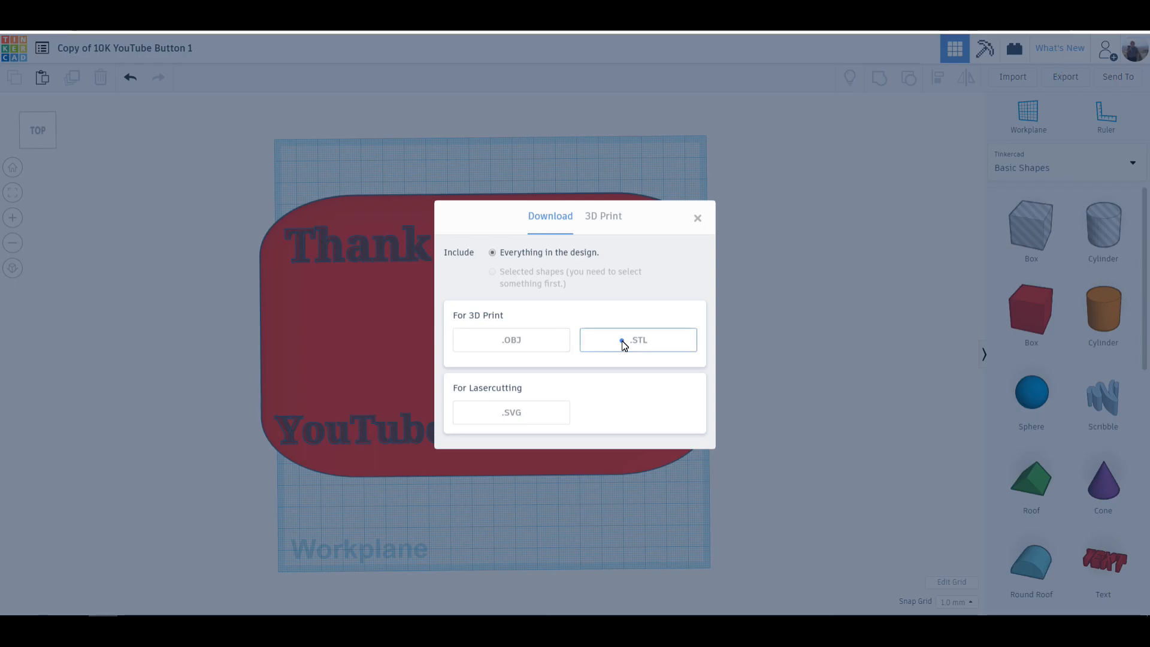
click(636, 339)
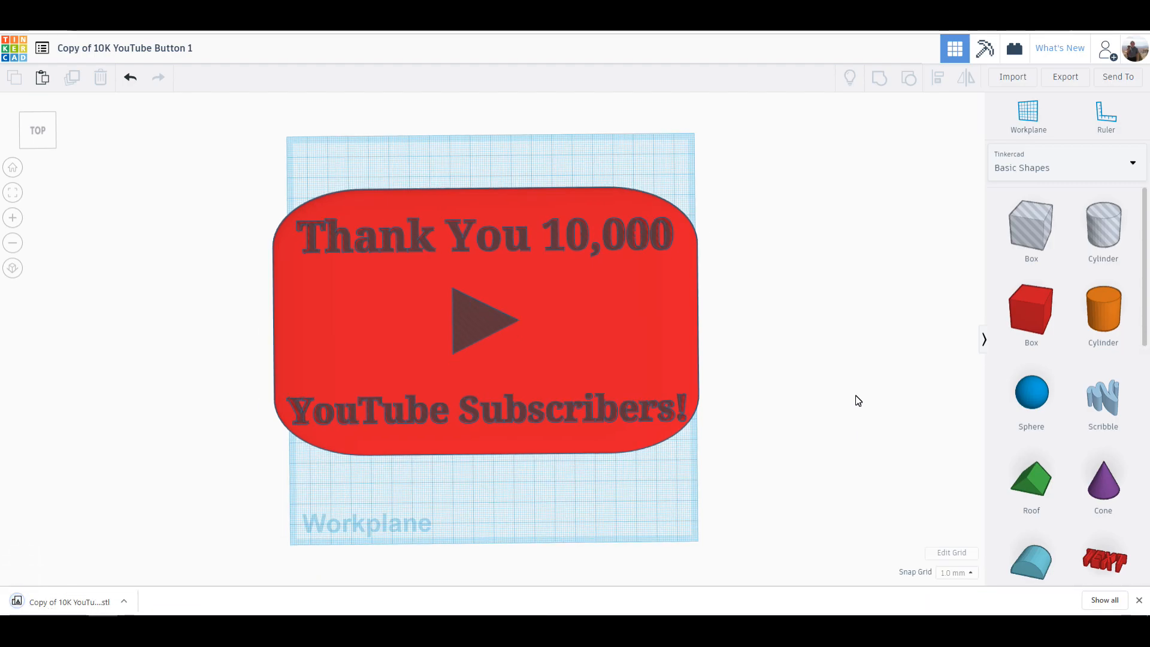
mouse_move(73, 600)
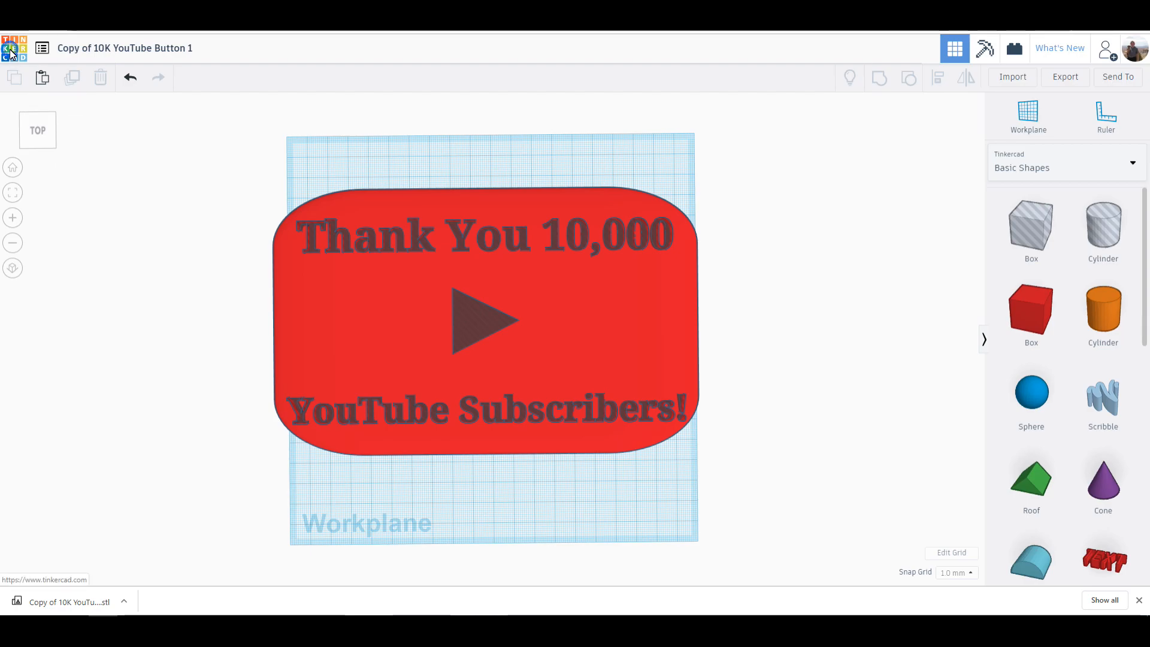
- Duplicate 10K YouTube Button again from the dashboard and rename it 'Copy of 10K YouTube Button 2'
click(11, 48)
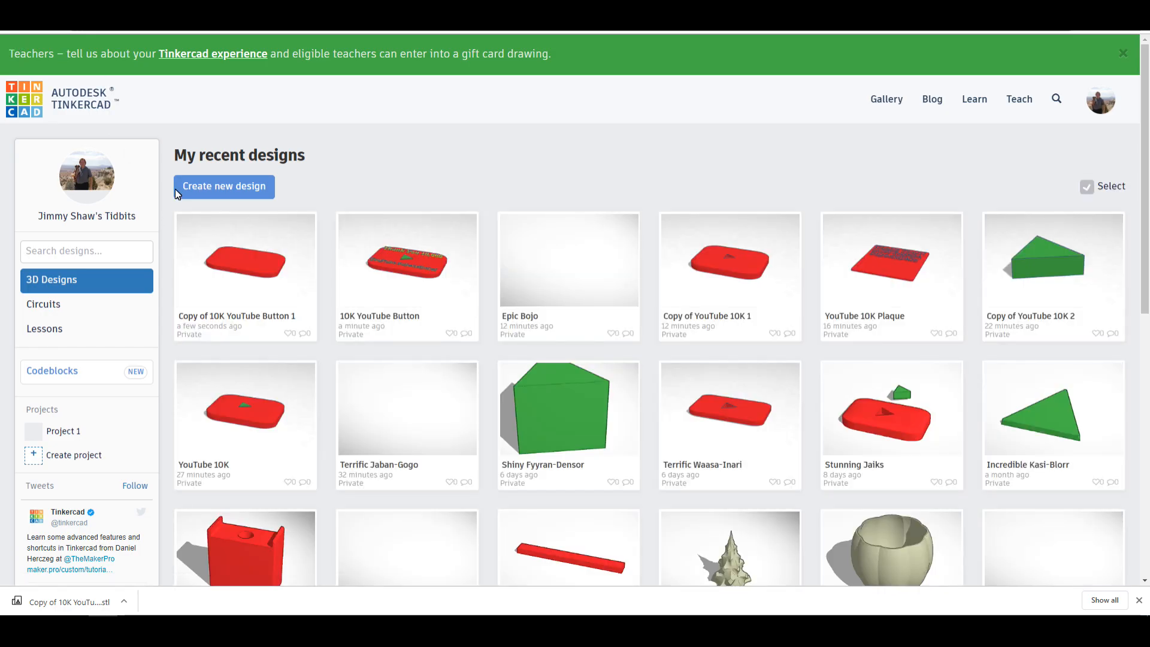
mouse_move(407, 260)
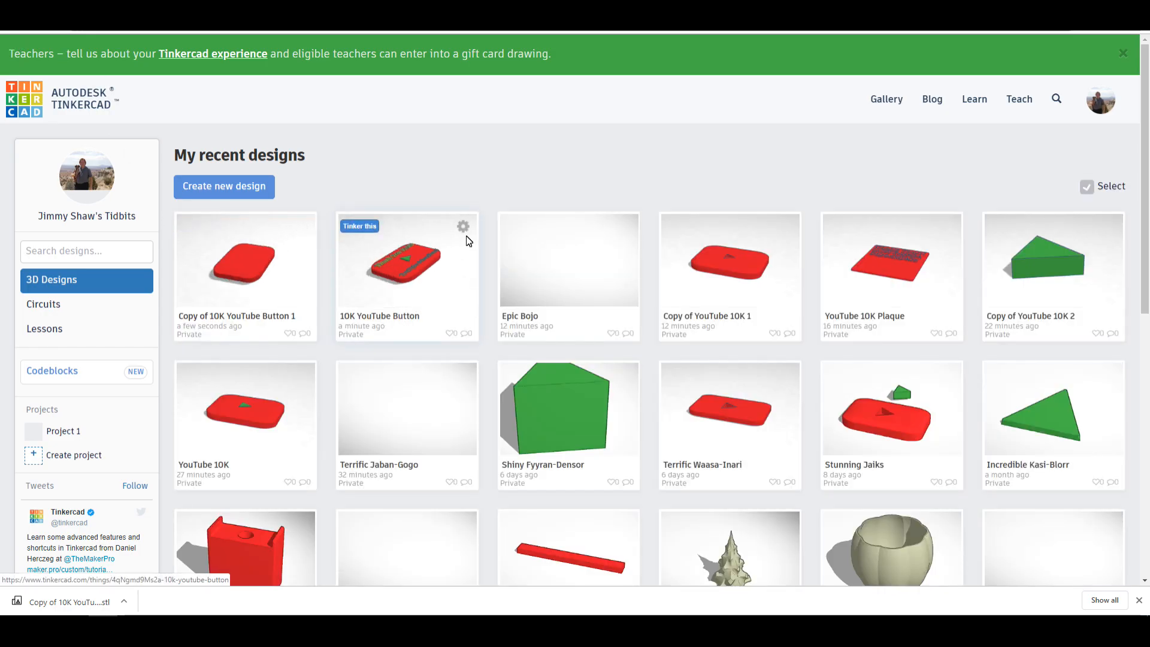
click(462, 226)
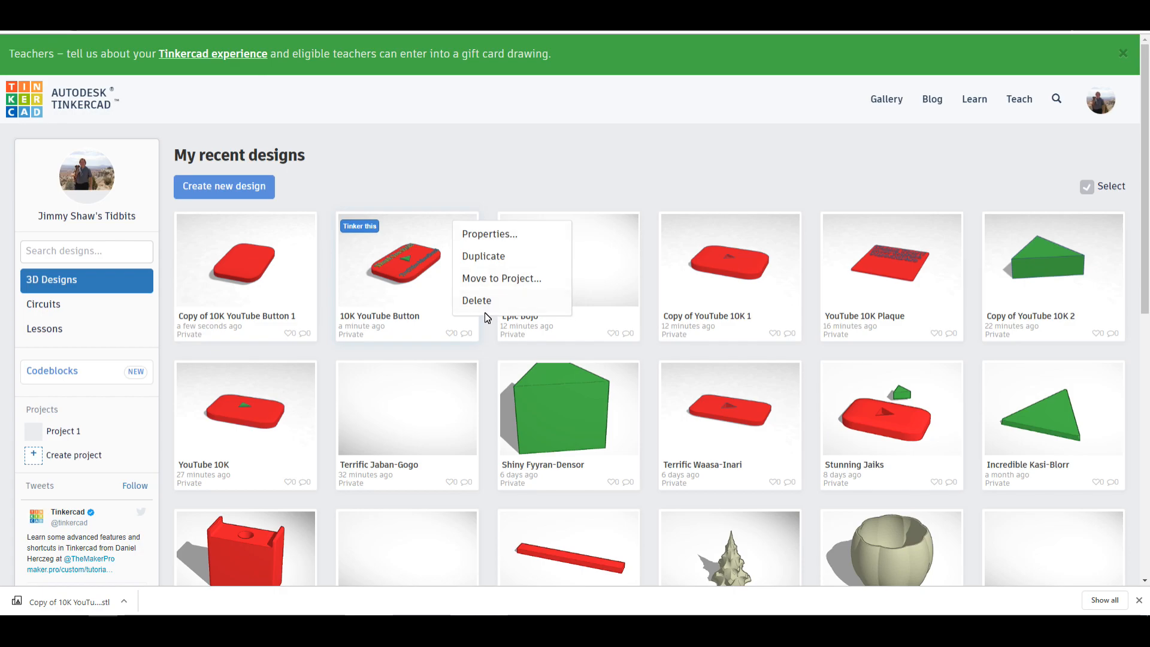
click(483, 256)
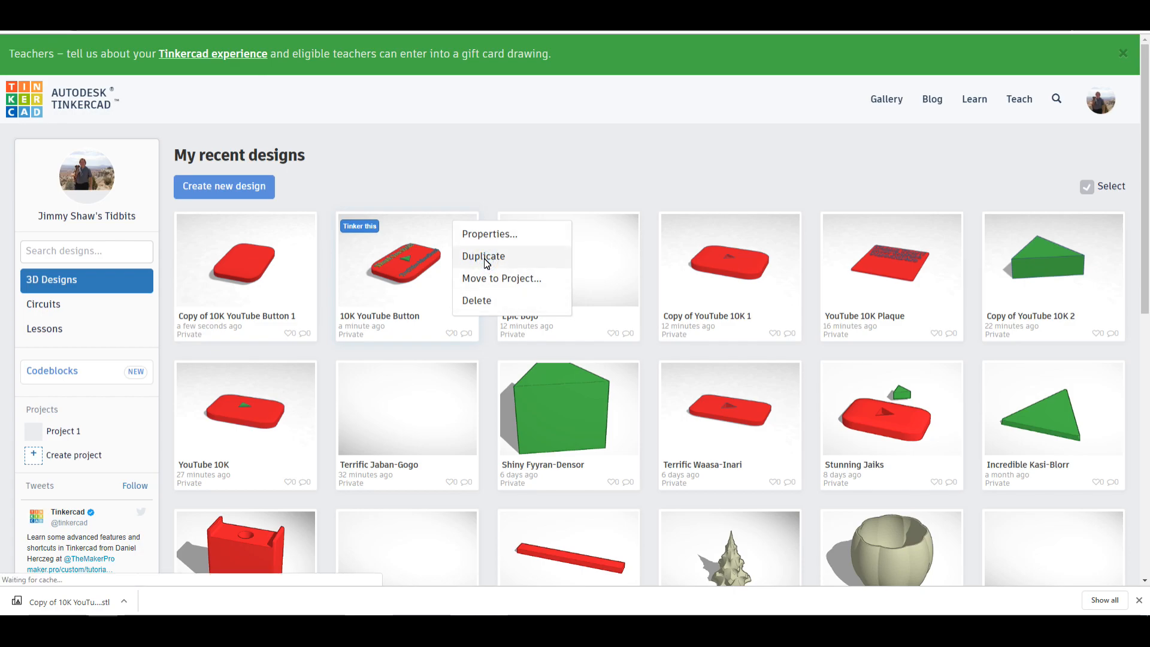
click(482, 256)
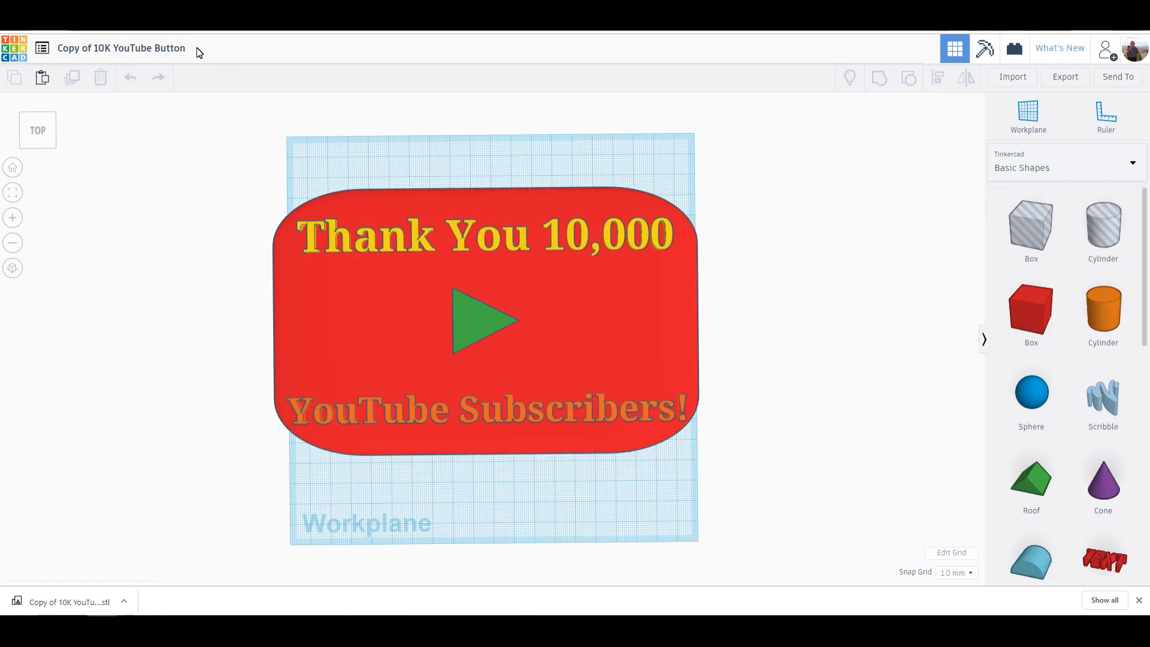
click(121, 48)
text( 2)
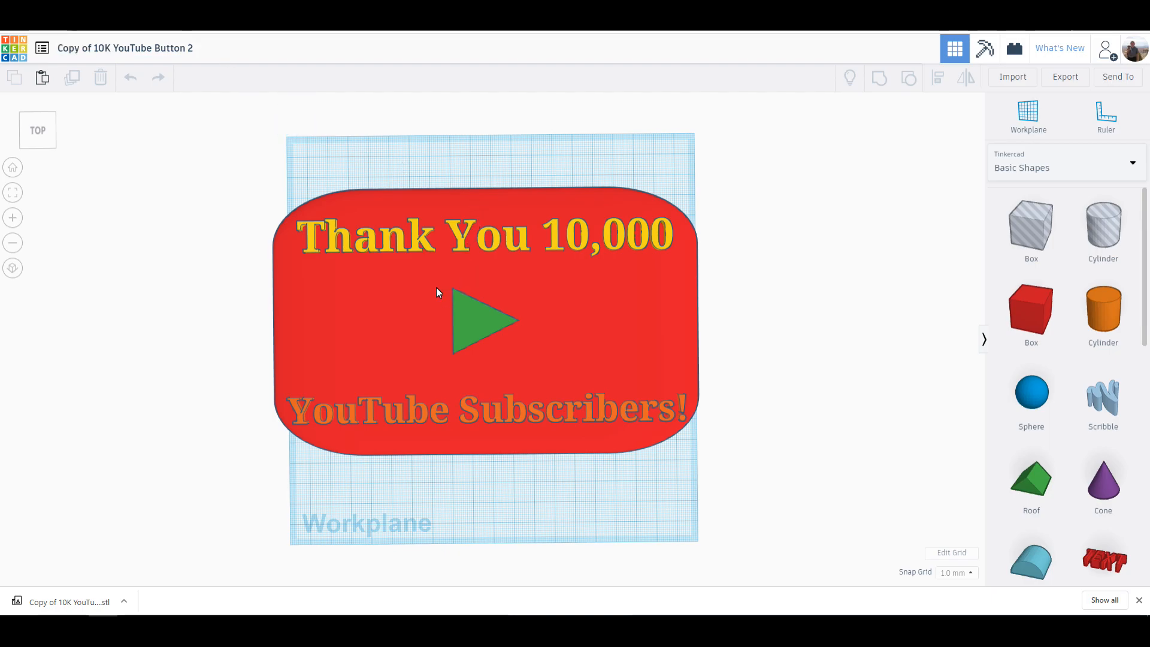
mouse_move(381, 307)
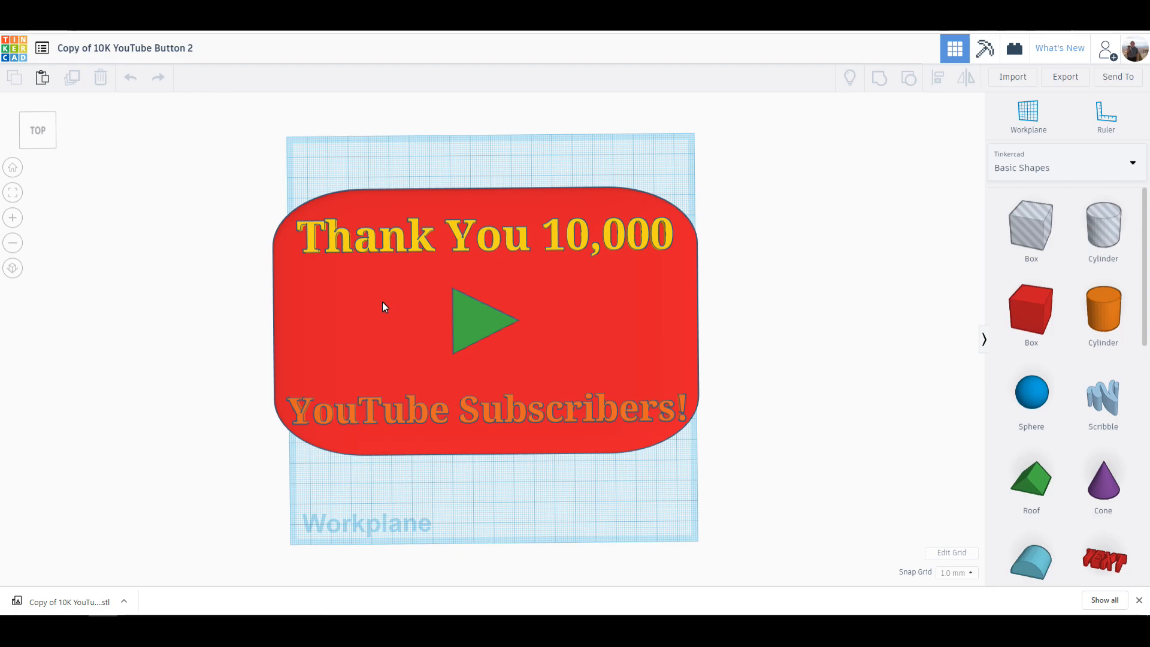
- Delete the red plaque base and export the remaining text and triangle as .STL
click(381, 305)
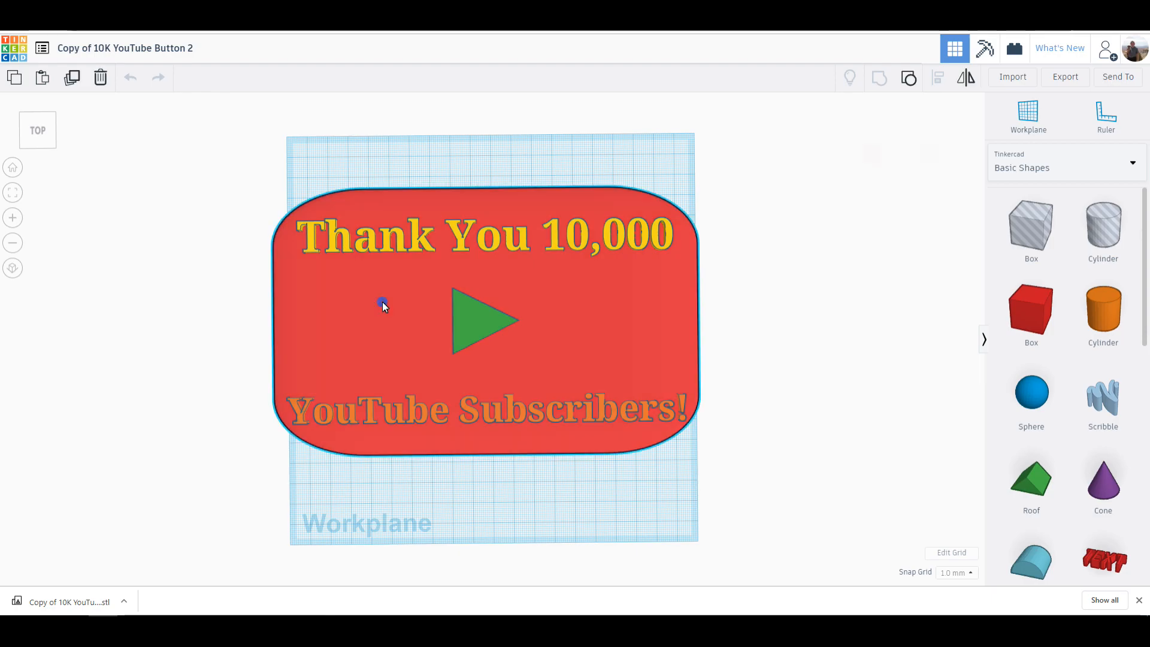
click(380, 305)
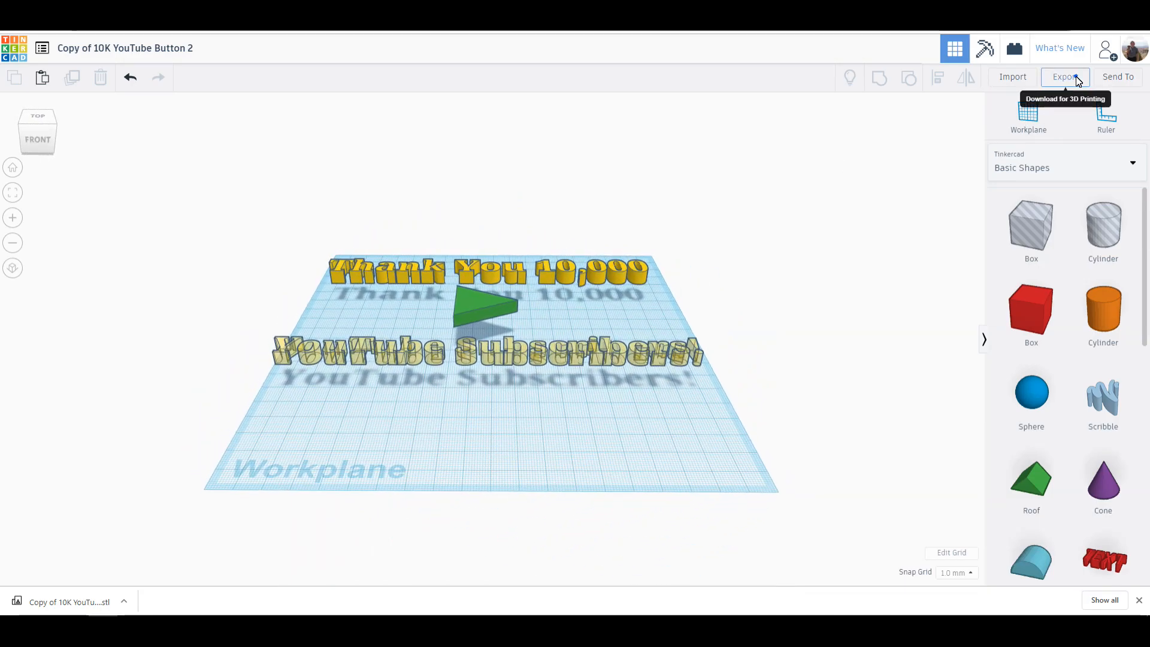
click(1063, 77)
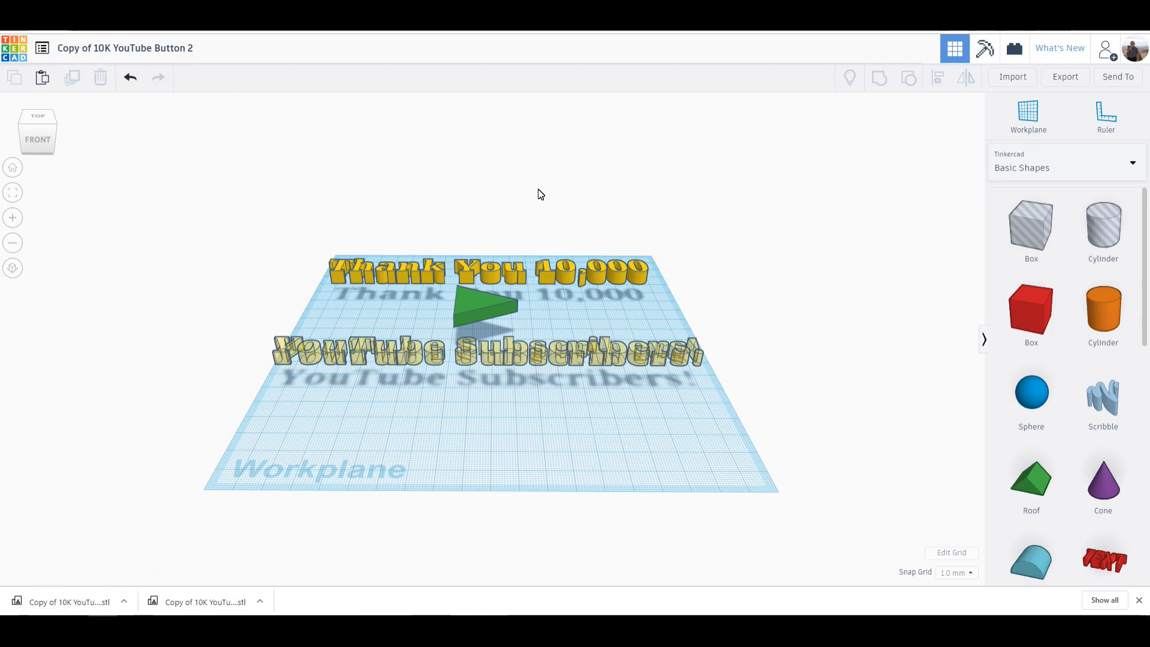
mouse_move(524, 328)
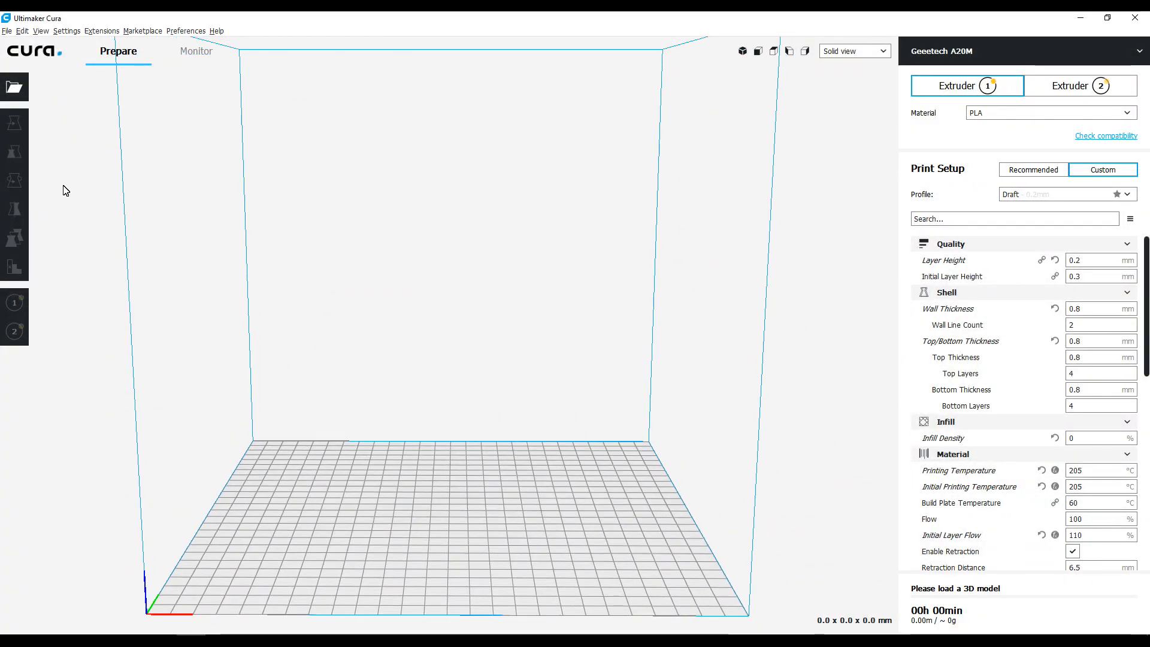
mouse_move(12, 86)
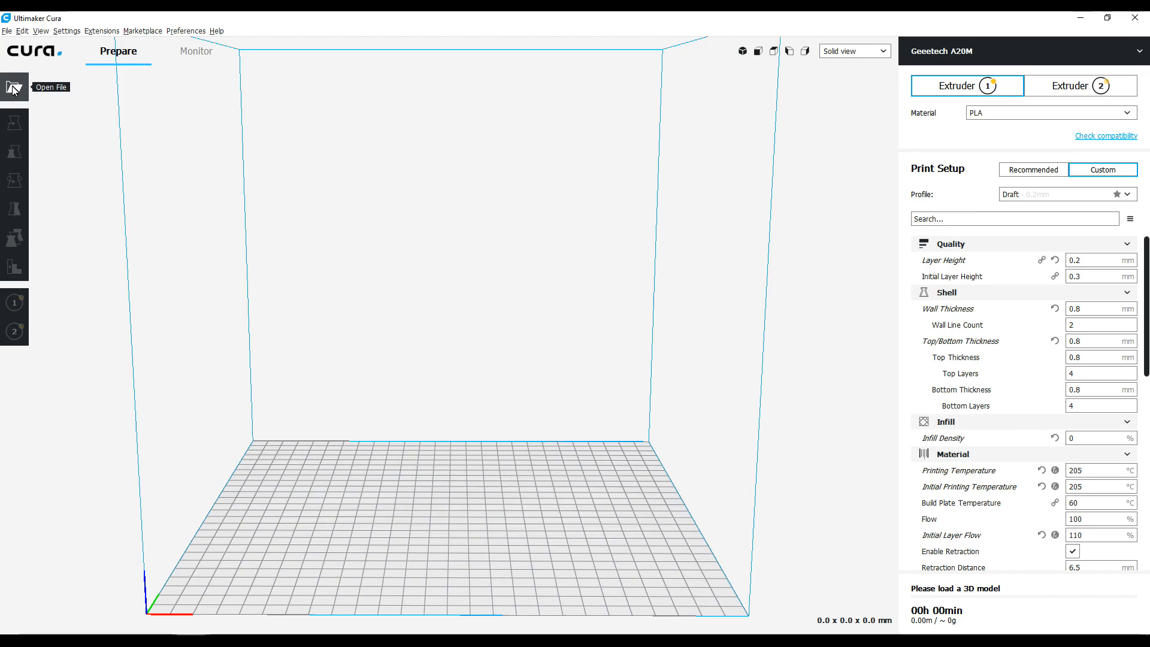
- Load 'Copy of 10K YouTube Button 1' from Downloads onto the Cura build plate
click(13, 88)
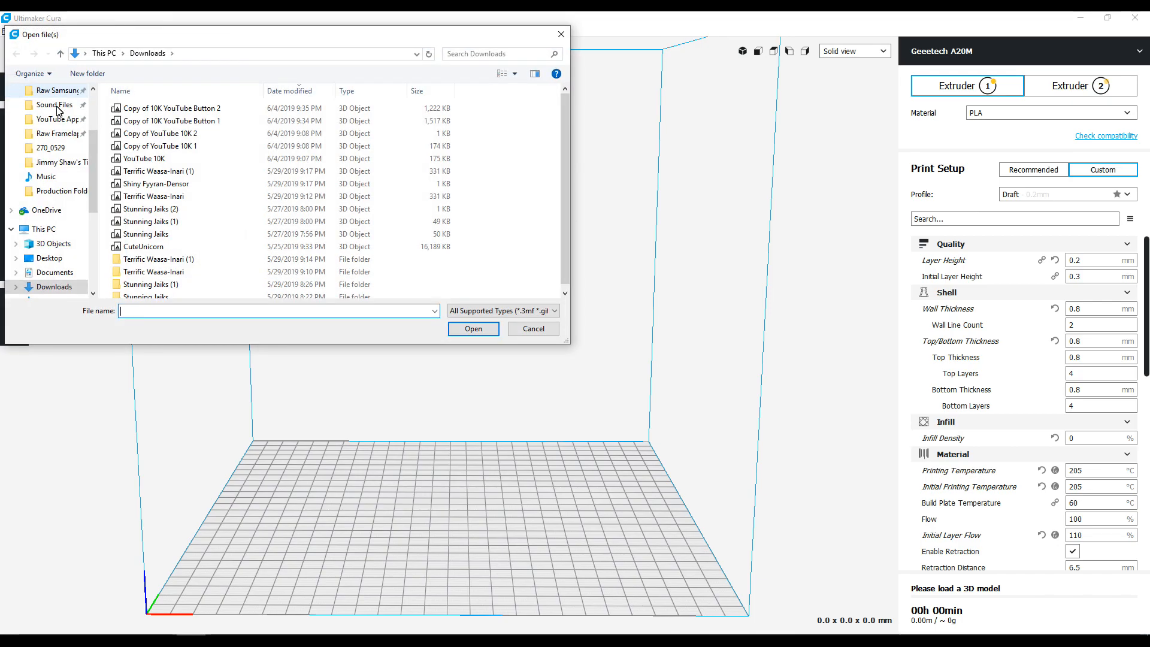
click(176, 121)
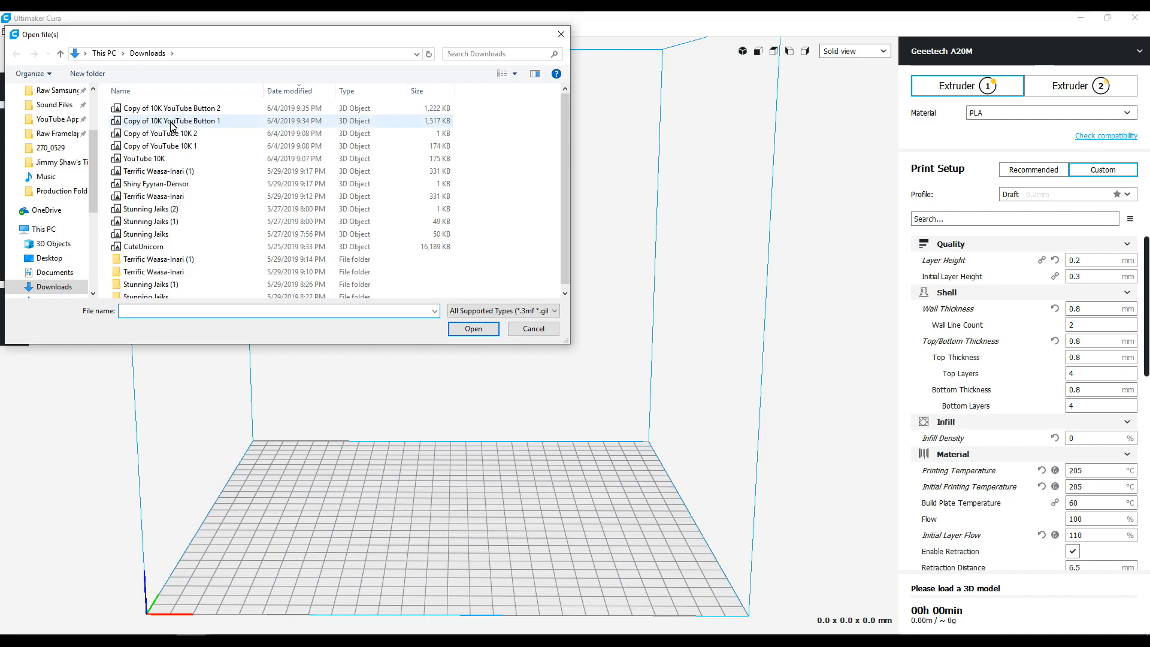
click(179, 120)
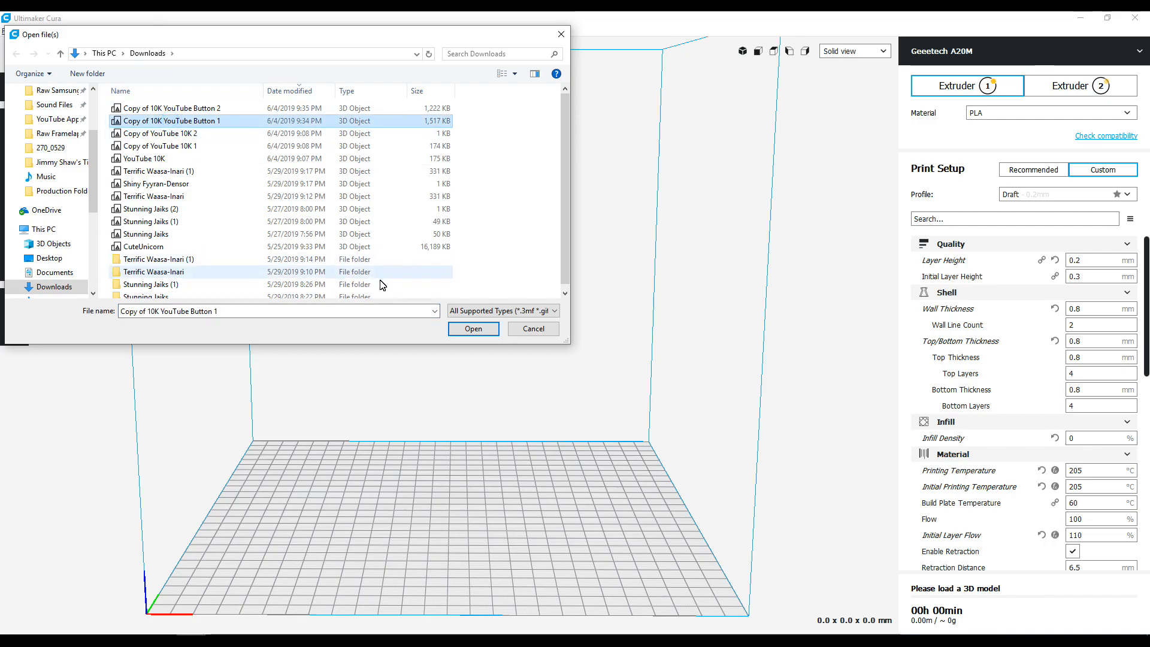
click(472, 328)
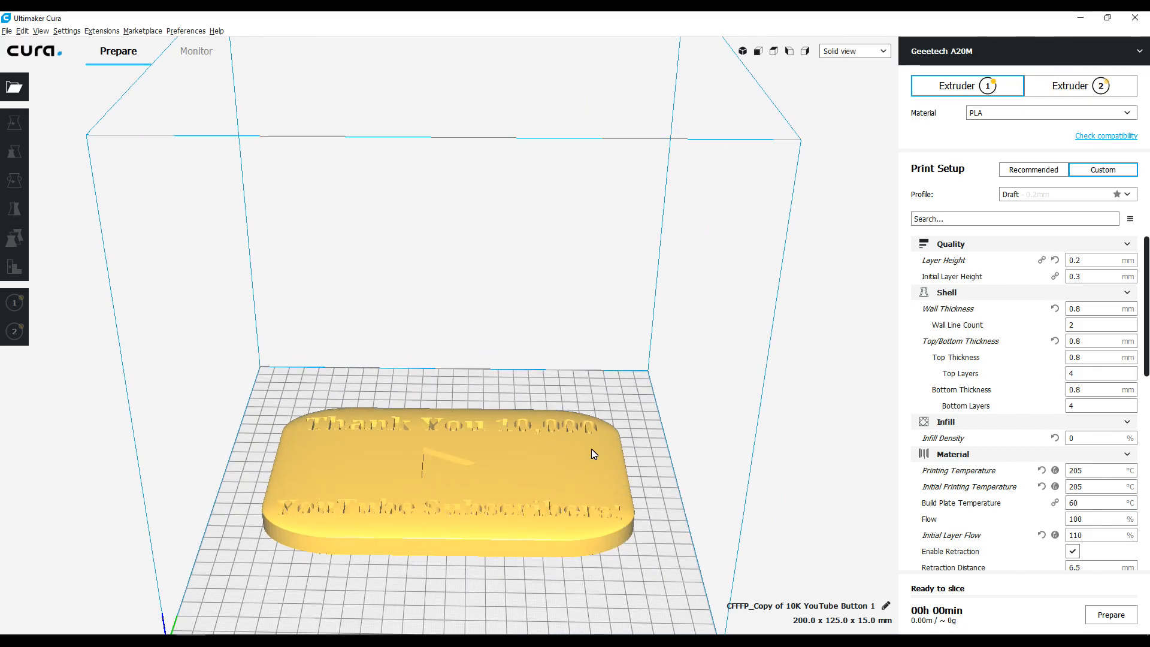
mouse_move(508, 525)
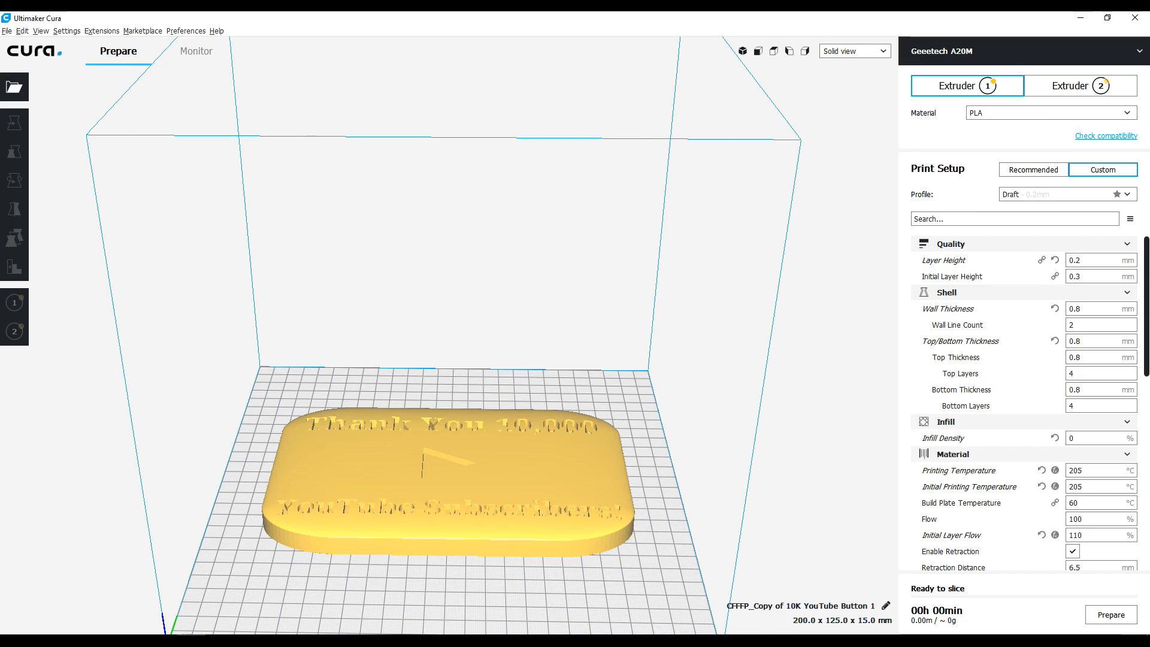
- Load 'Copy of 10K YouTube Button 2' raised-text model onto the build plate beside the plaque
click(13, 87)
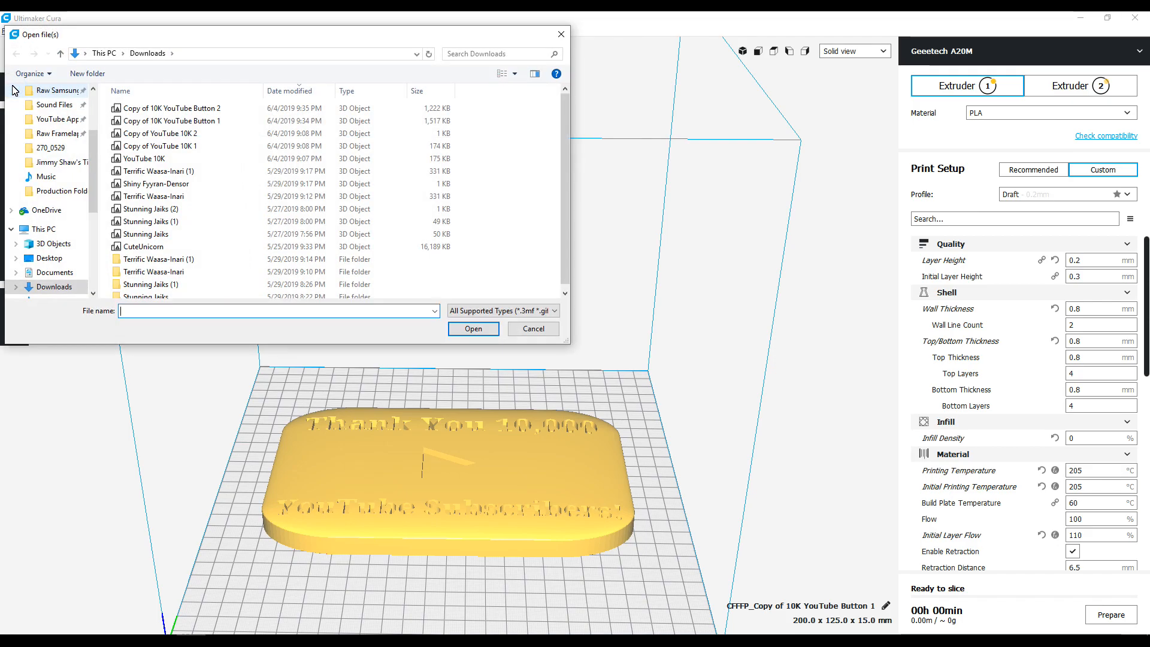
click(170, 108)
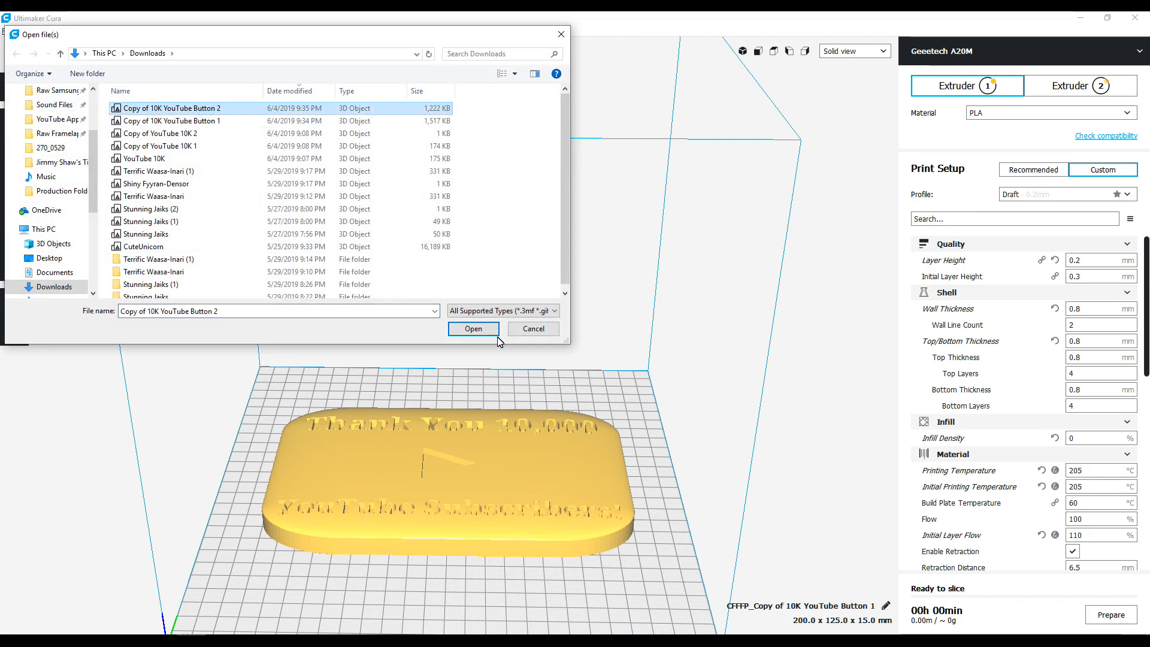
click(472, 328)
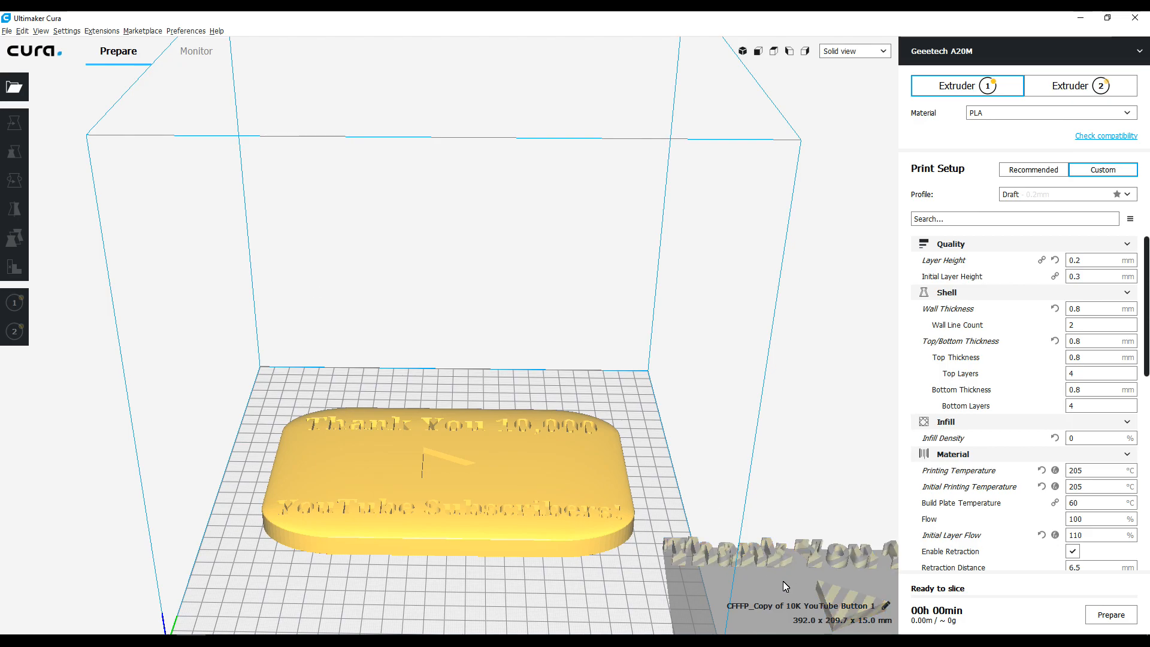
mouse_move(498, 502)
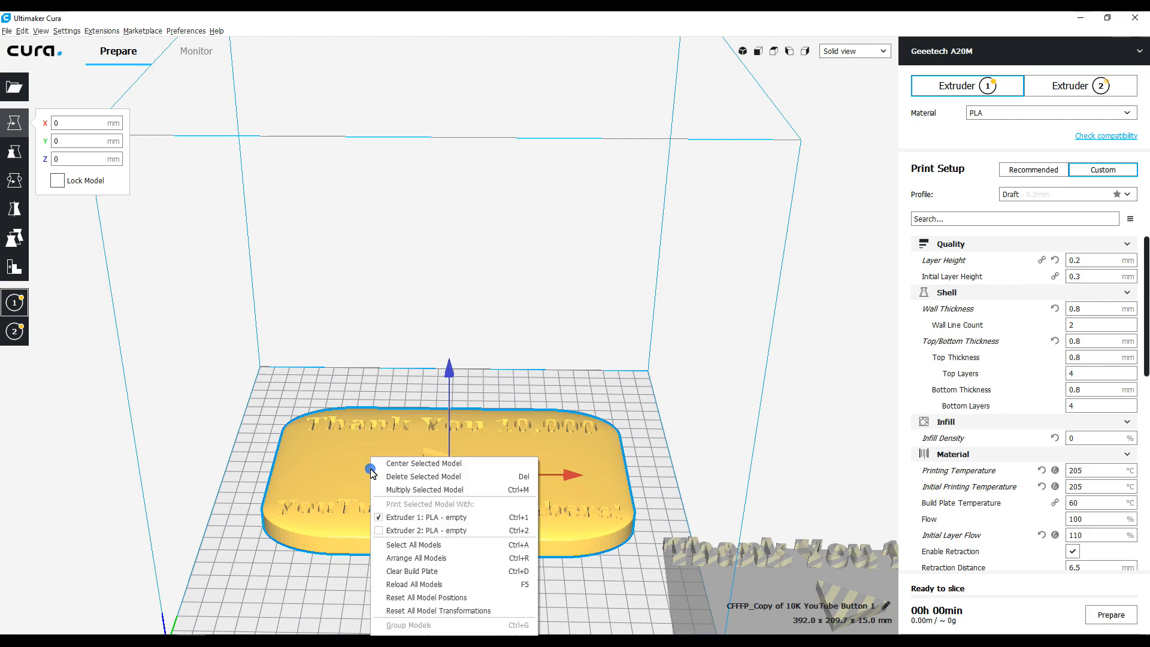
- Select the plaque and raised-text models together and merge them into one model
click(394, 522)
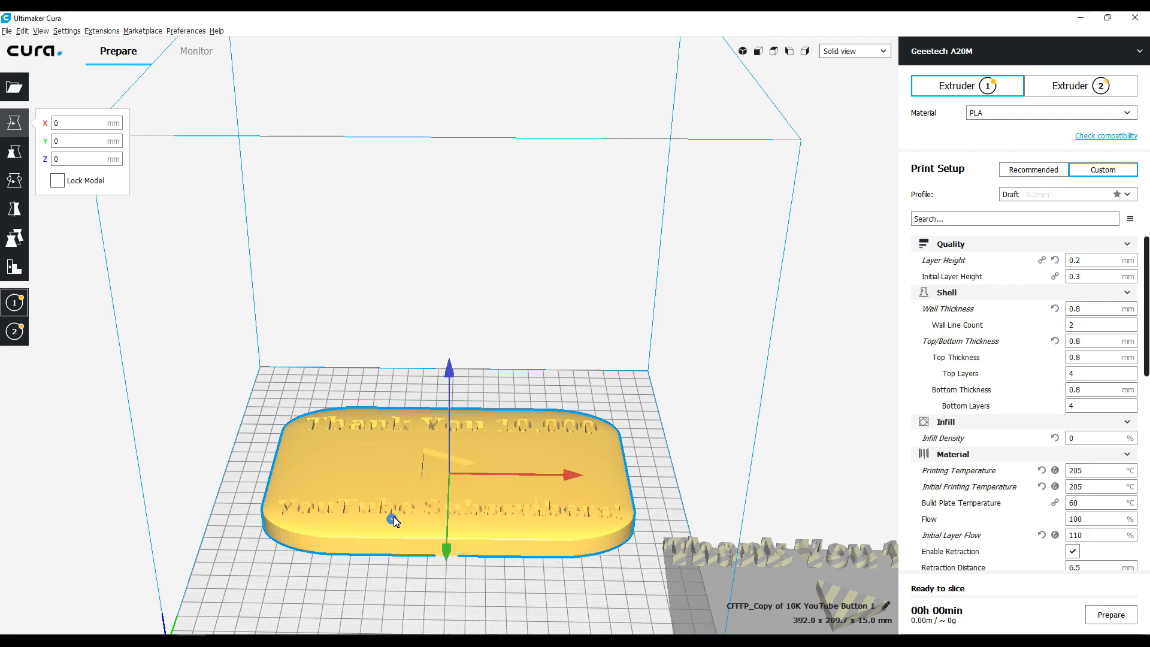
mouse_move(703, 560)
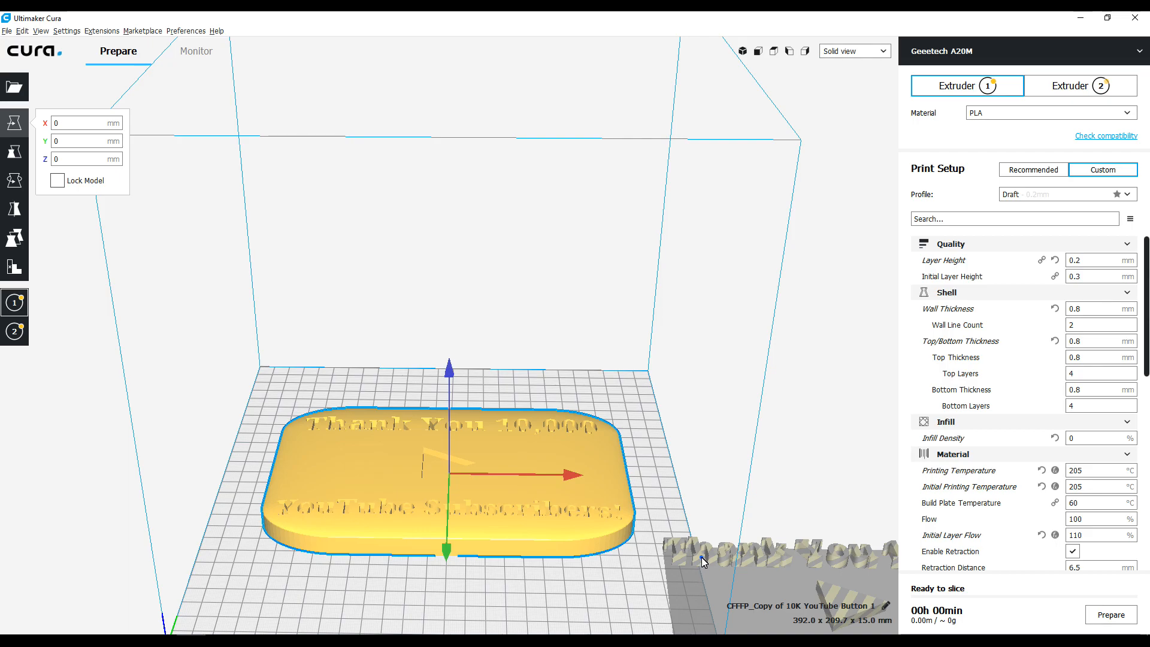
right_click(704, 559)
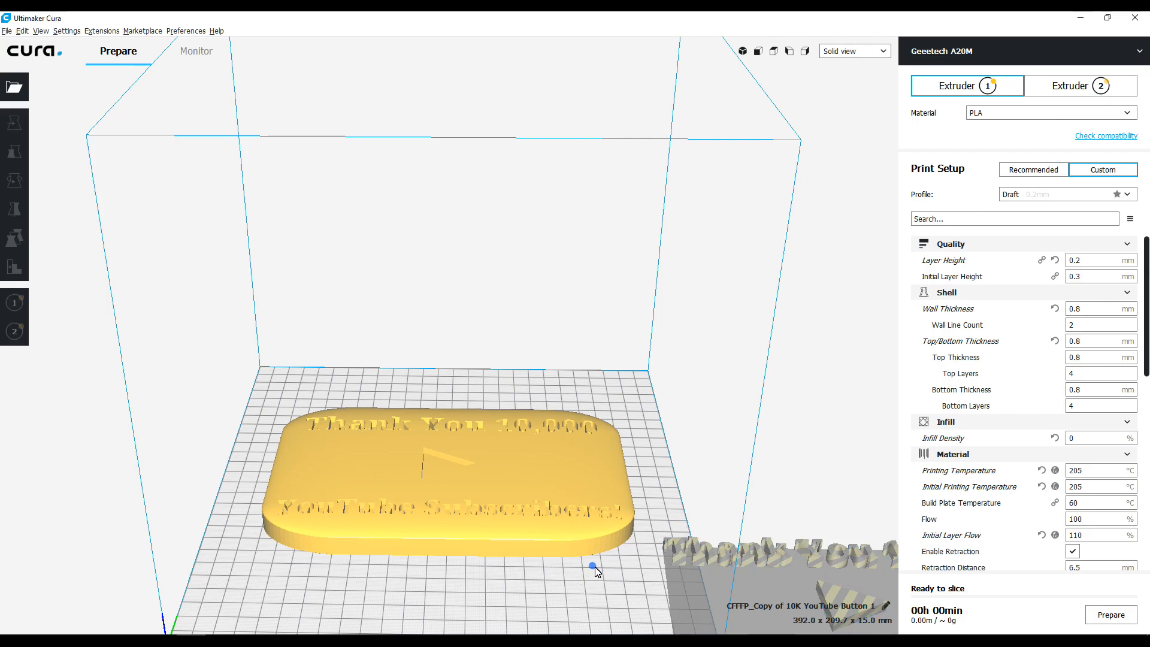
mouse_move(698, 557)
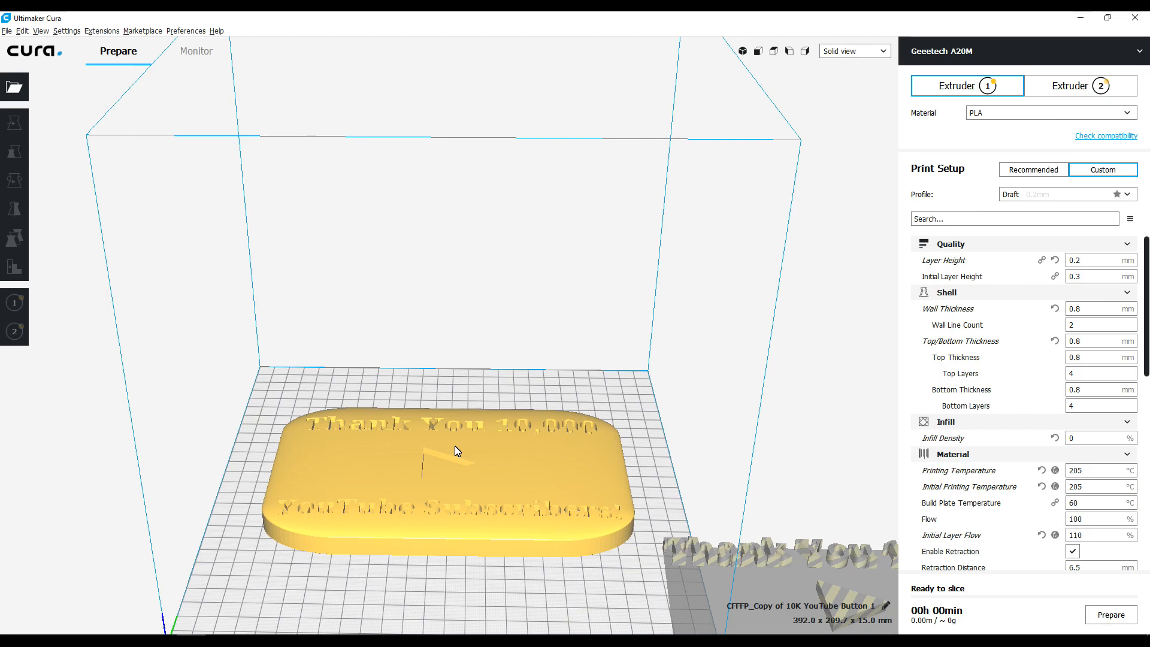
click(13, 122)
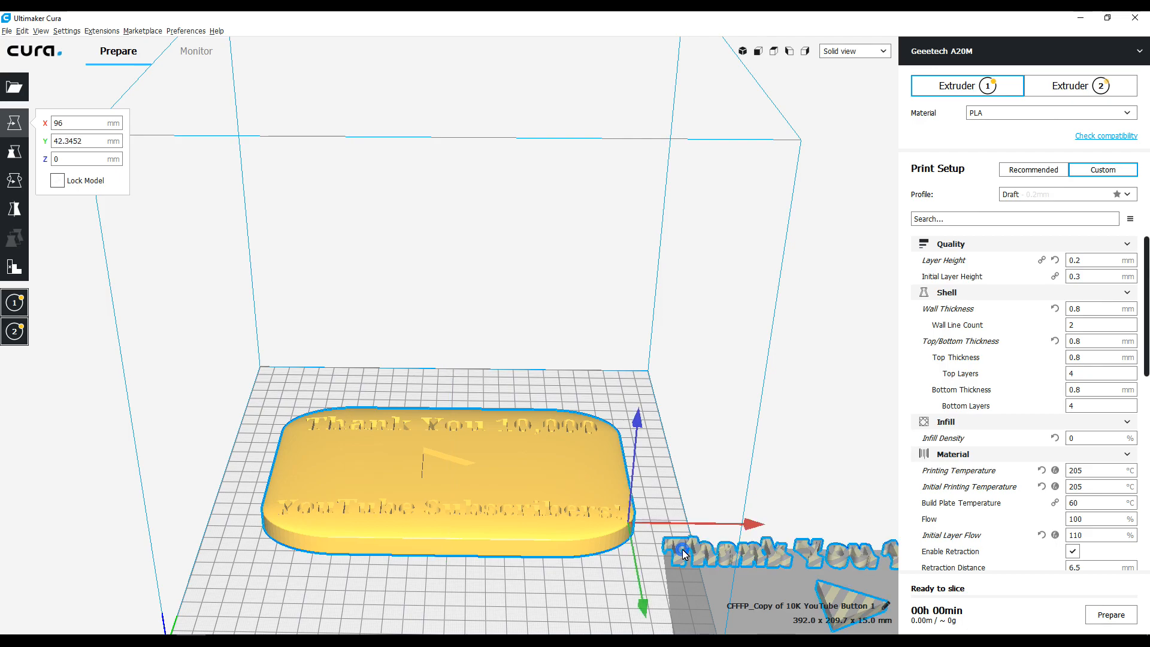
mouse_move(559, 486)
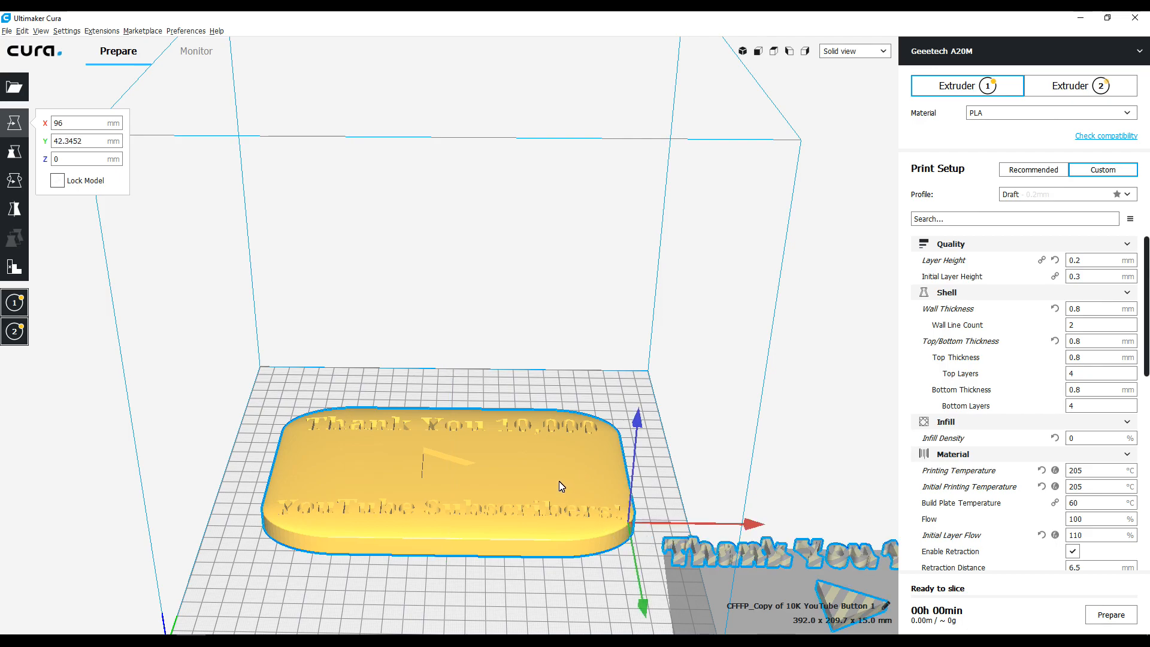
right_click(560, 485)
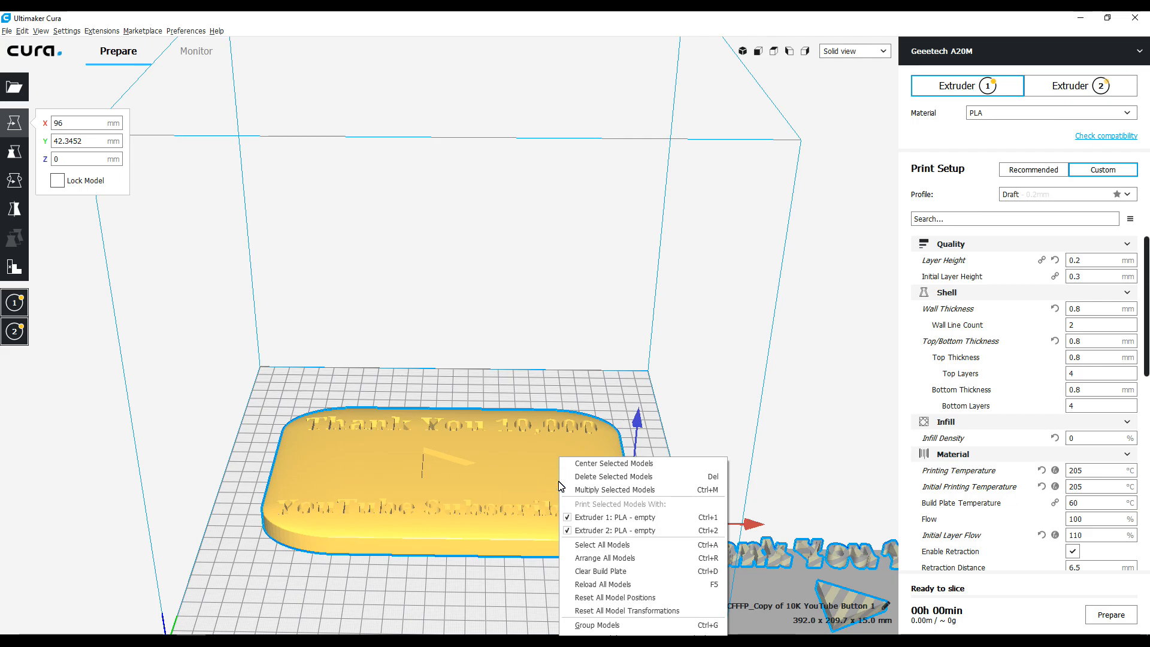
mouse_move(614, 597)
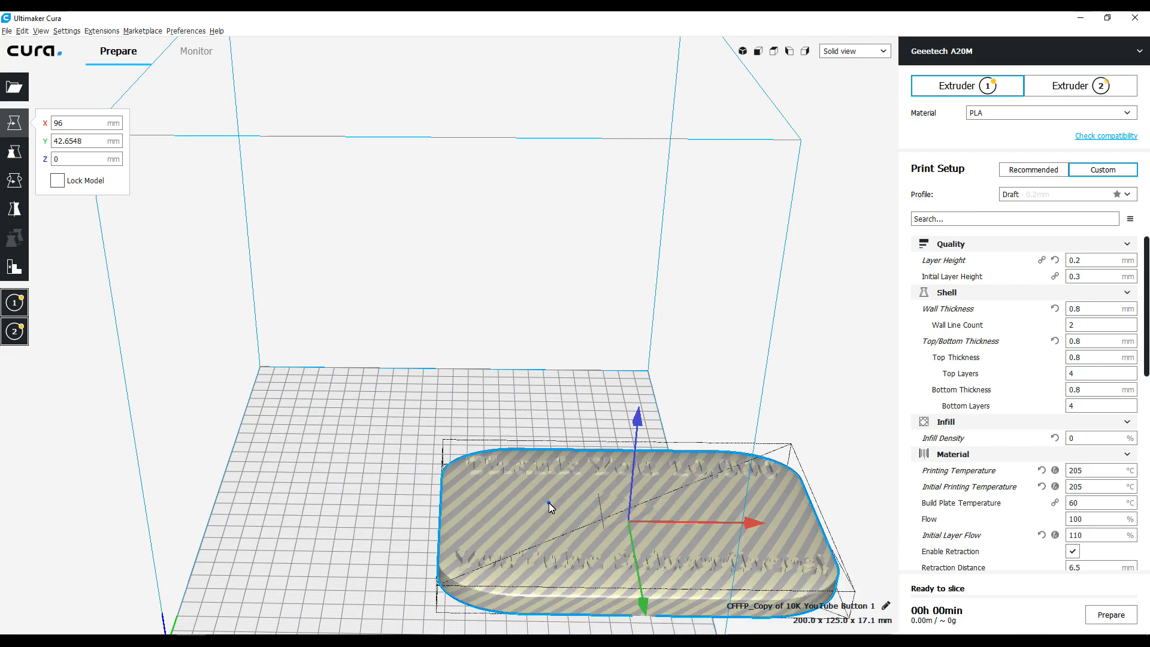
- Move the merged 200 × 125 × 17.1 mm model onto the plate and center it
drag(550, 506, 381, 446)
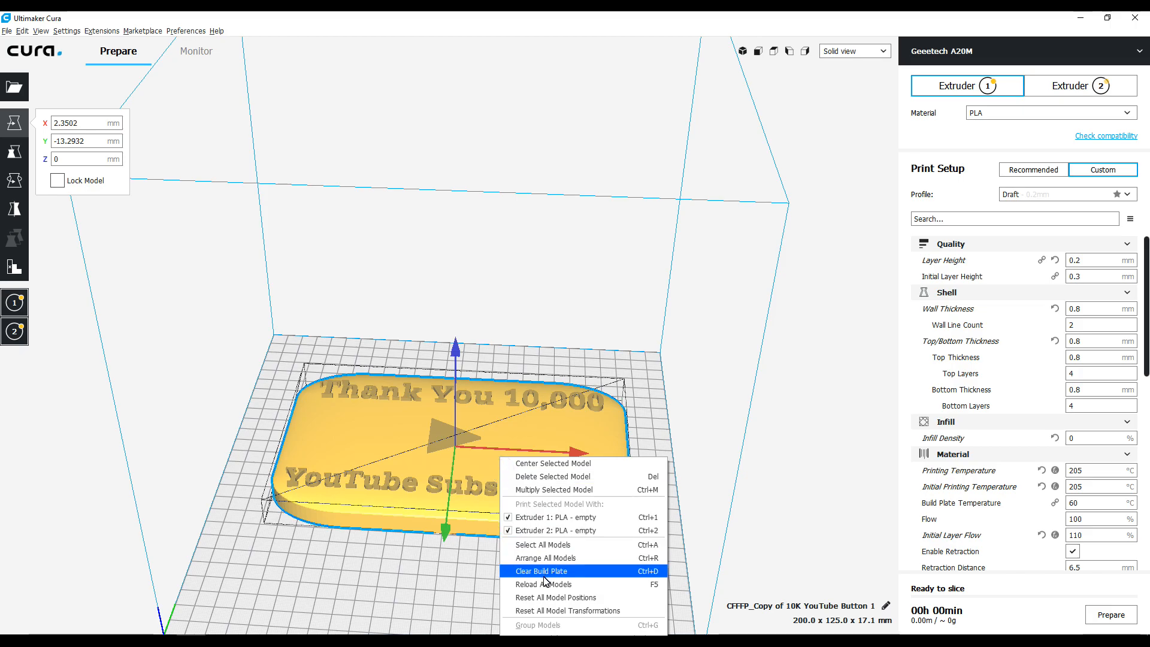
mouse_move(553, 463)
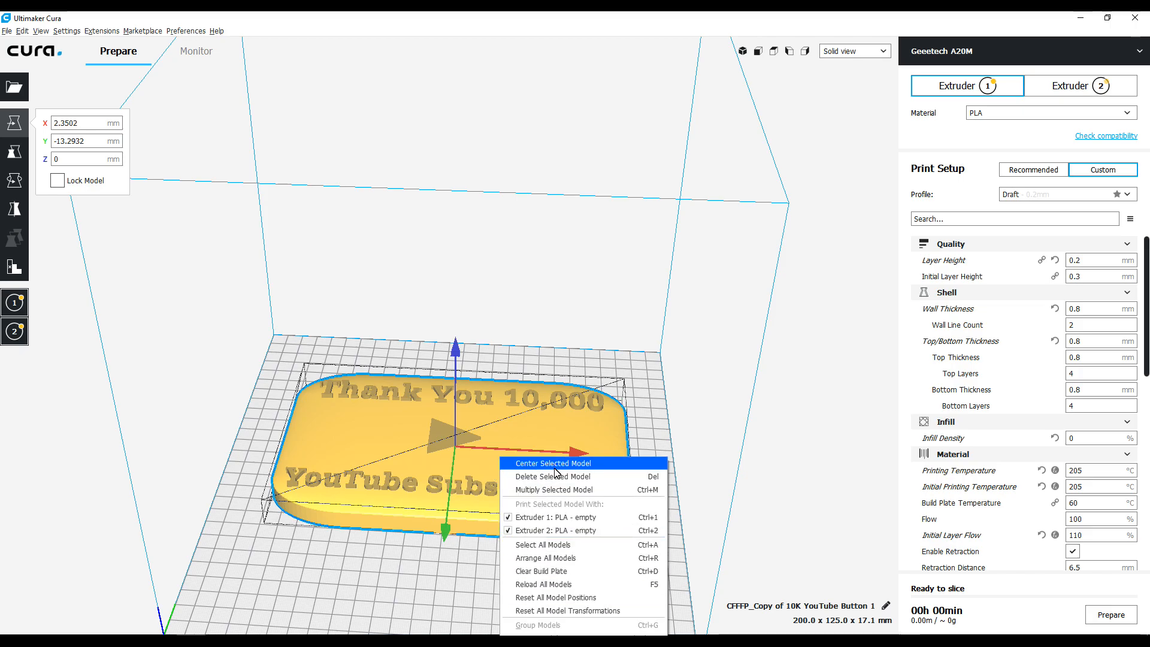
click(552, 462)
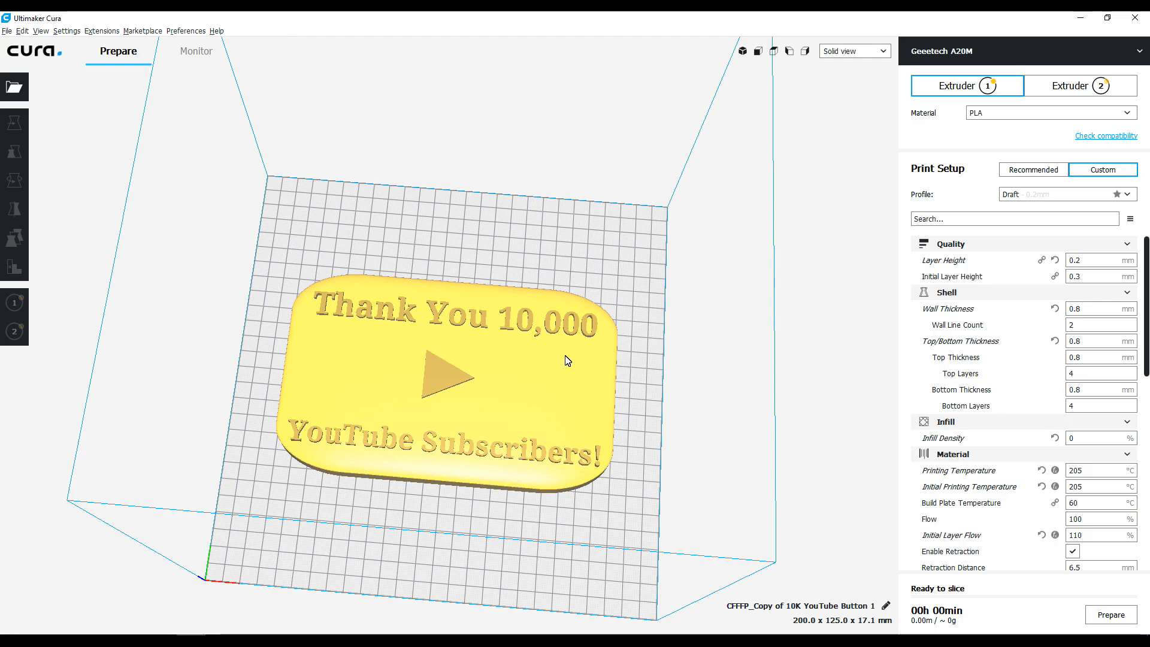
mouse_move(516, 420)
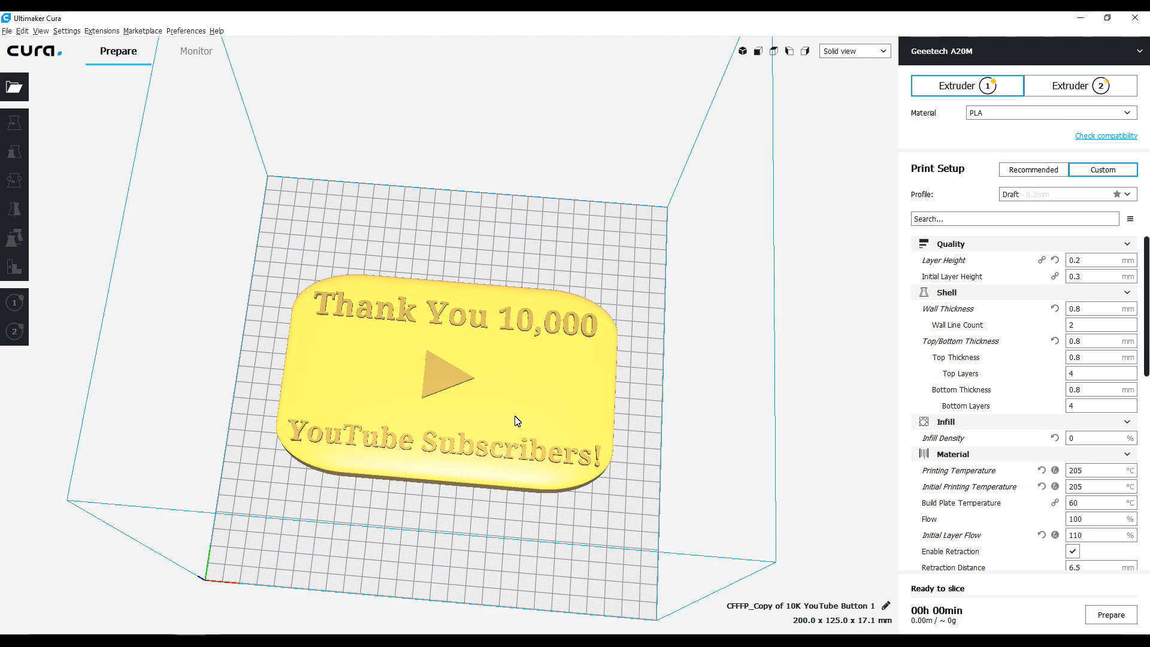
mouse_move(517, 420)
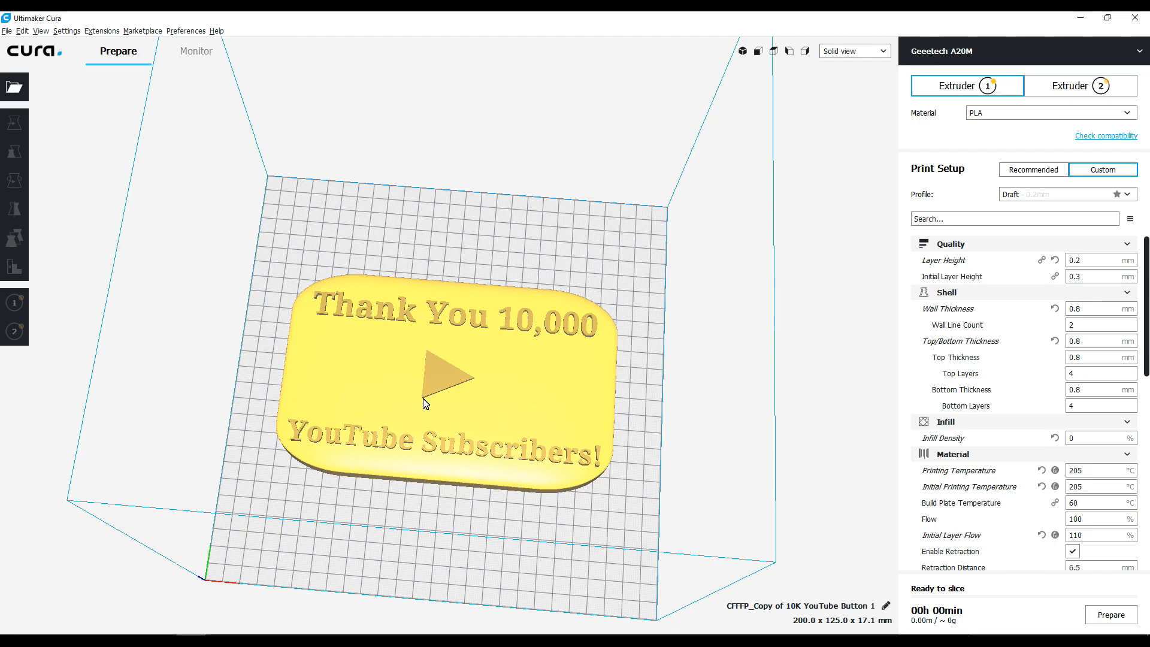
mouse_move(429, 372)
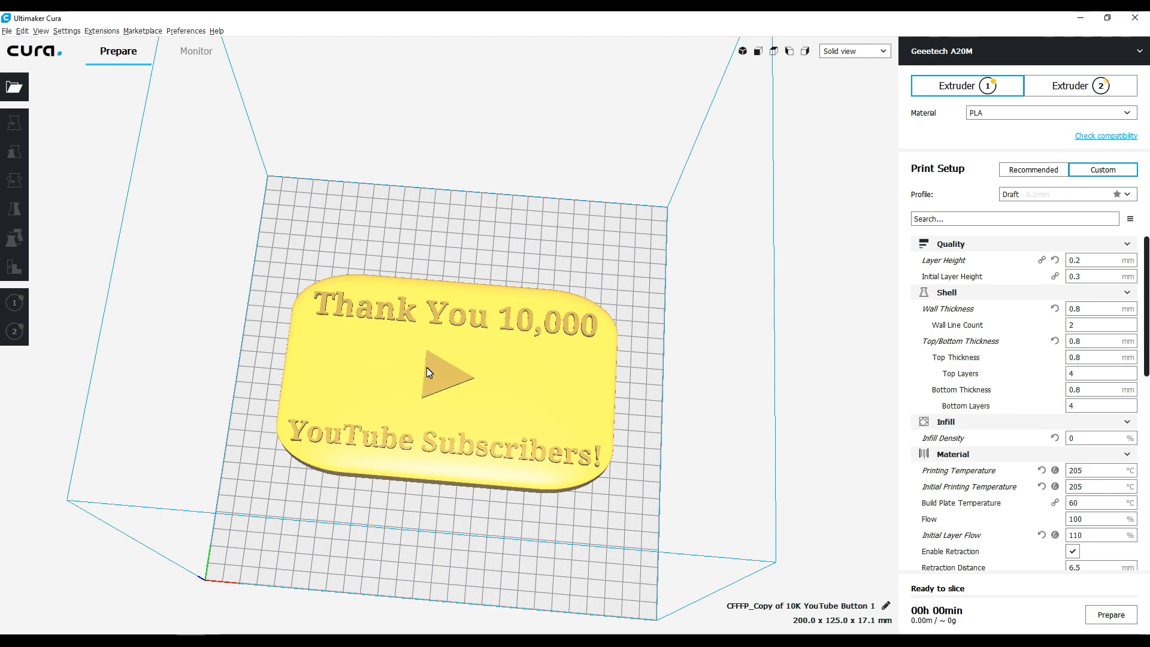
mouse_move(428, 443)
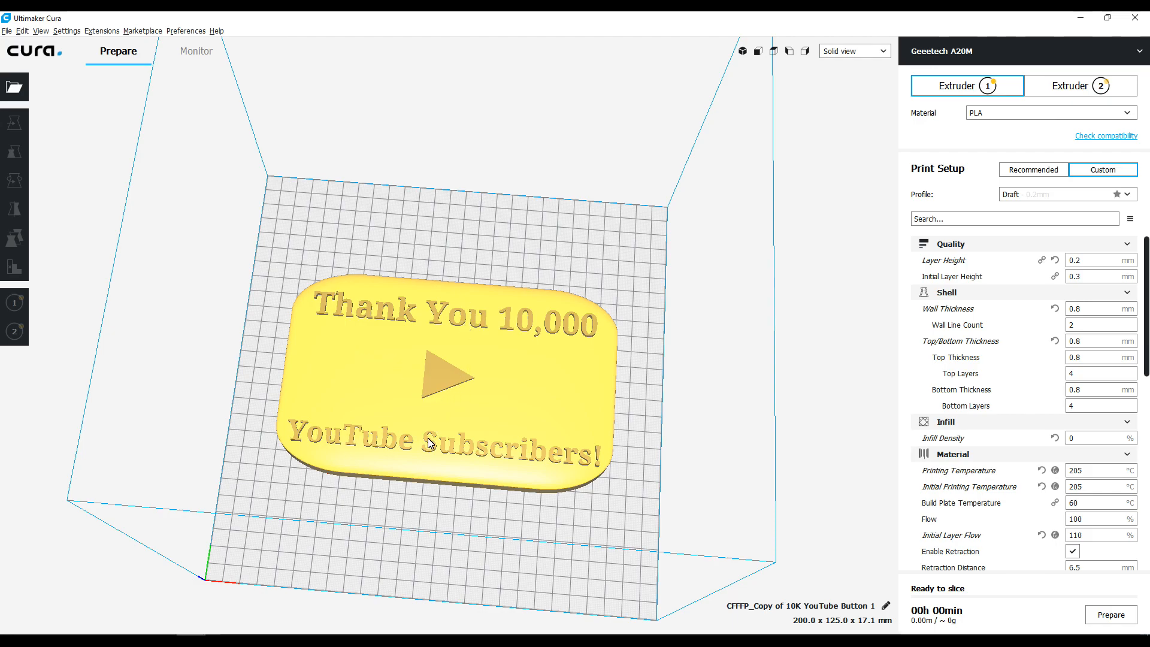
mouse_move(515, 424)
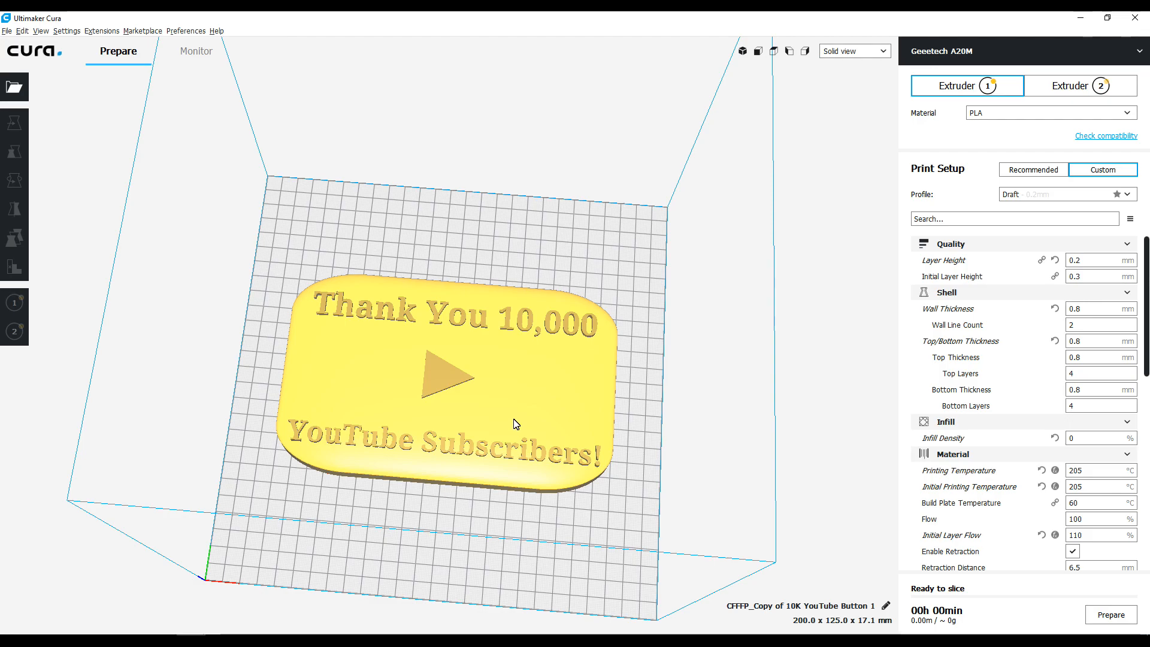
mouse_move(523, 418)
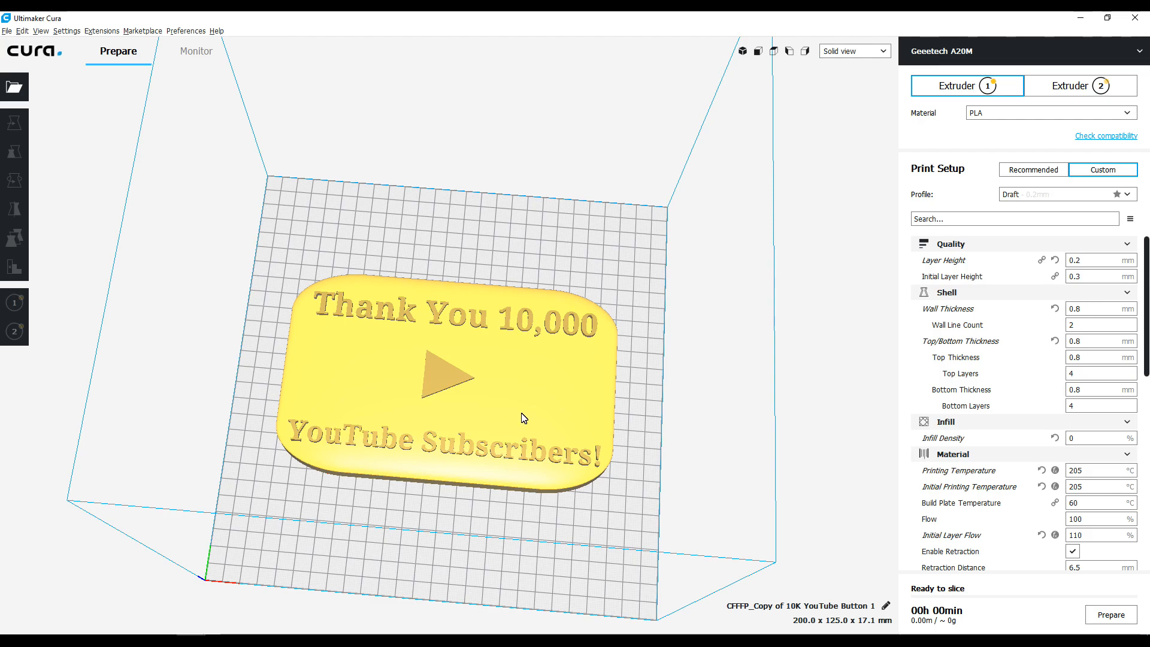